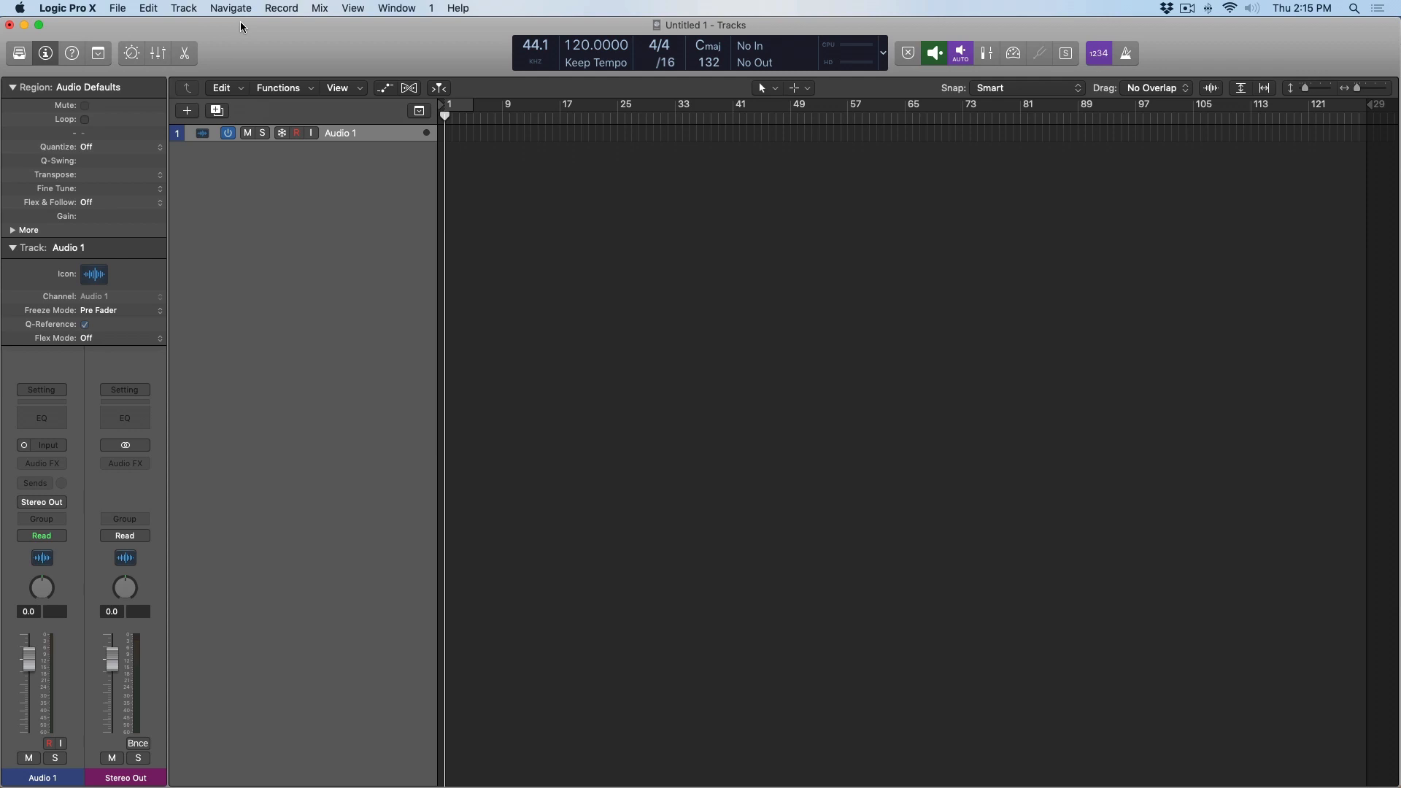
mouse_move(24, 5)
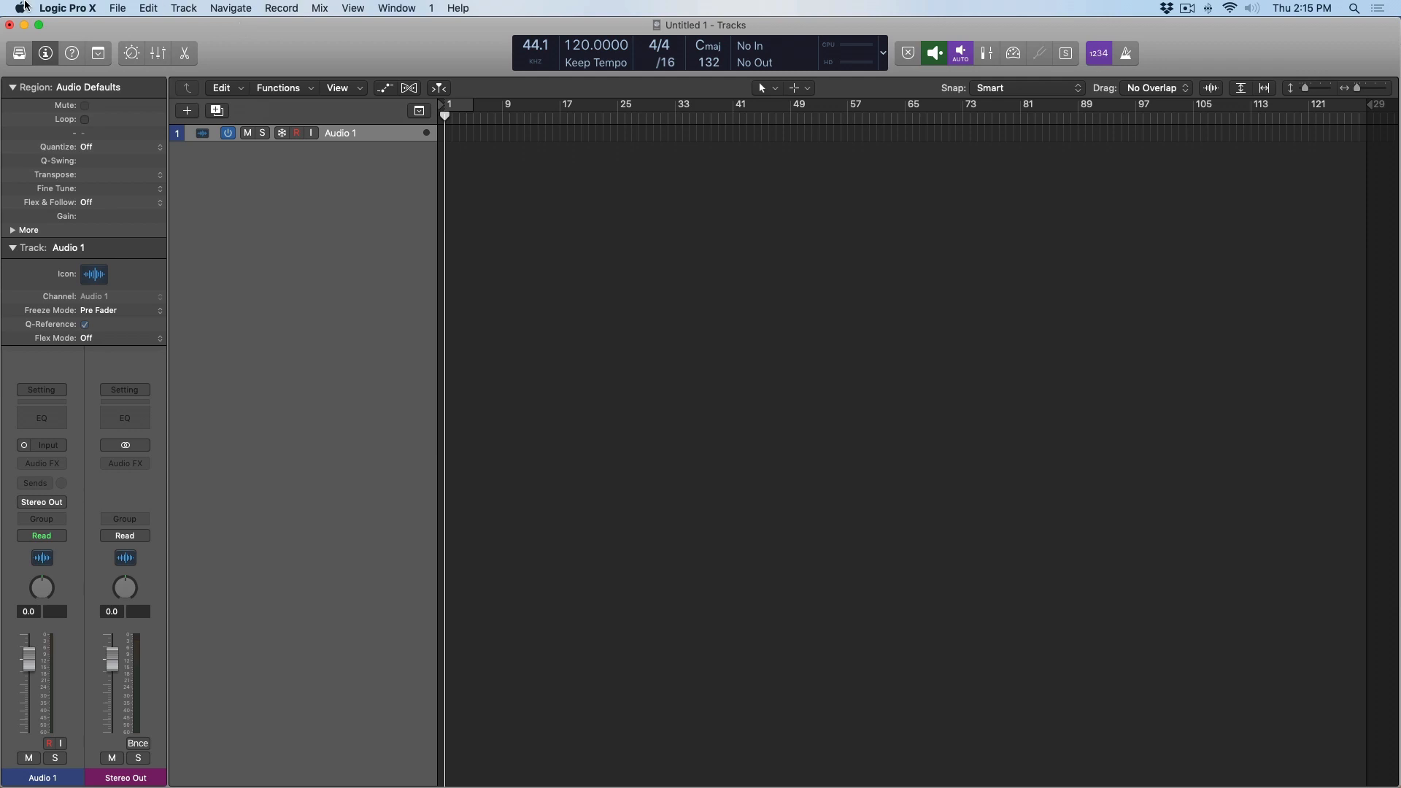
- Change the Display preferences' track Color setting from Auto Progress 96 to Static
left_click(78, 8)
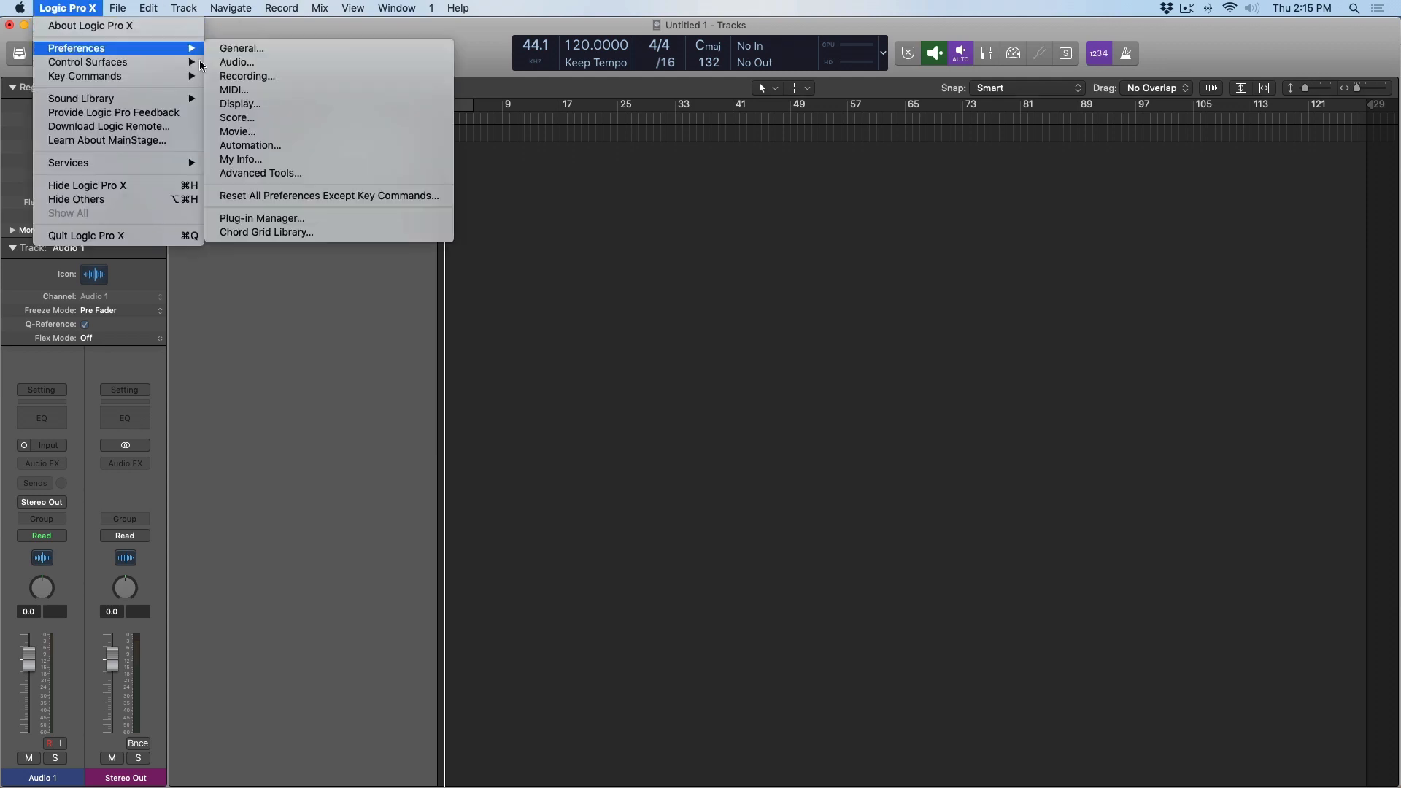
left_click(235, 48)
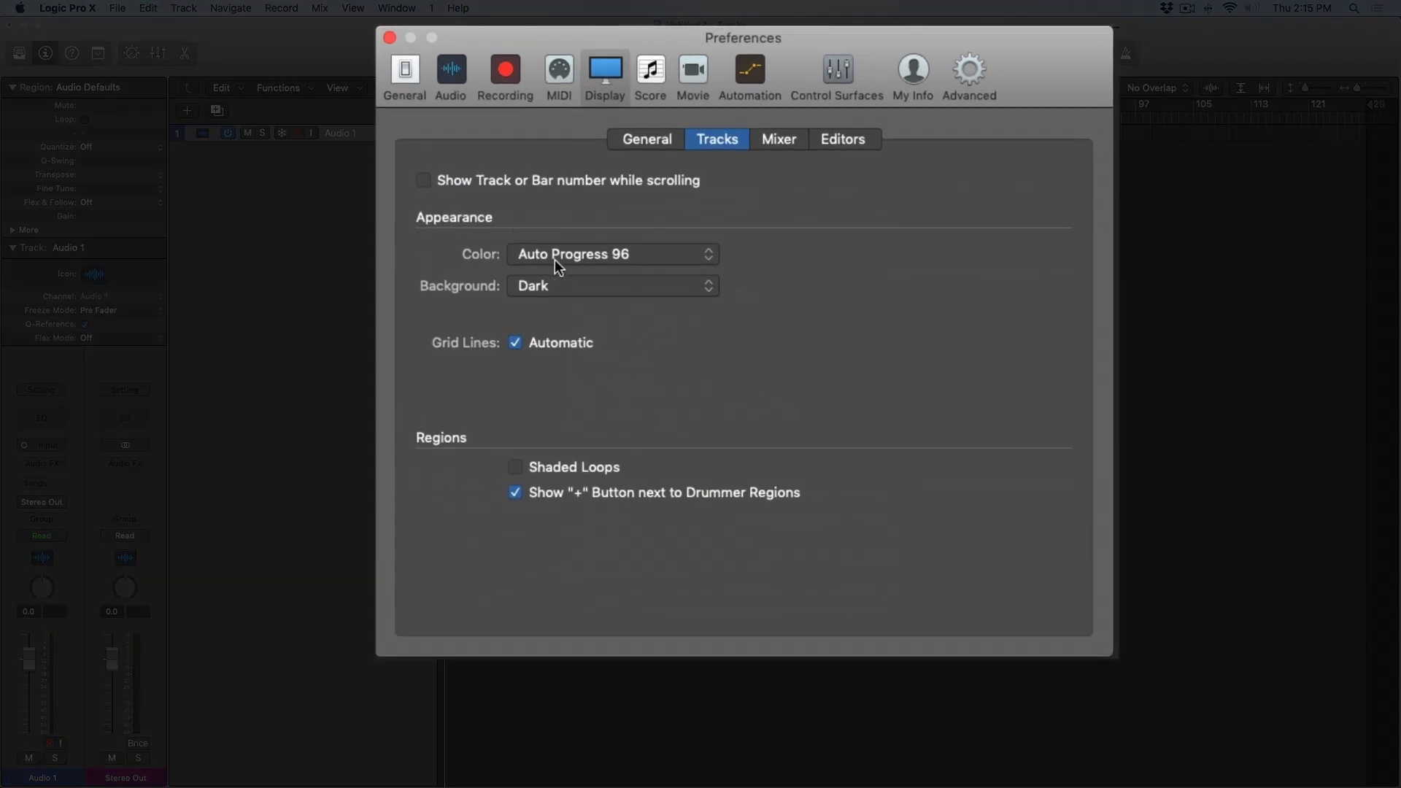
left_click(613, 254)
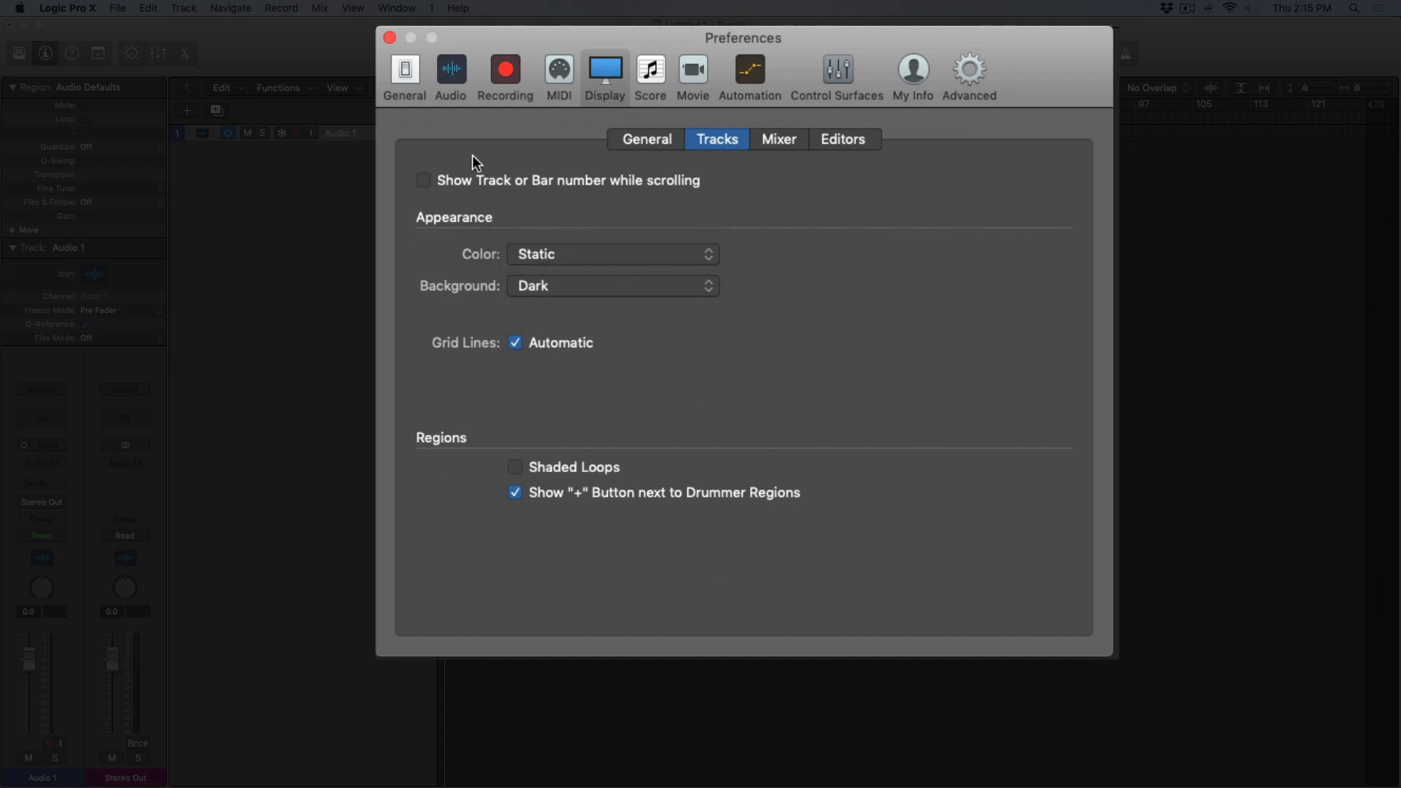
left_click(394, 38)
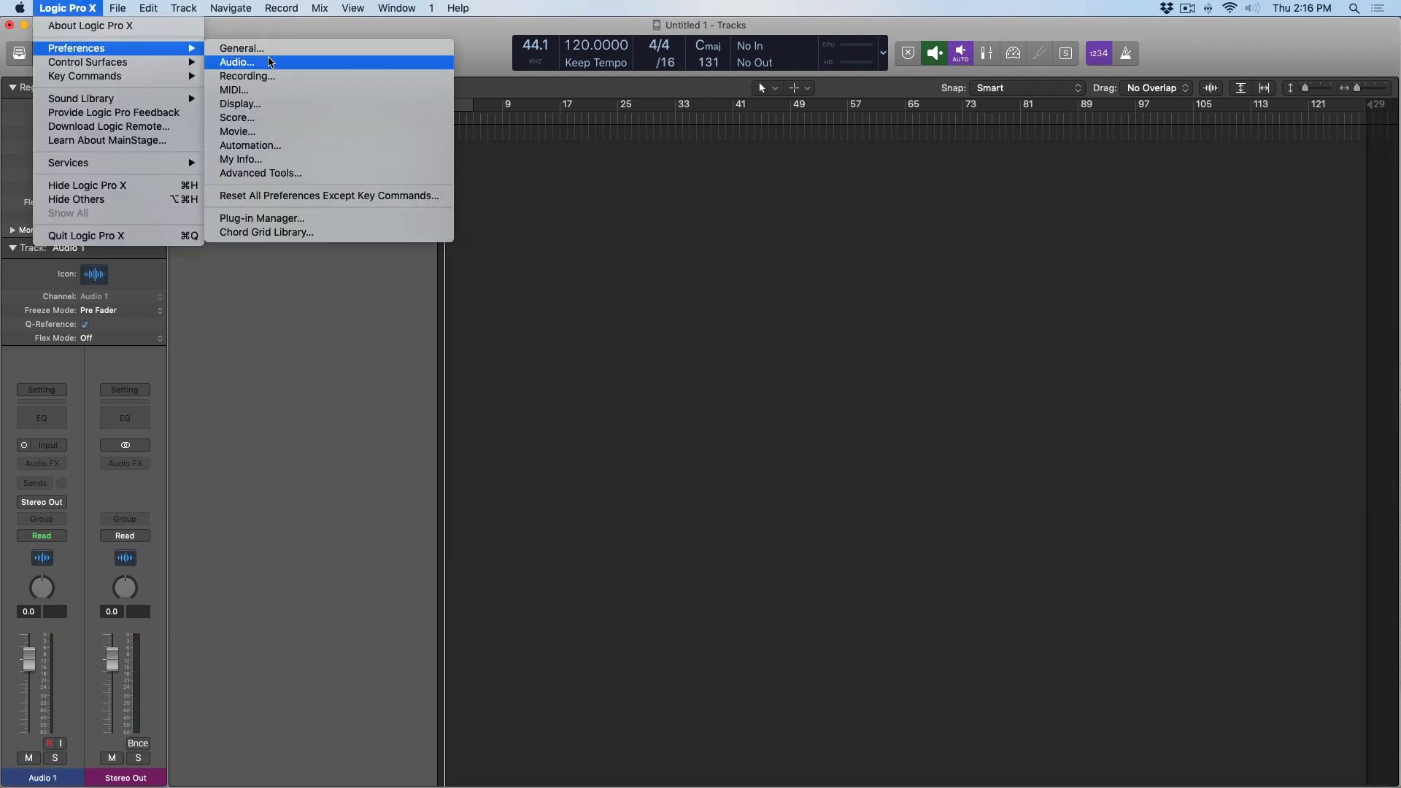
- Choose Auto Progress 96 as the track Color in the Display preferences' Tracks settings
left_click(239, 48)
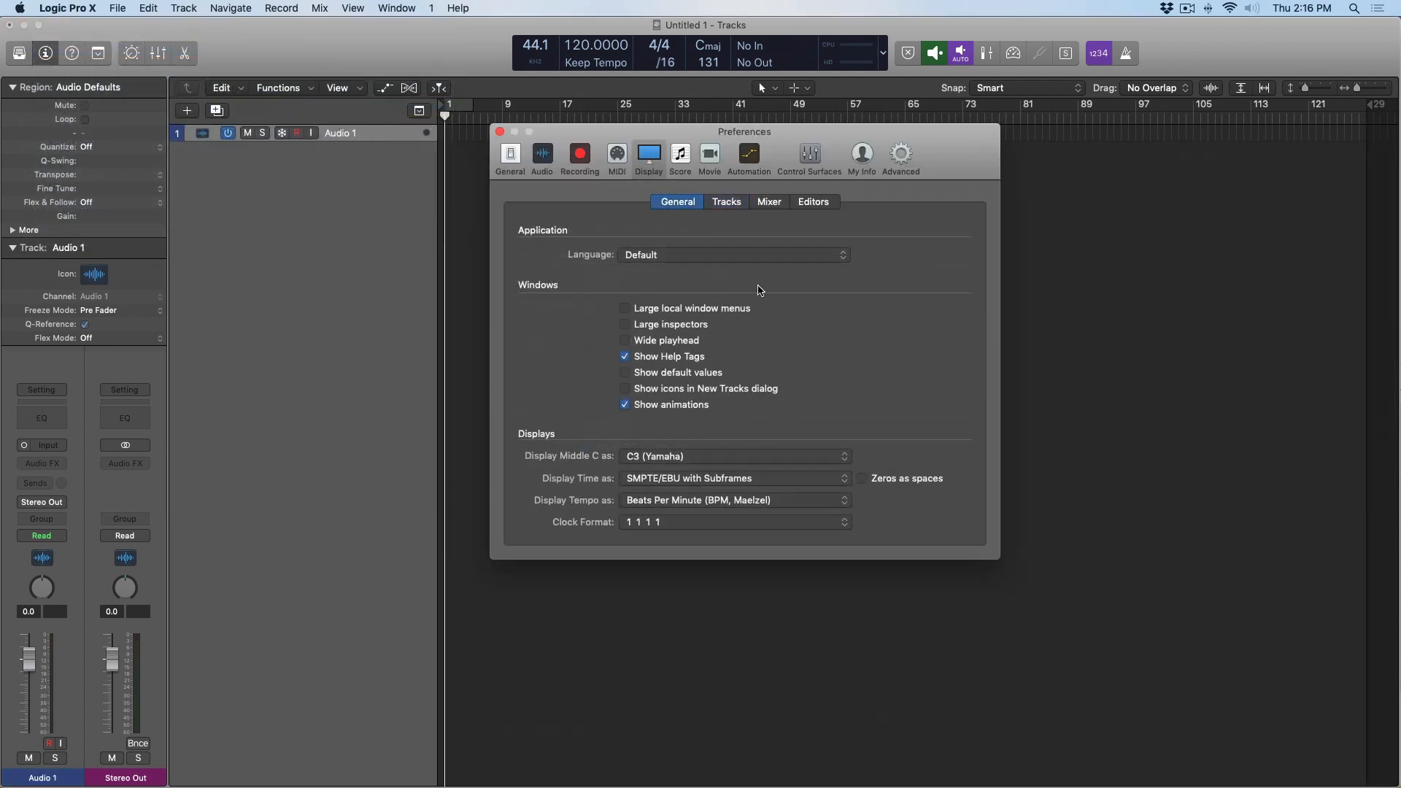
left_click(726, 202)
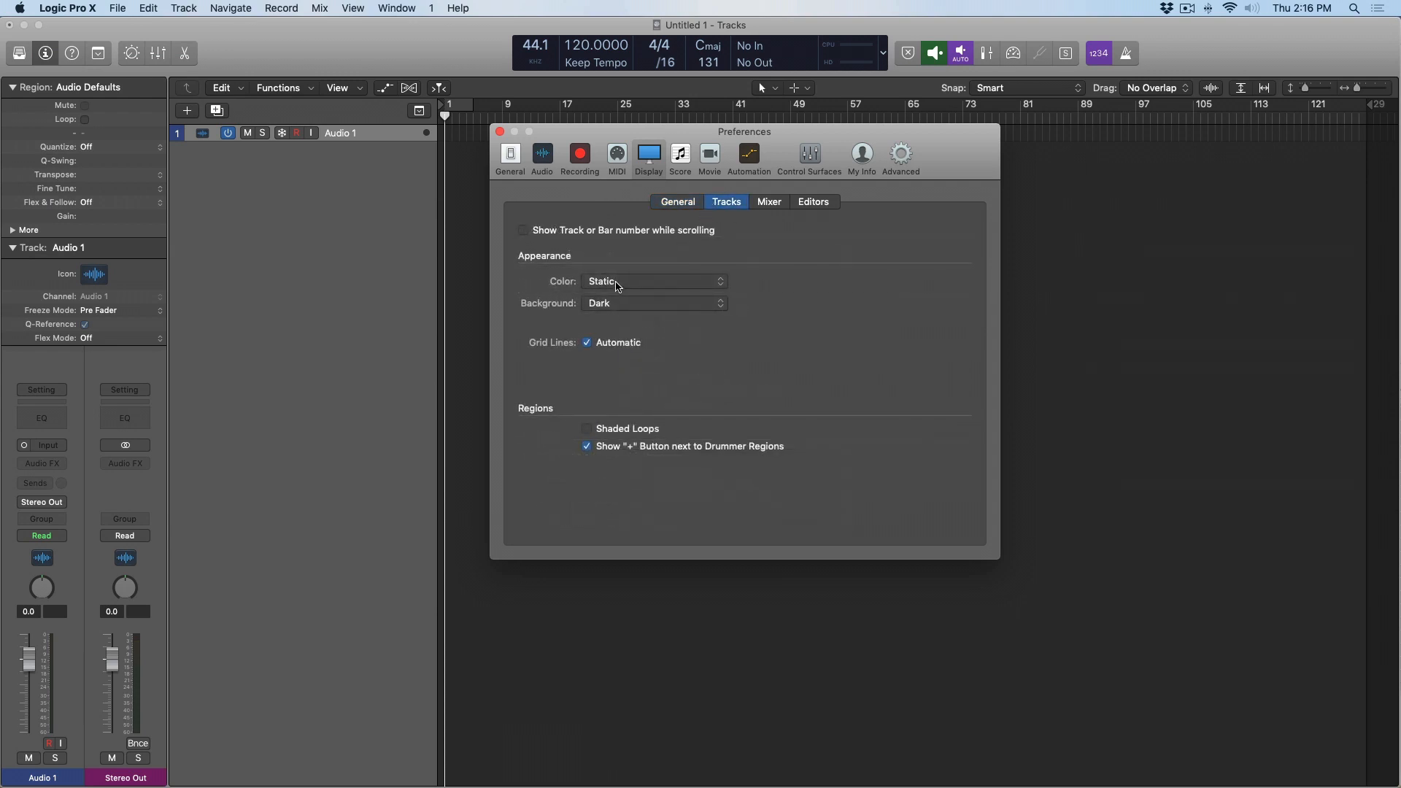
left_click(654, 281)
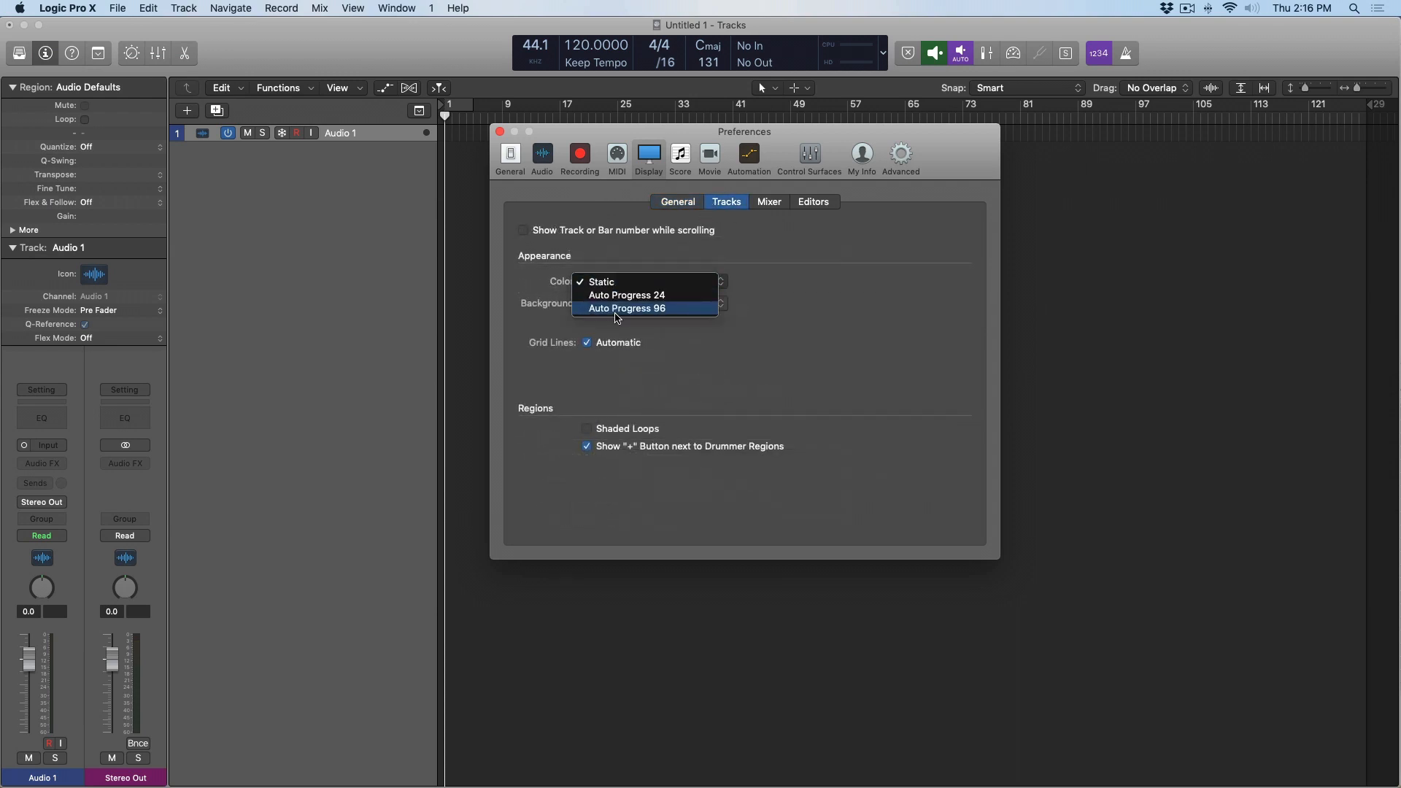
left_click(627, 308)
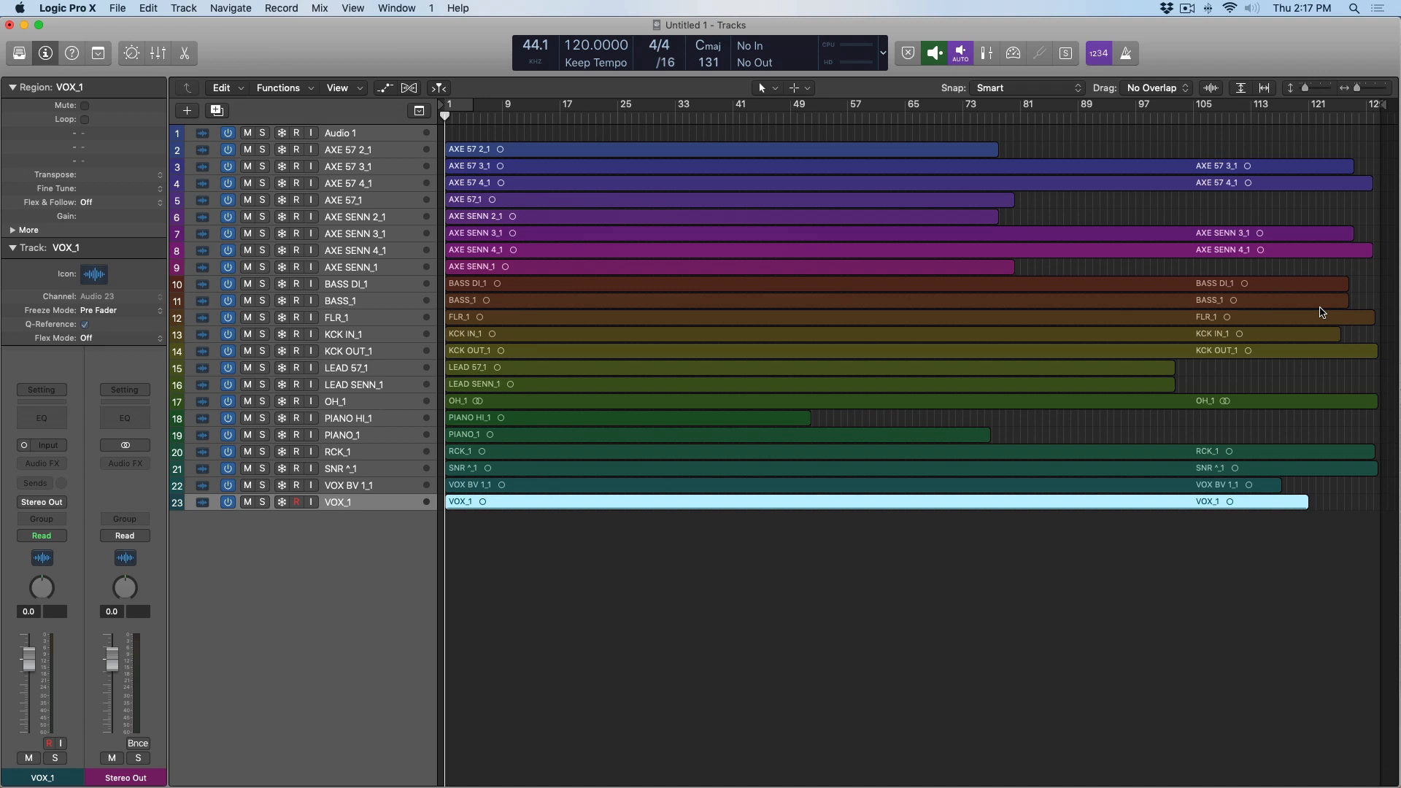
mouse_move(1256, 310)
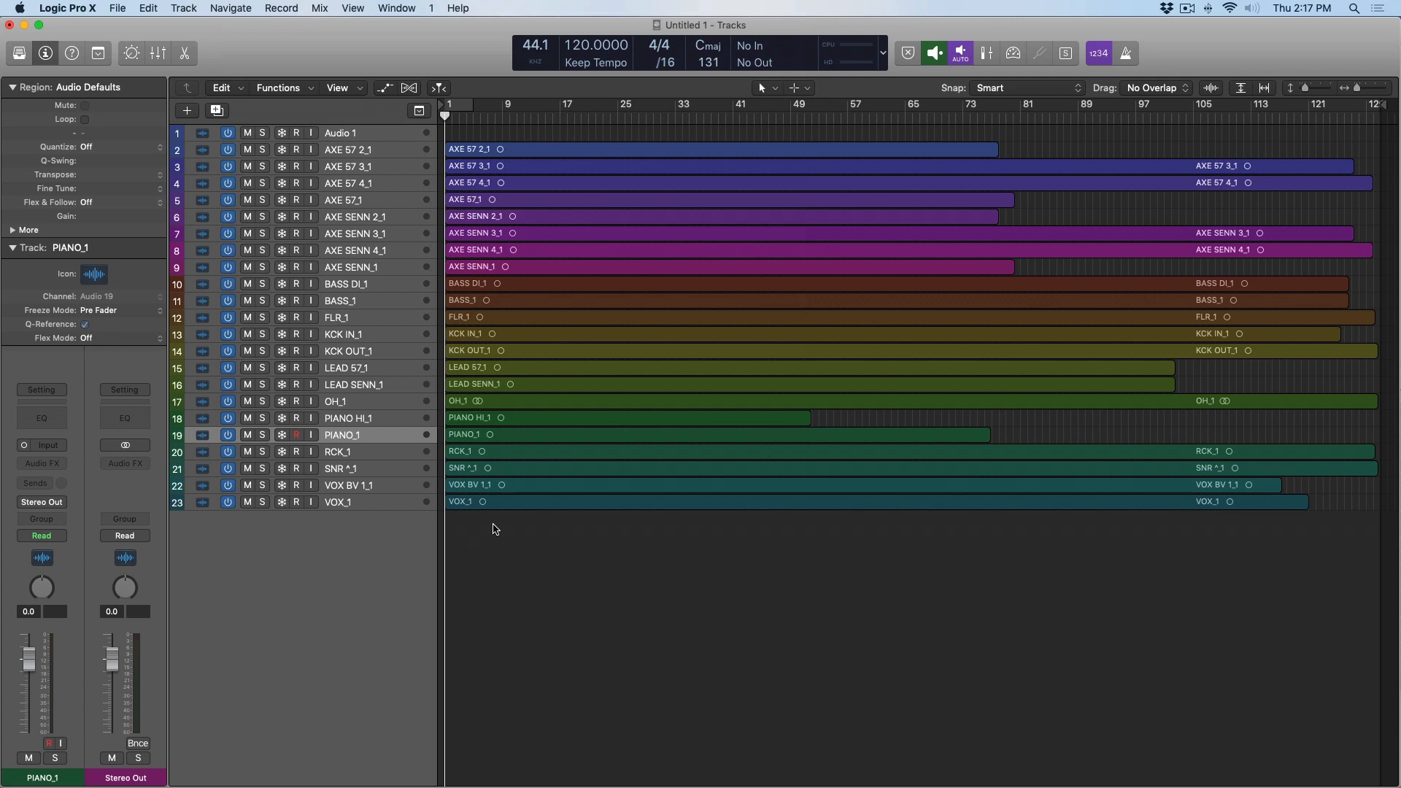
mouse_move(499, 296)
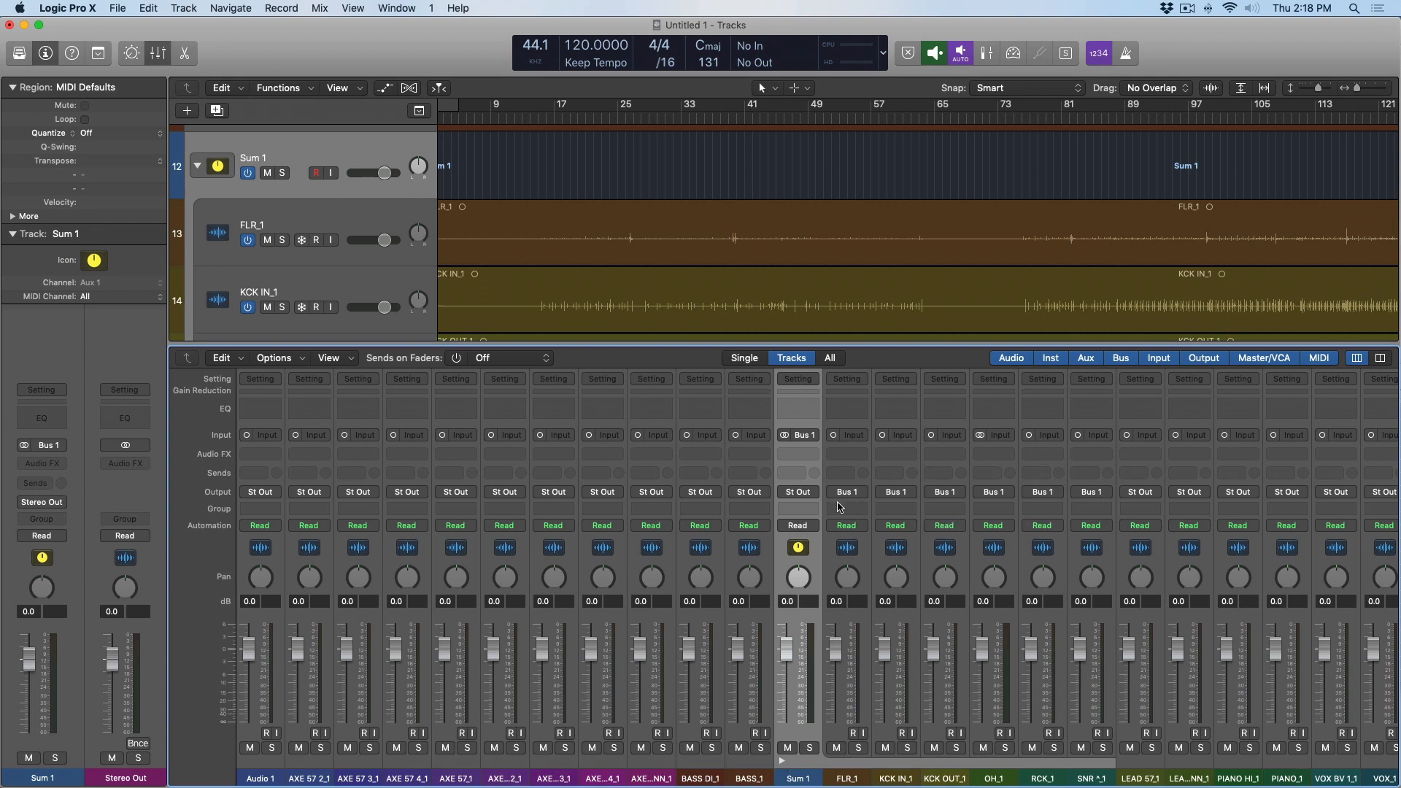
mouse_move(814, 444)
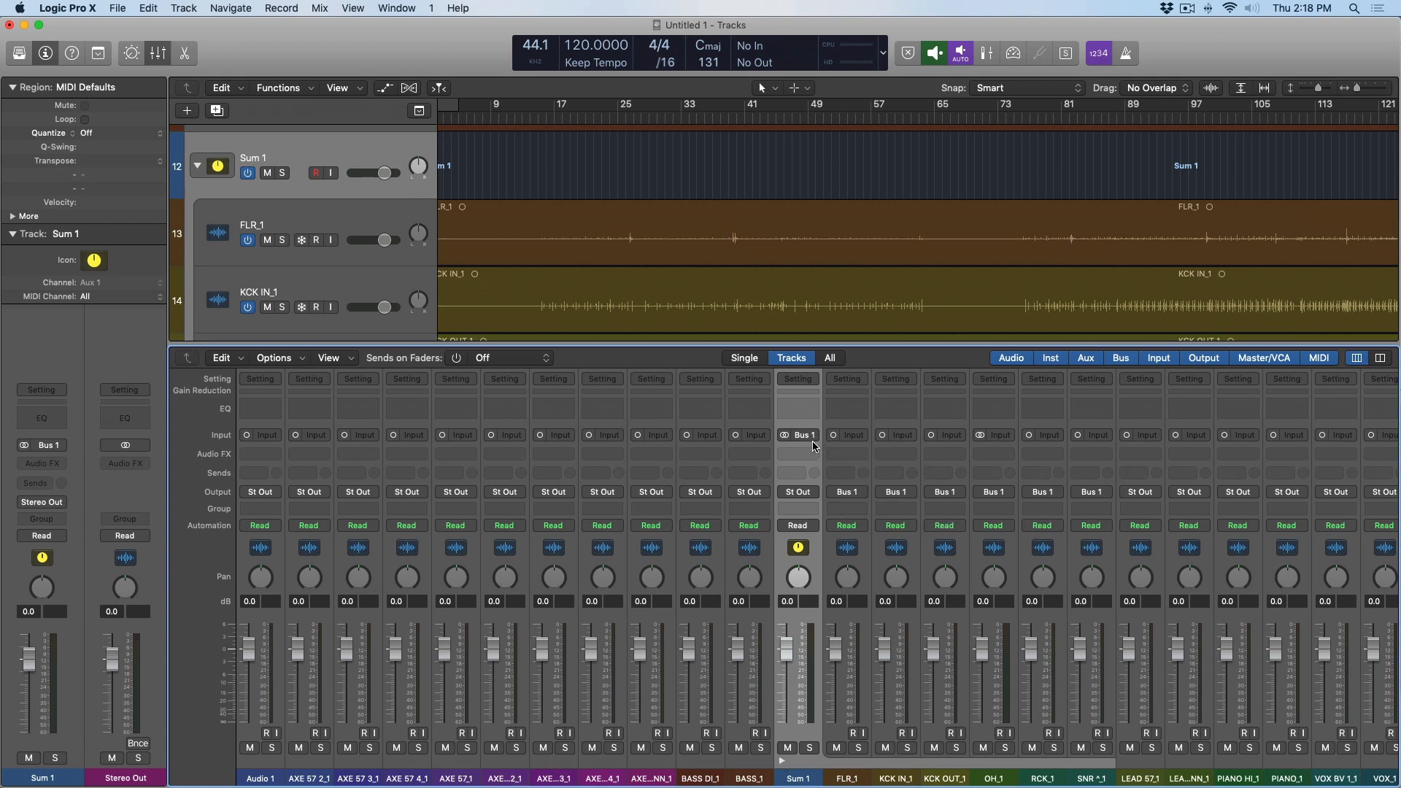
mouse_move(803, 514)
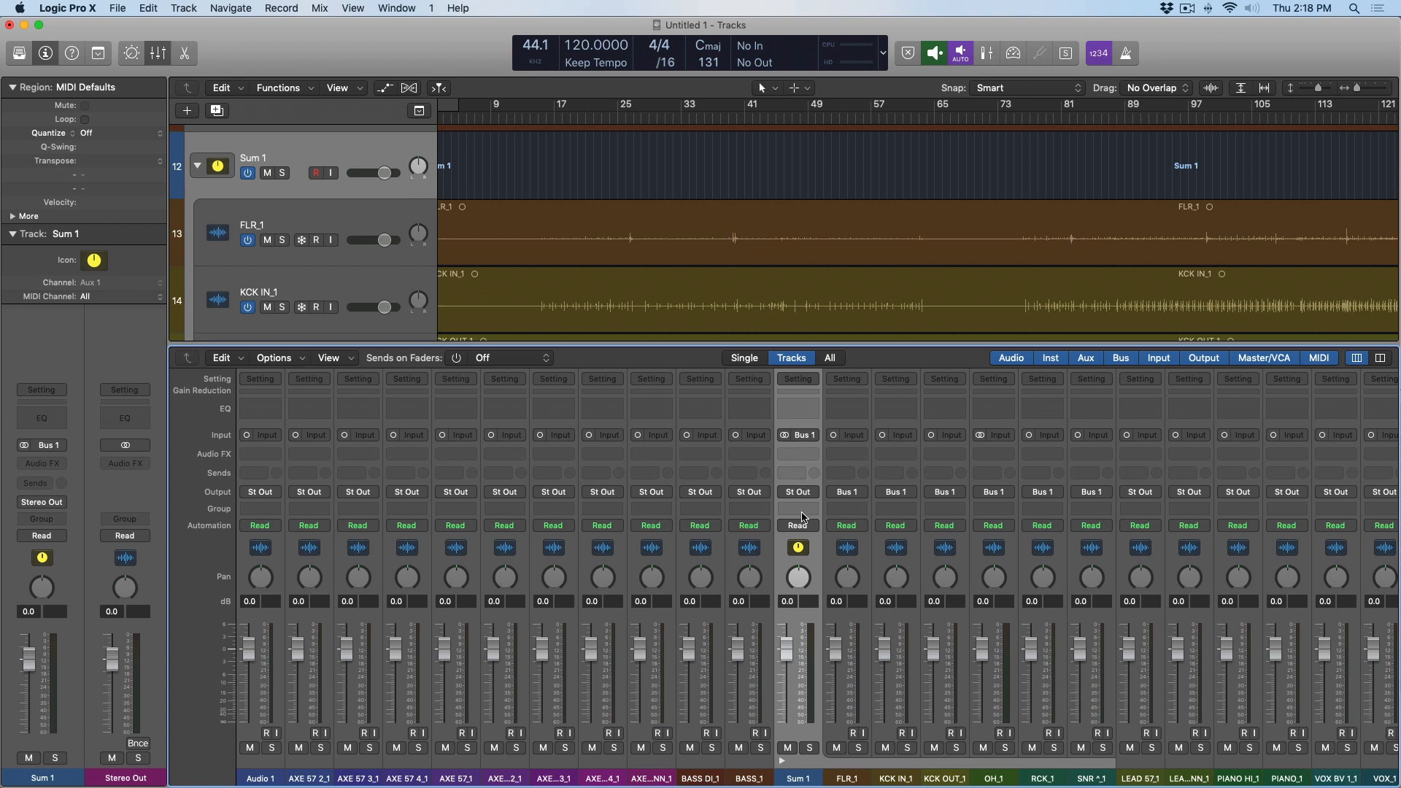
mouse_move(802, 518)
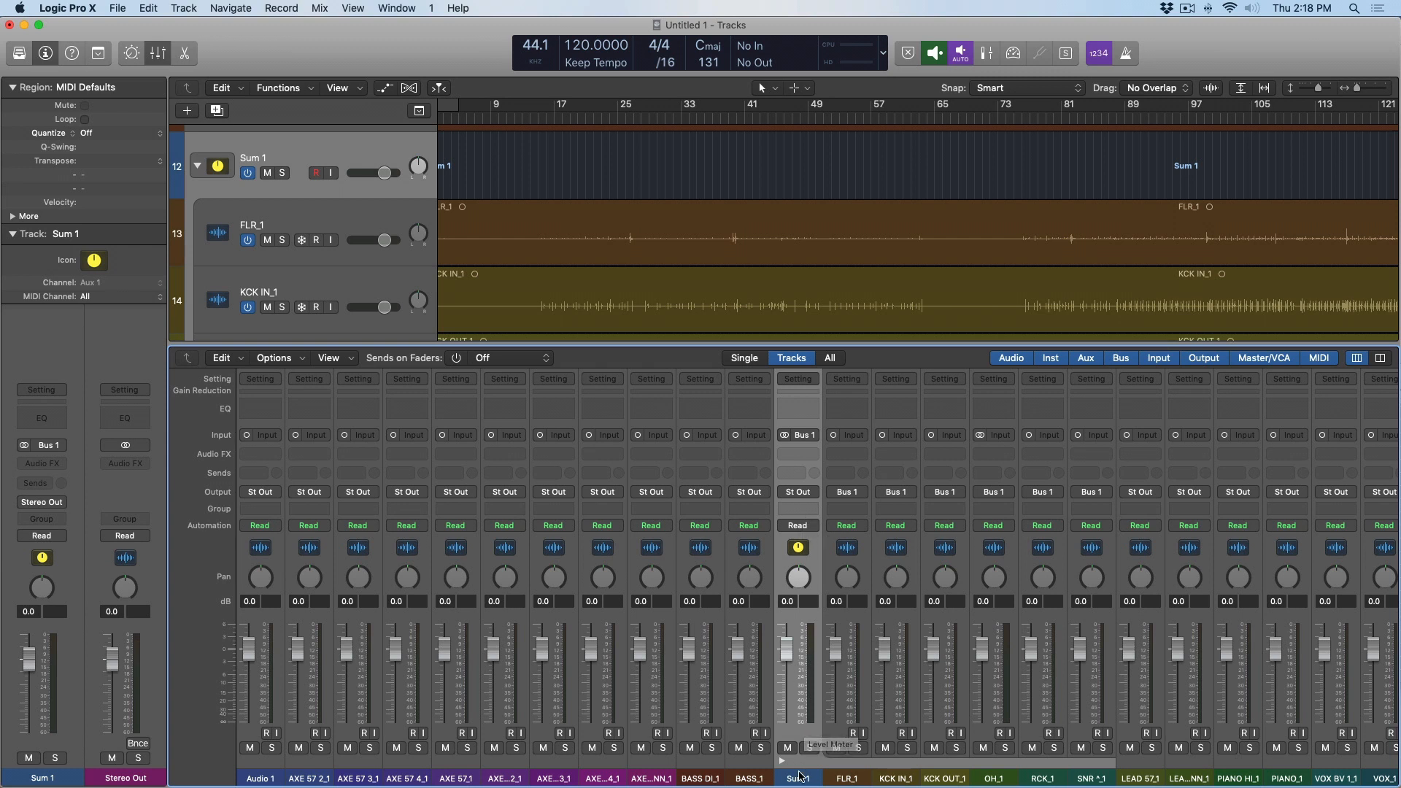
- Name the new drum summing stack DRM
type("DRM")
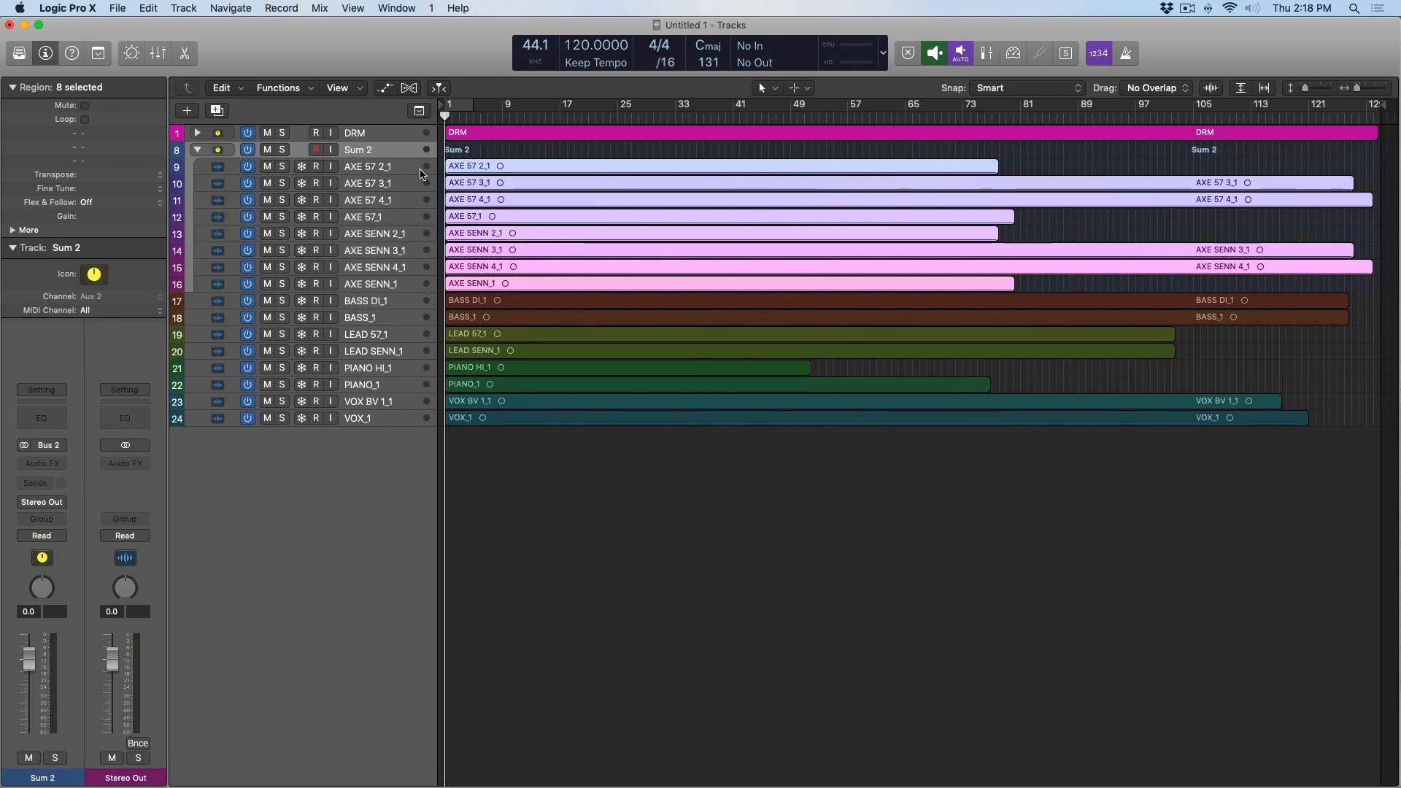
- Rename the guitar stack AXES, give it a colour, and begin renaming the bass stack
double_click(371, 149)
type("AXES")
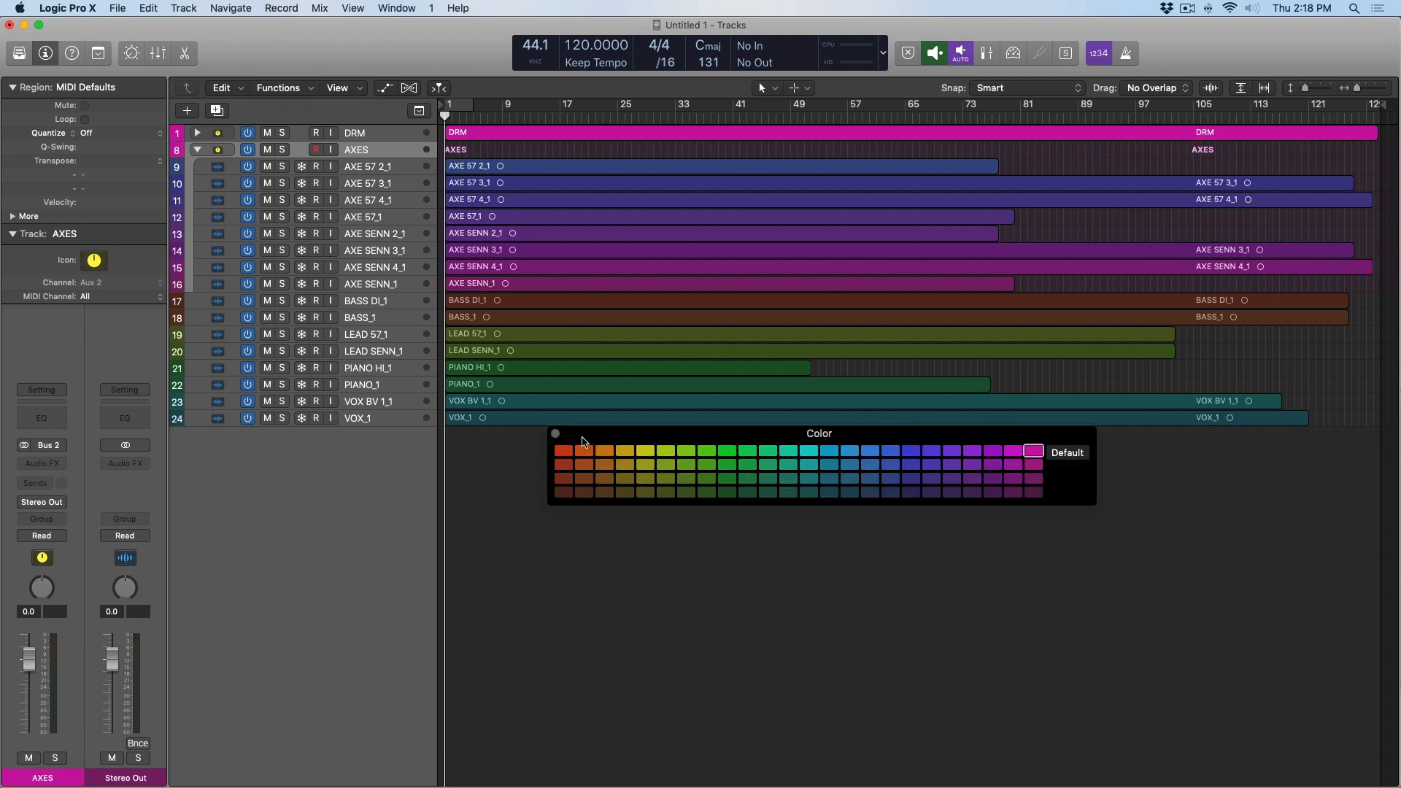
left_click(365, 301)
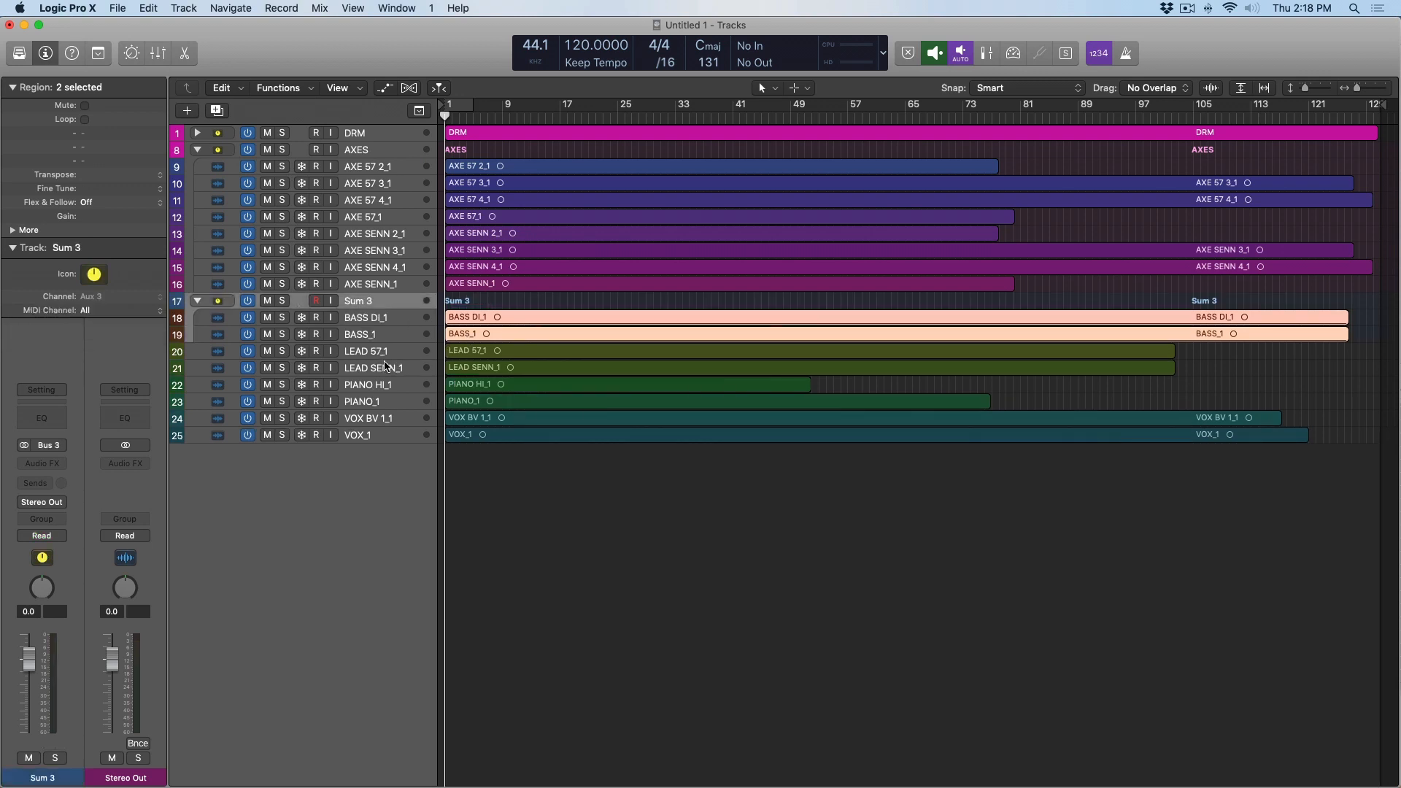
double_click(358, 301)
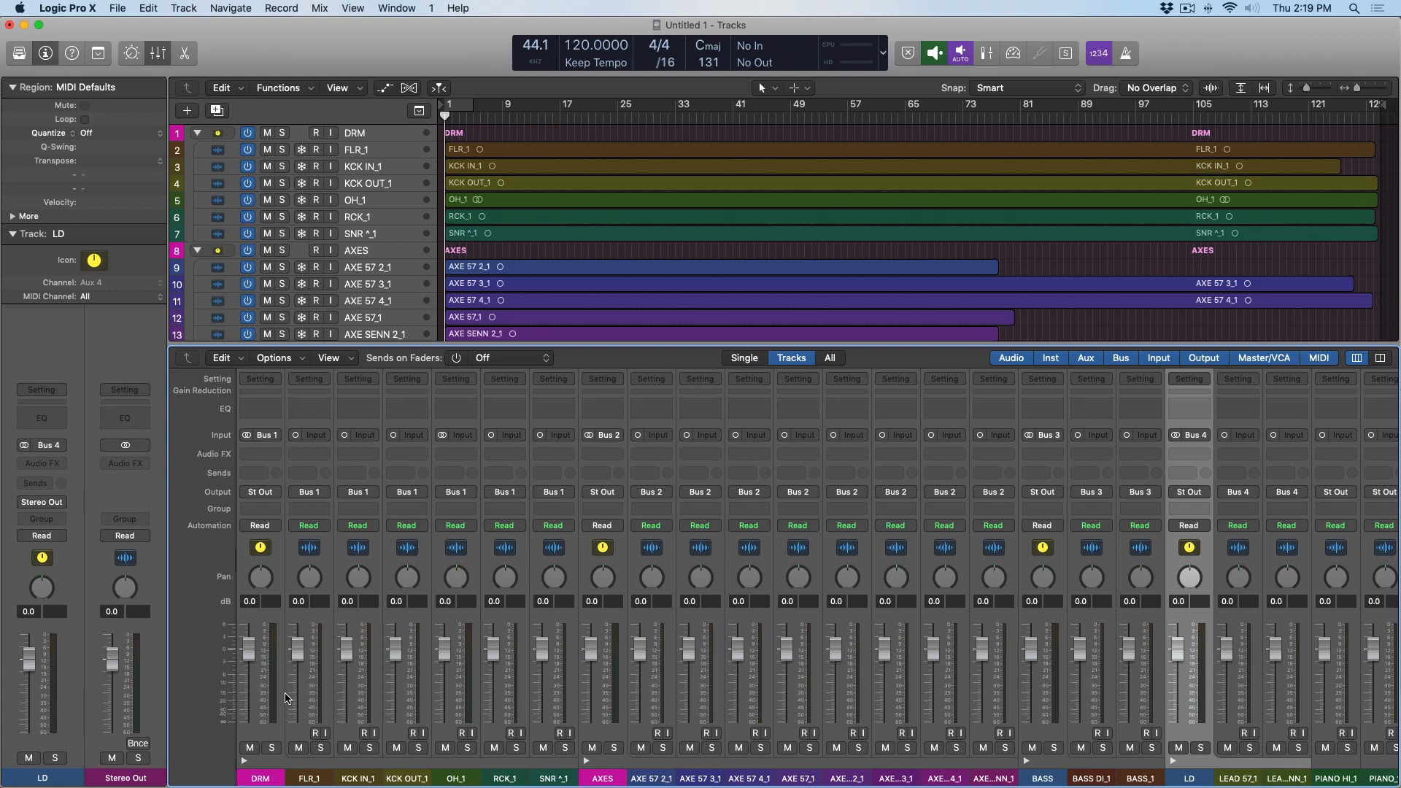
mouse_move(274, 480)
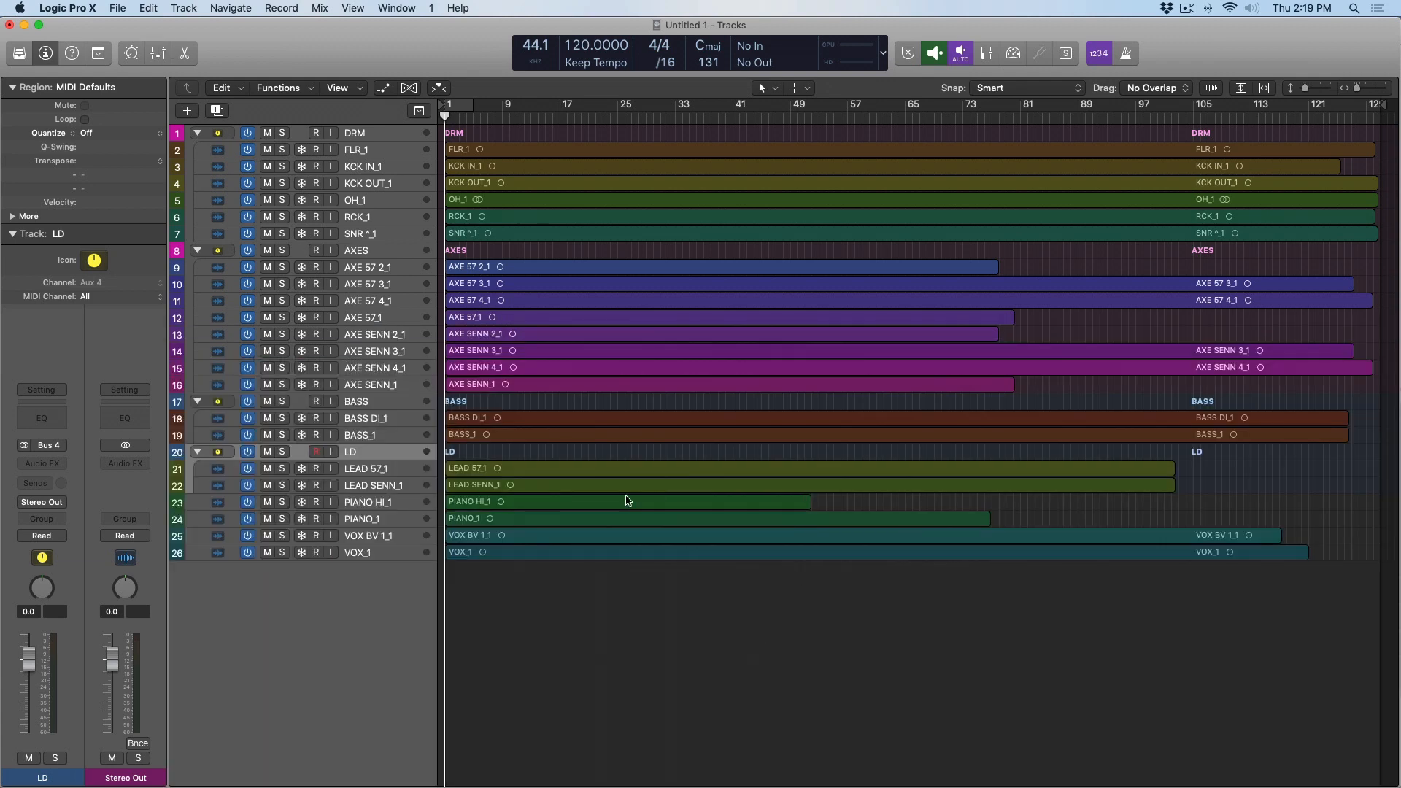
mouse_move(876, 608)
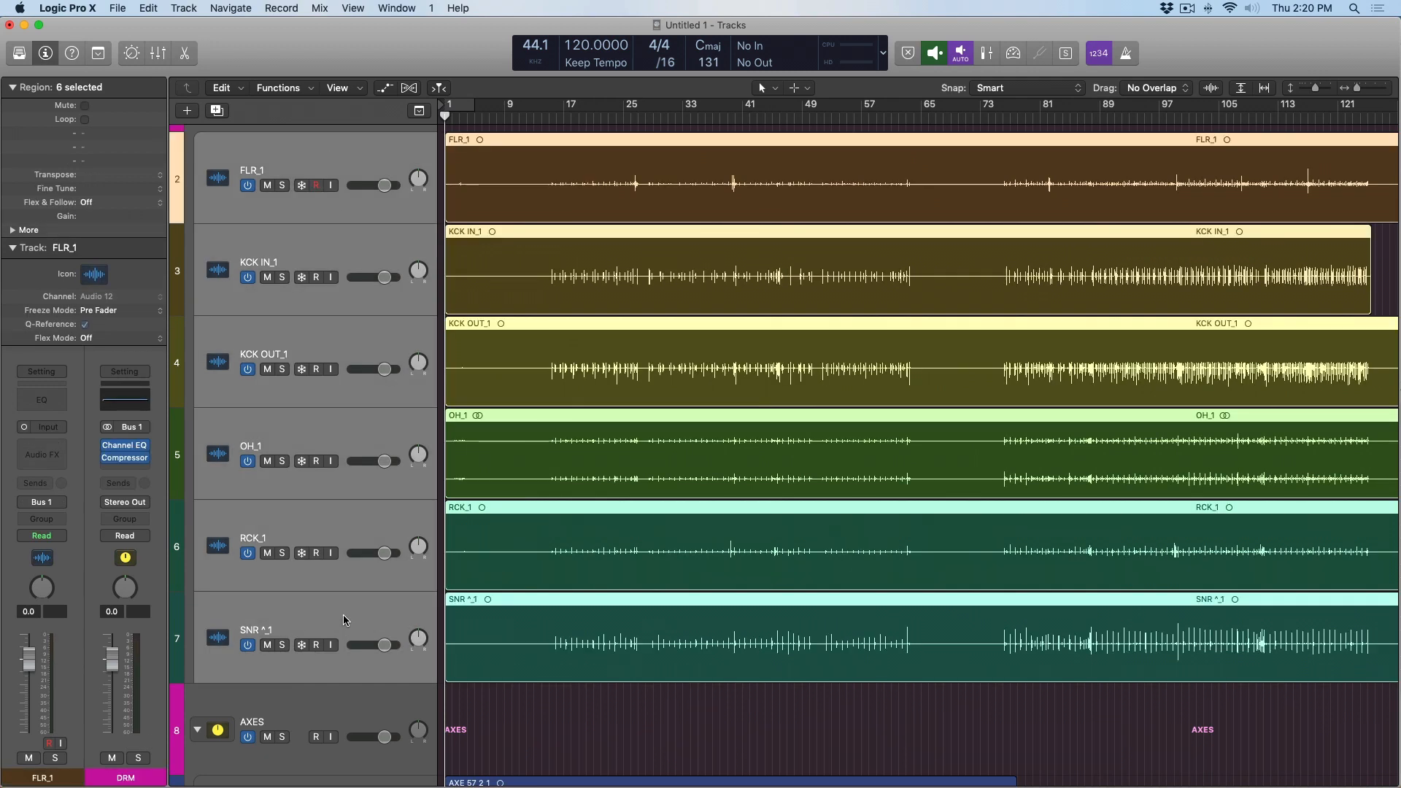
mouse_move(350, 620)
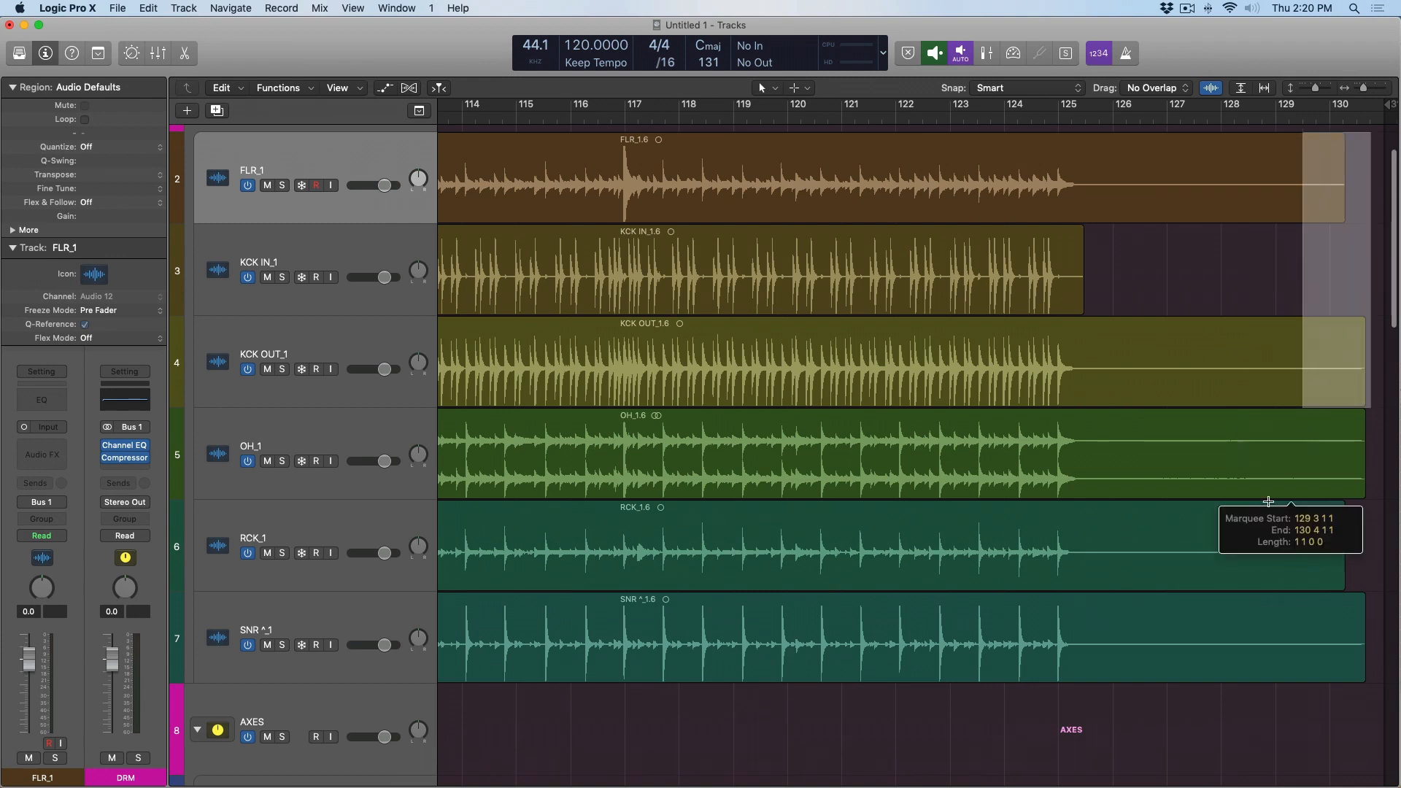
- Marquee-select the drum region tails around bar 129
left_click_drag(1269, 500, 1081, 648)
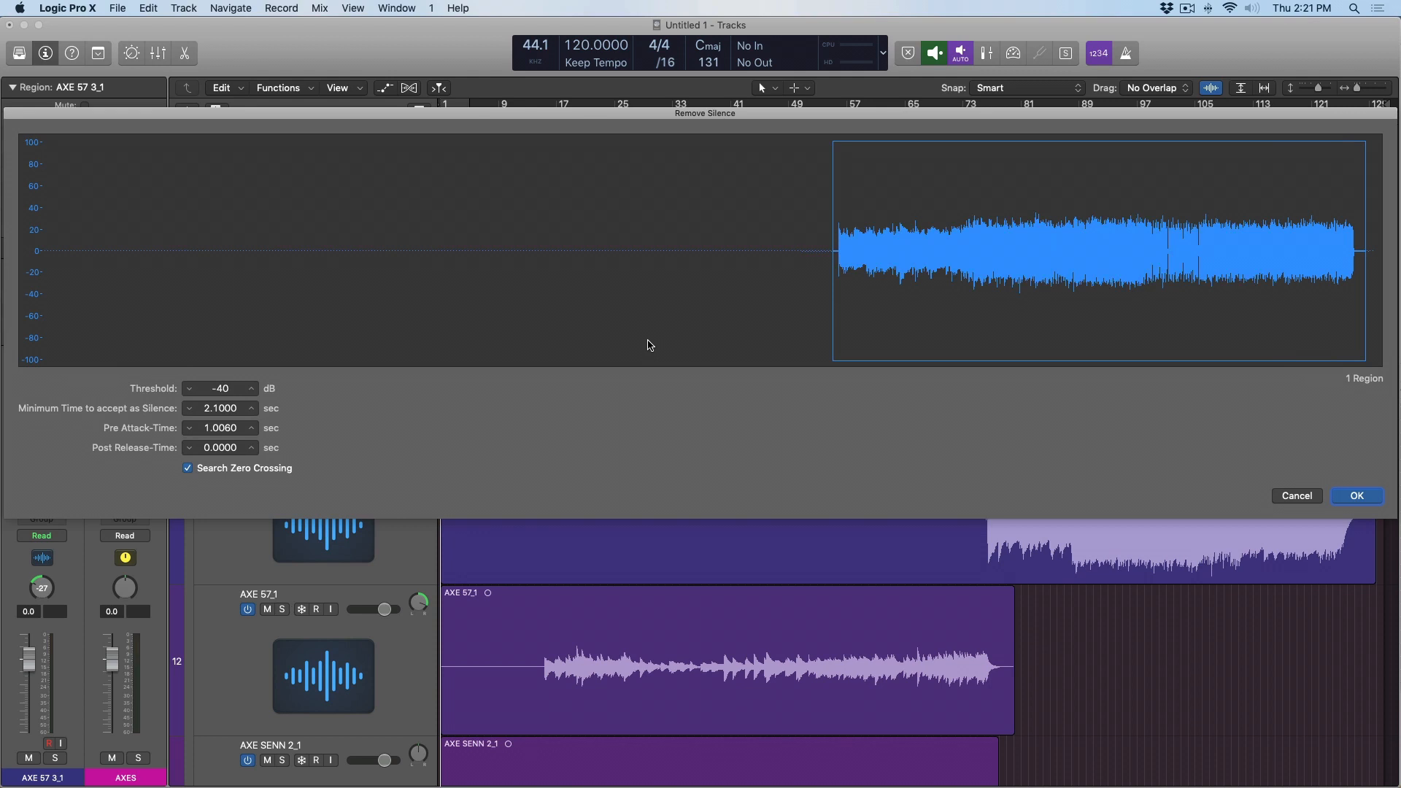
mouse_move(704, 243)
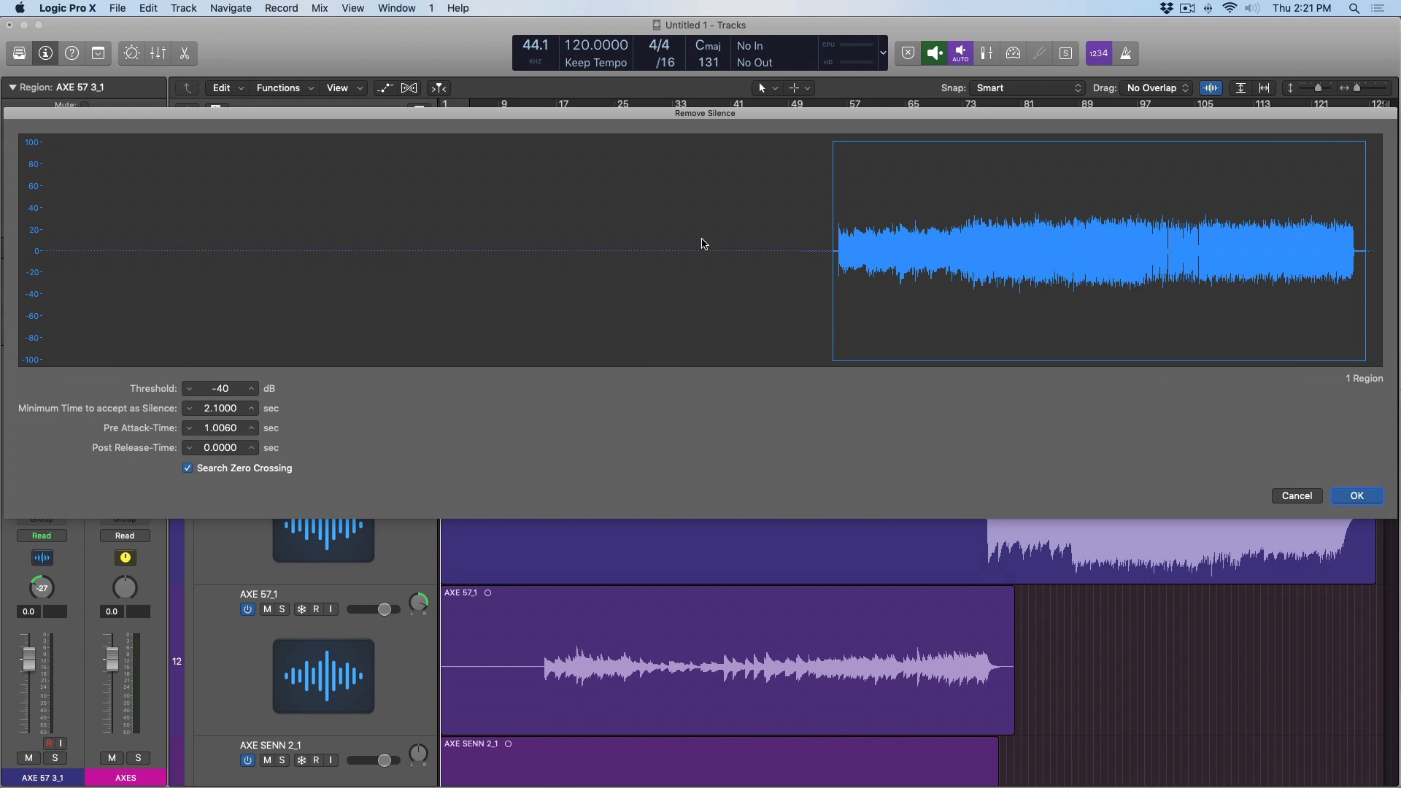
mouse_move(926, 339)
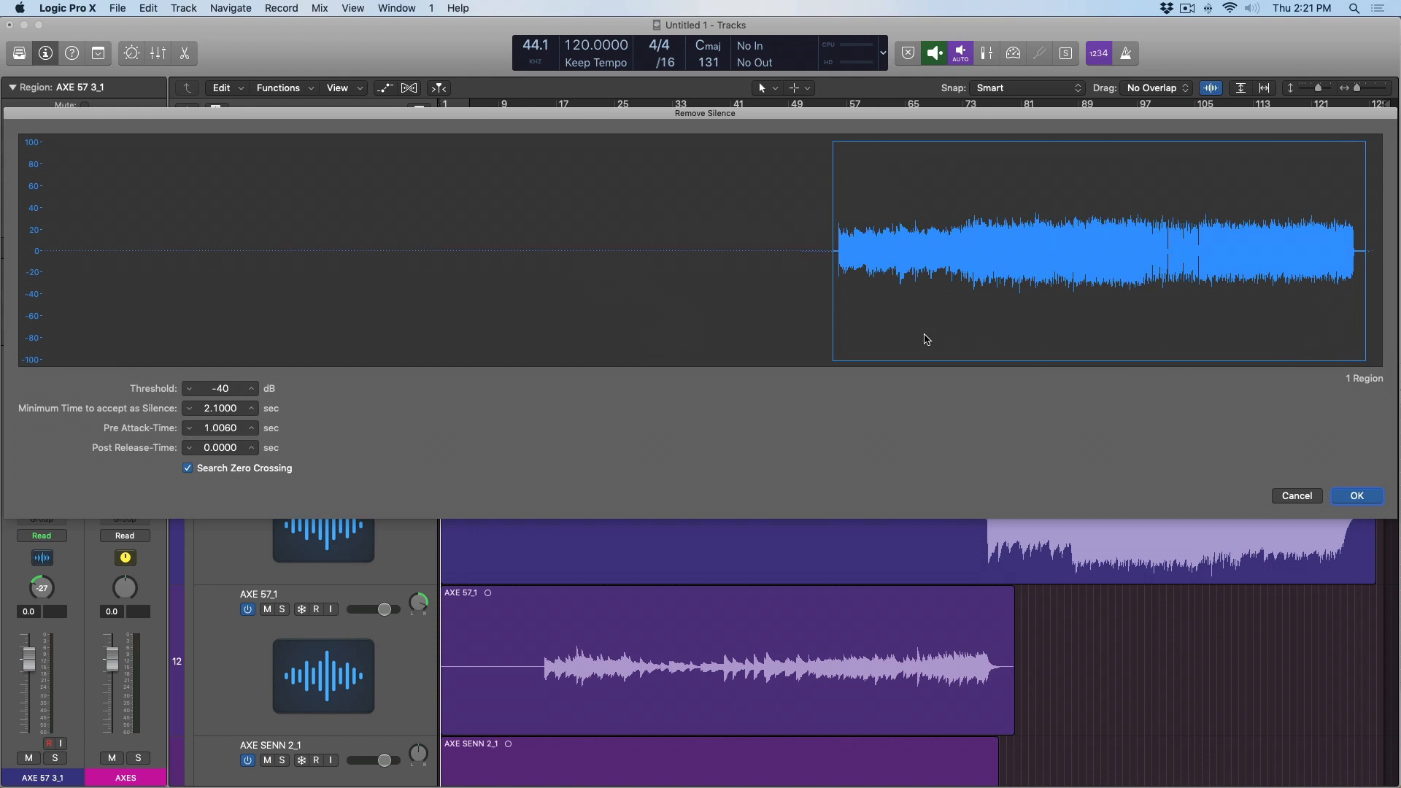
mouse_move(936, 281)
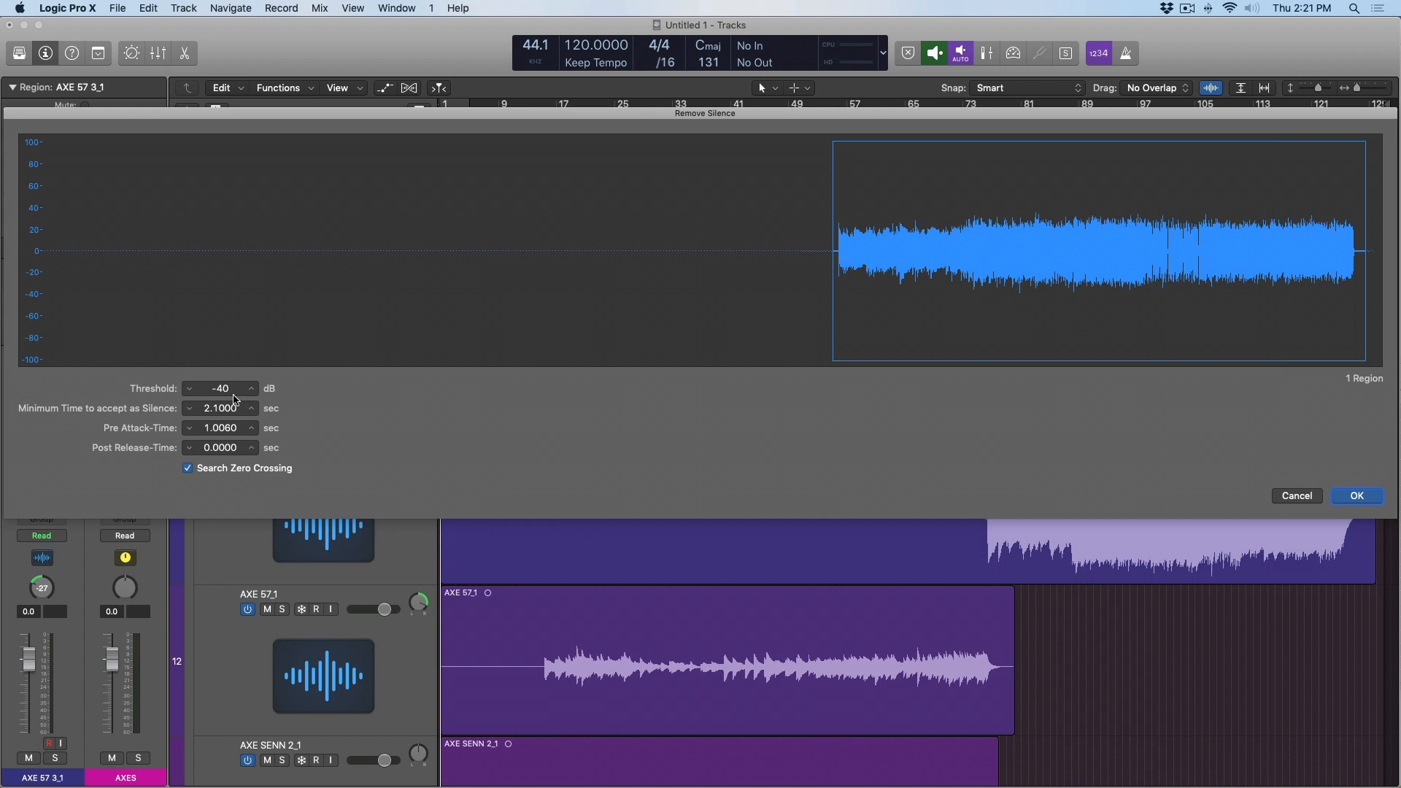
- Remove silence from AXE 57 3_1 with a -25 dB threshold, 1 s pre-attack and zero post-release
double_click(220, 389)
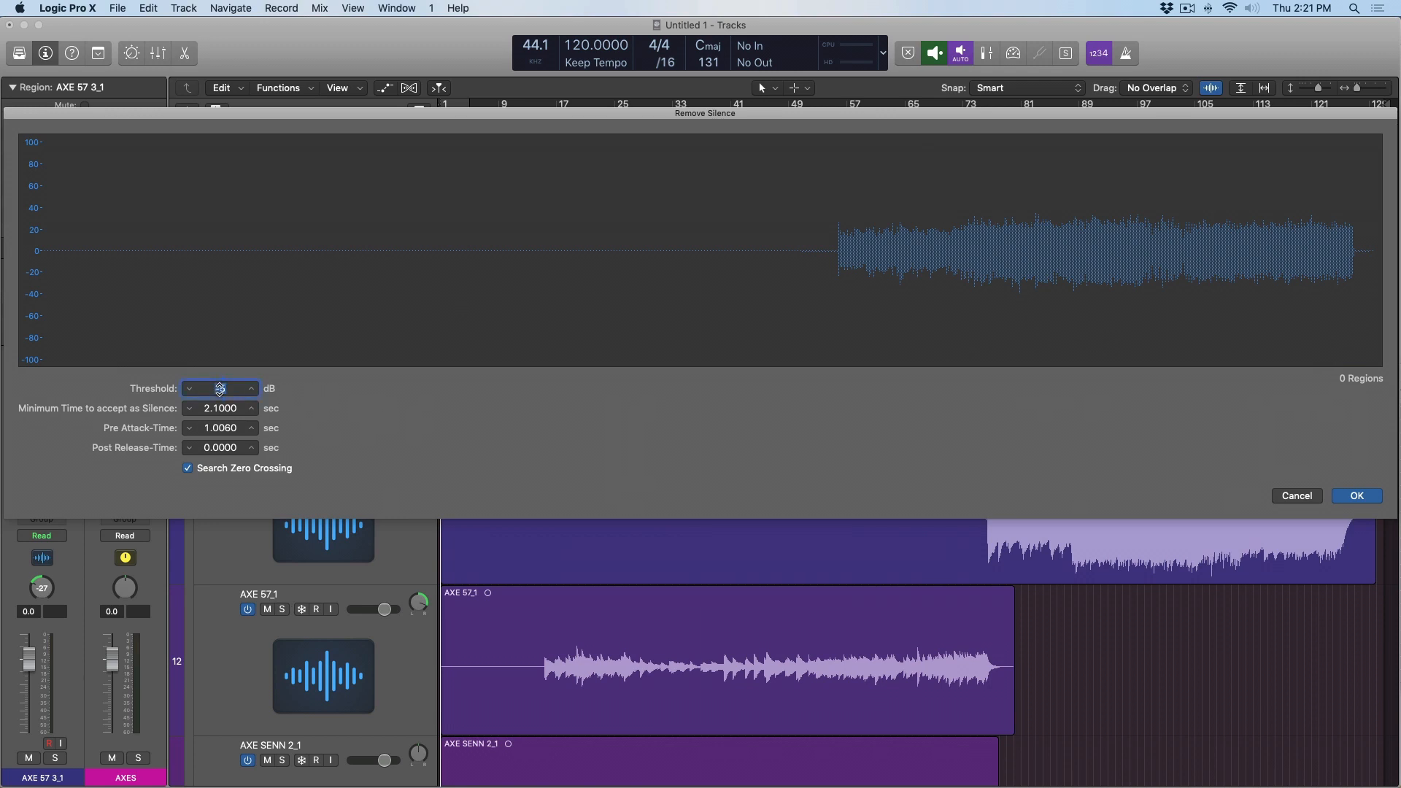
type("-15")
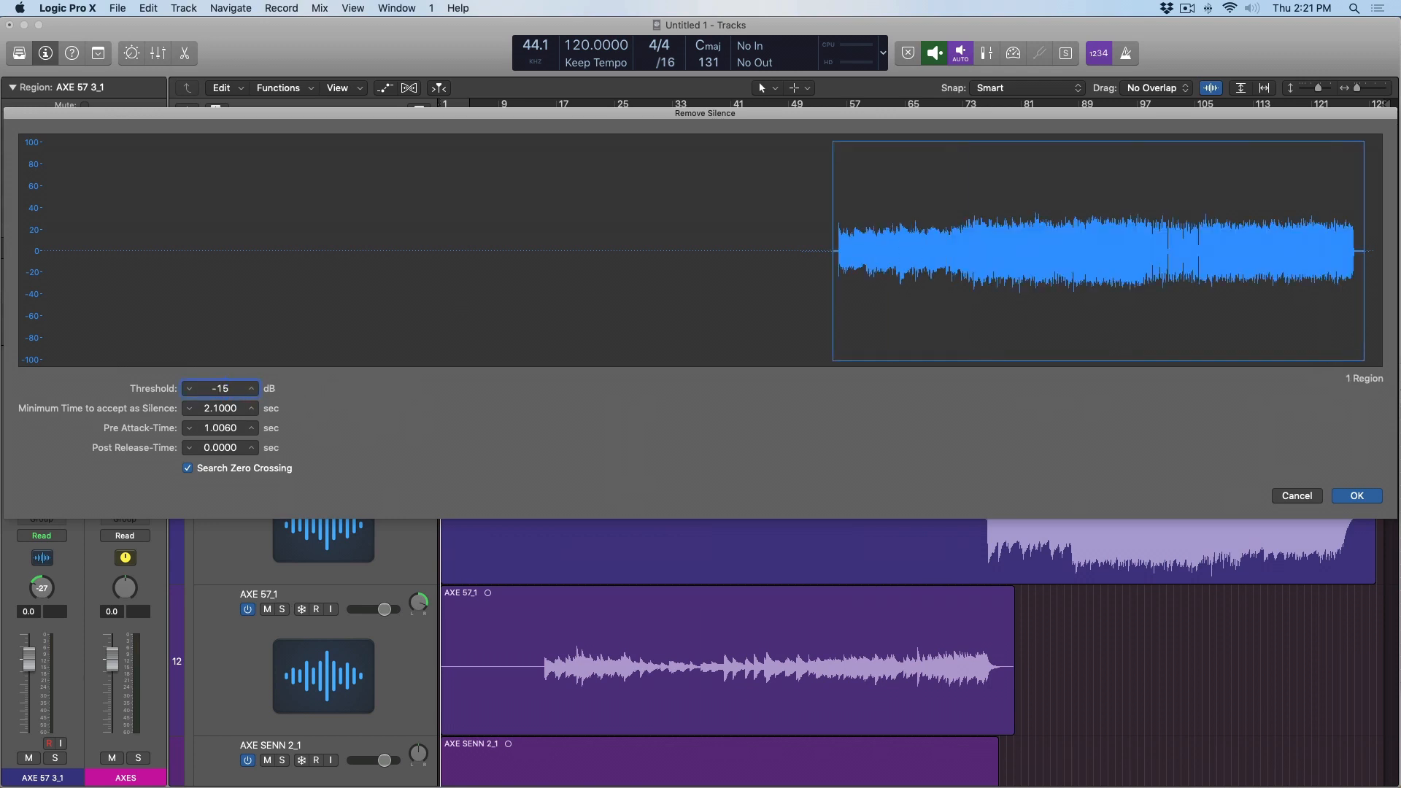
left_click(252, 393)
type("-25")
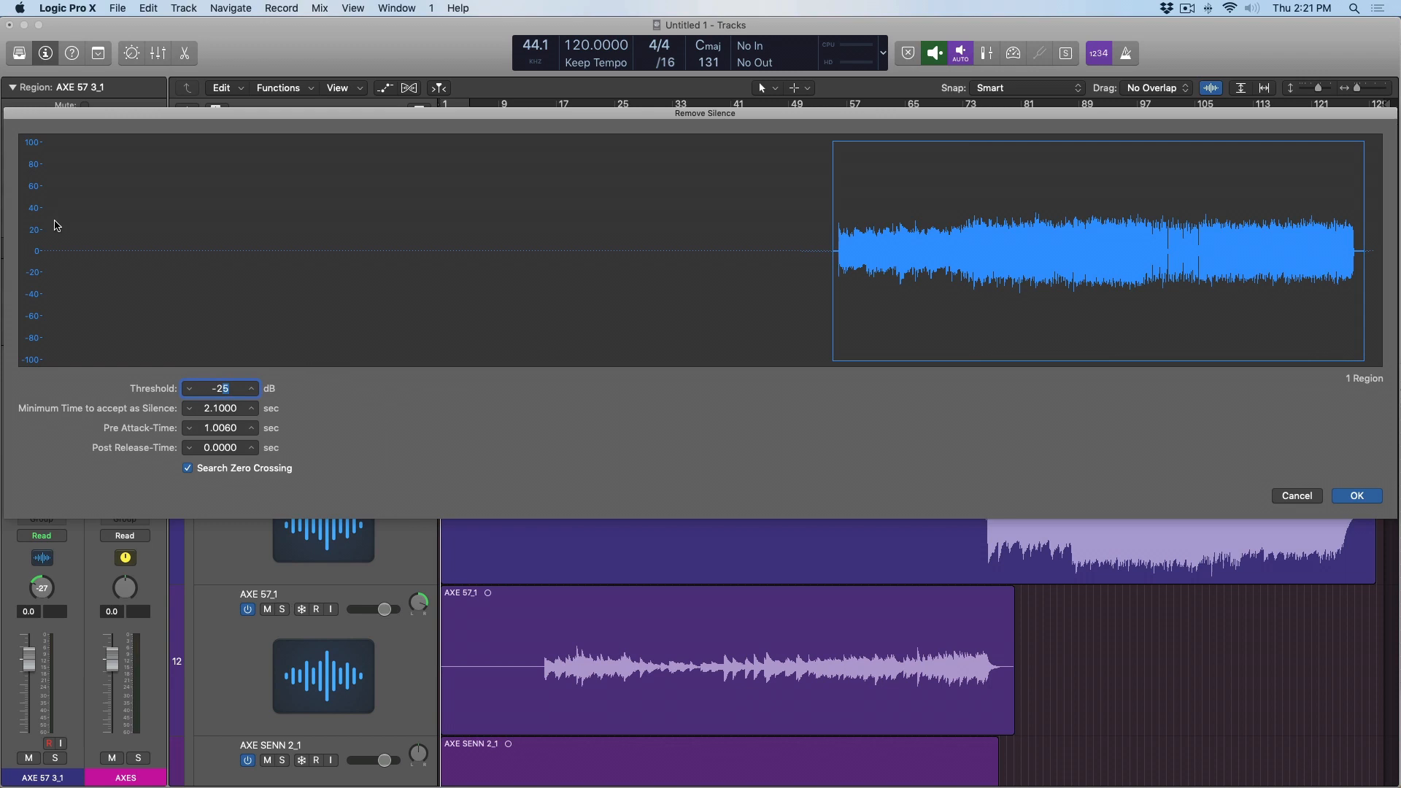
mouse_move(81, 254)
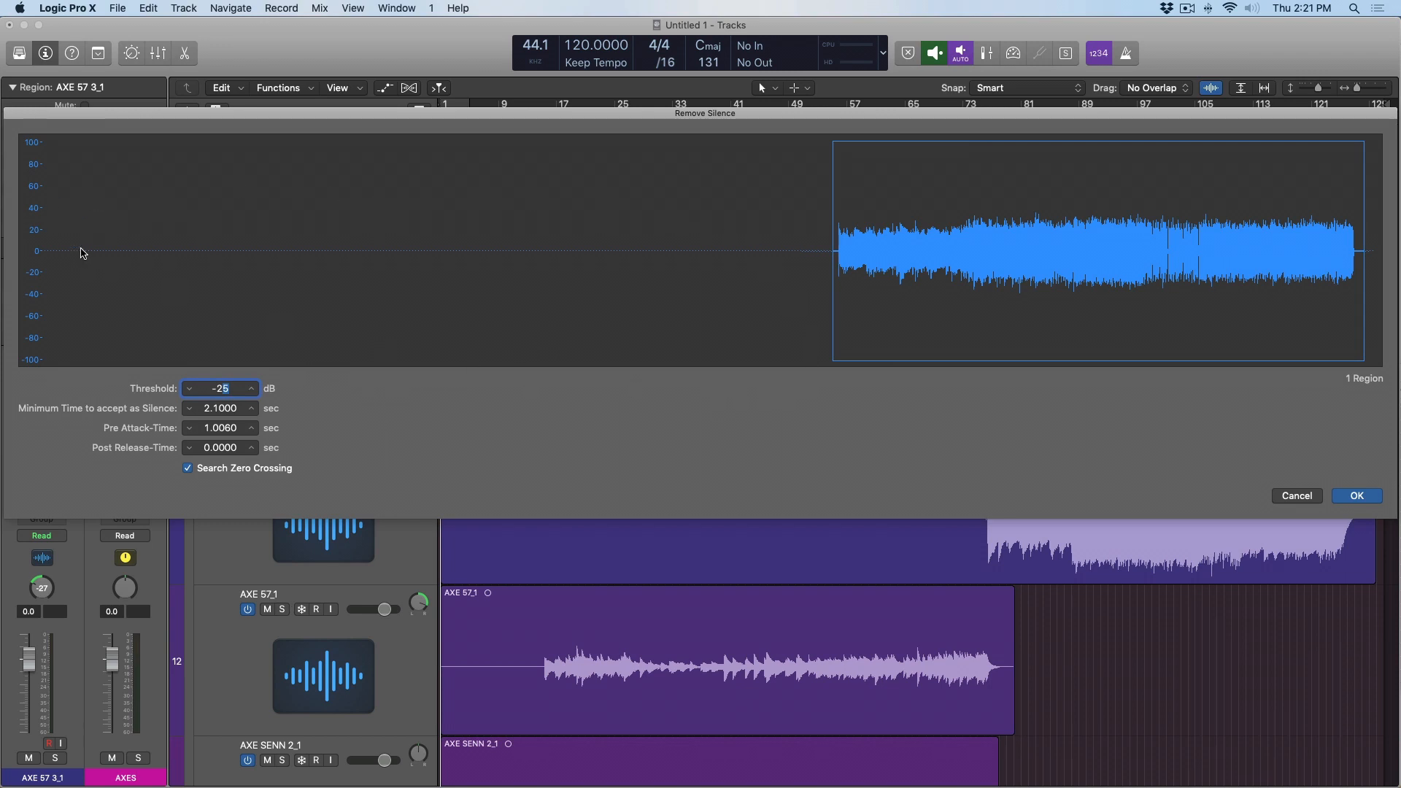
mouse_move(265, 427)
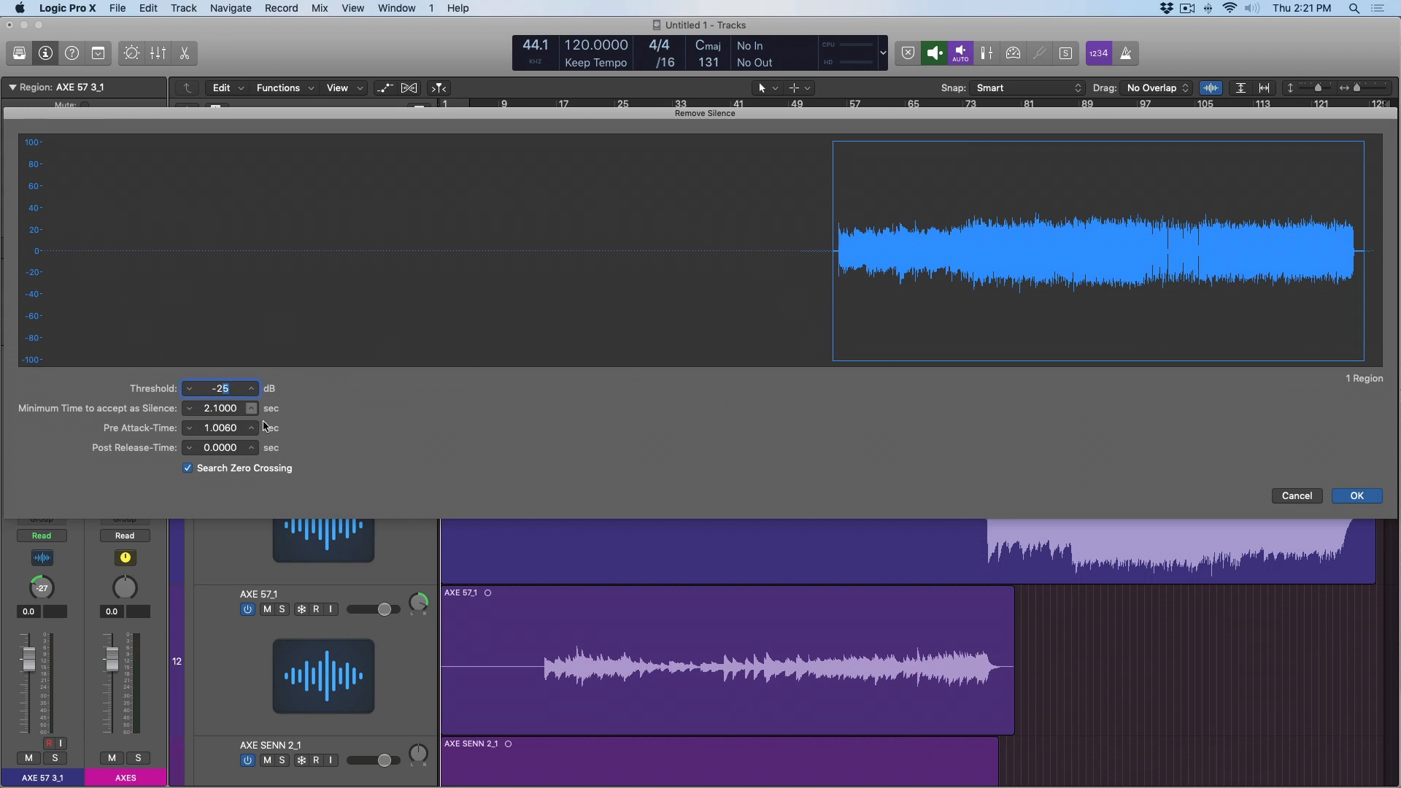
left_click(251, 424)
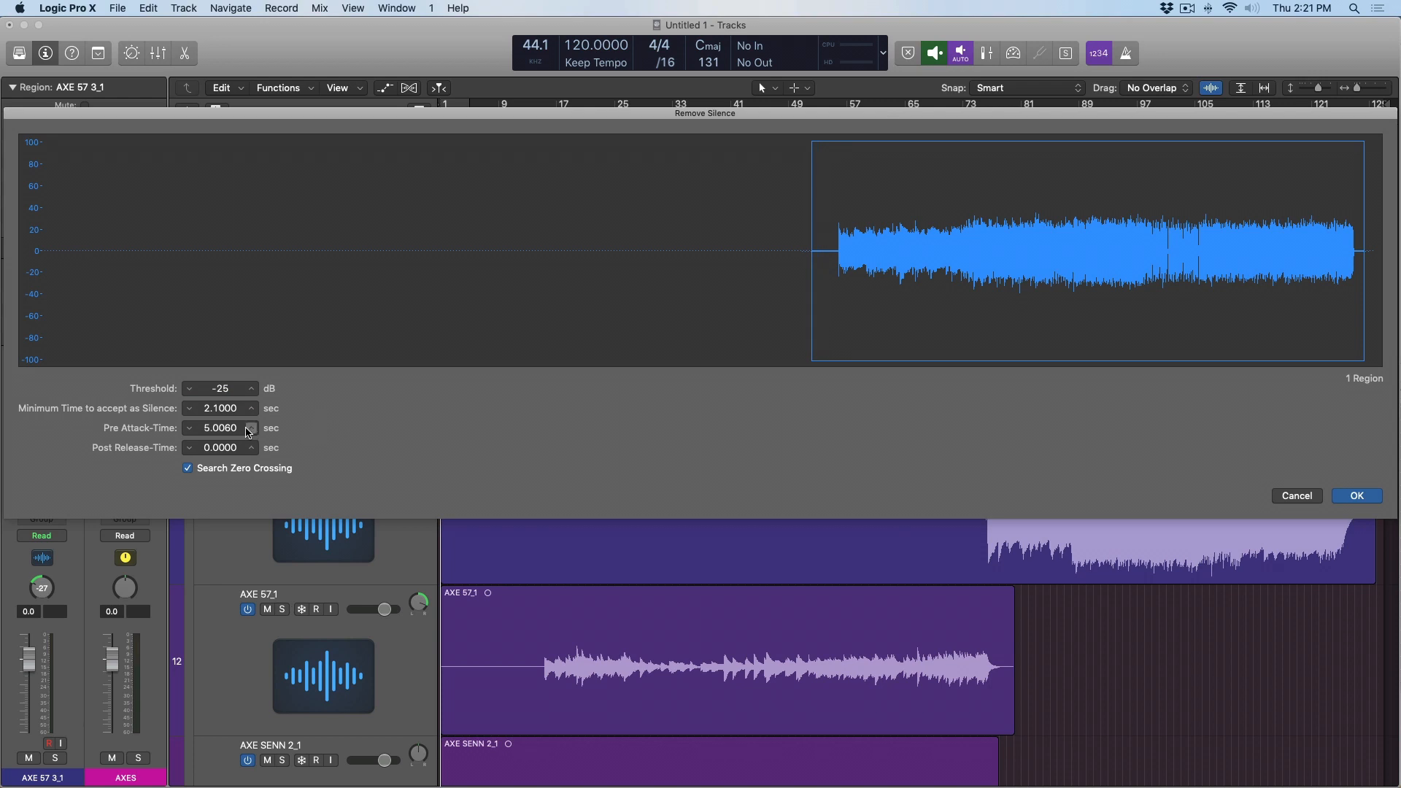
mouse_move(799, 245)
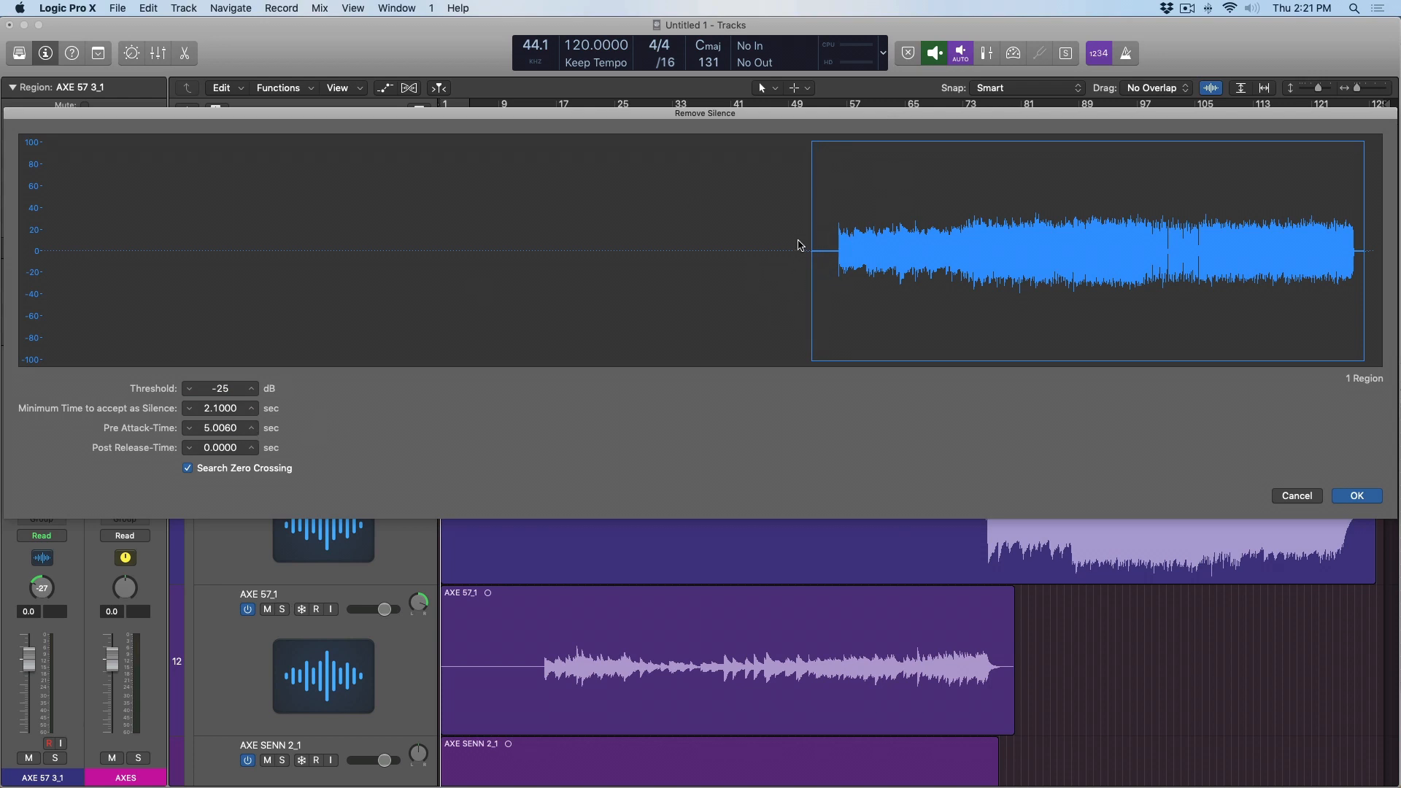
left_click(189, 428)
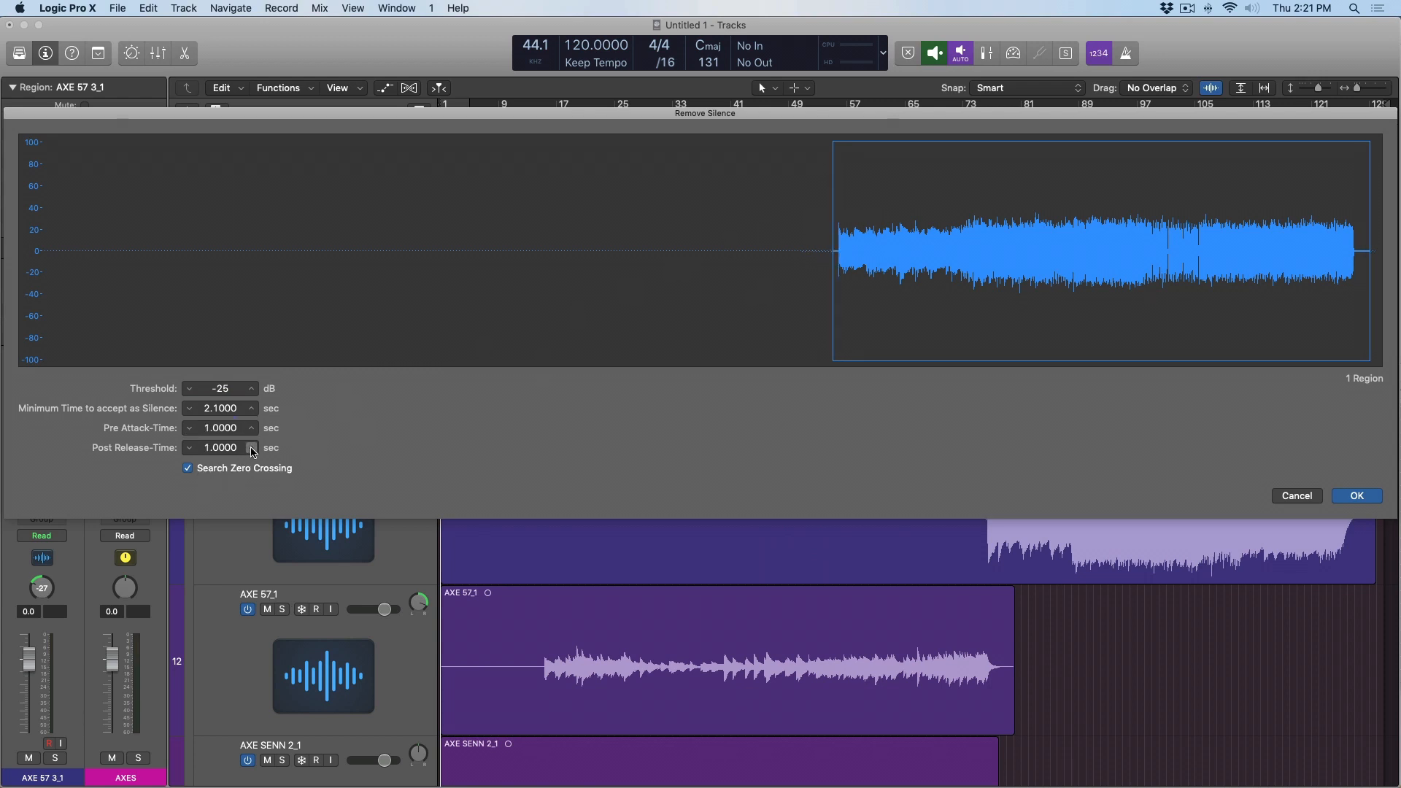
left_click(251, 444)
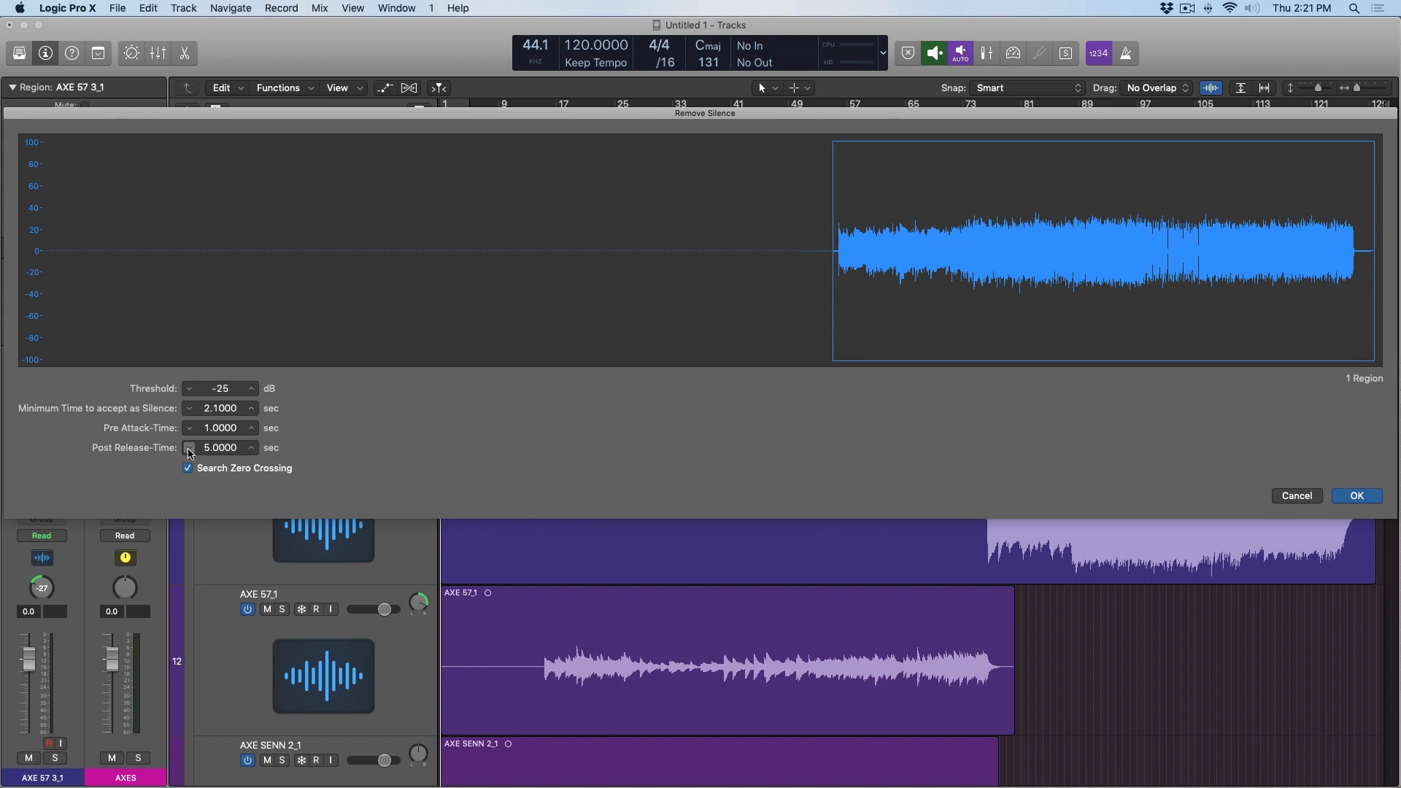
left_click(190, 447)
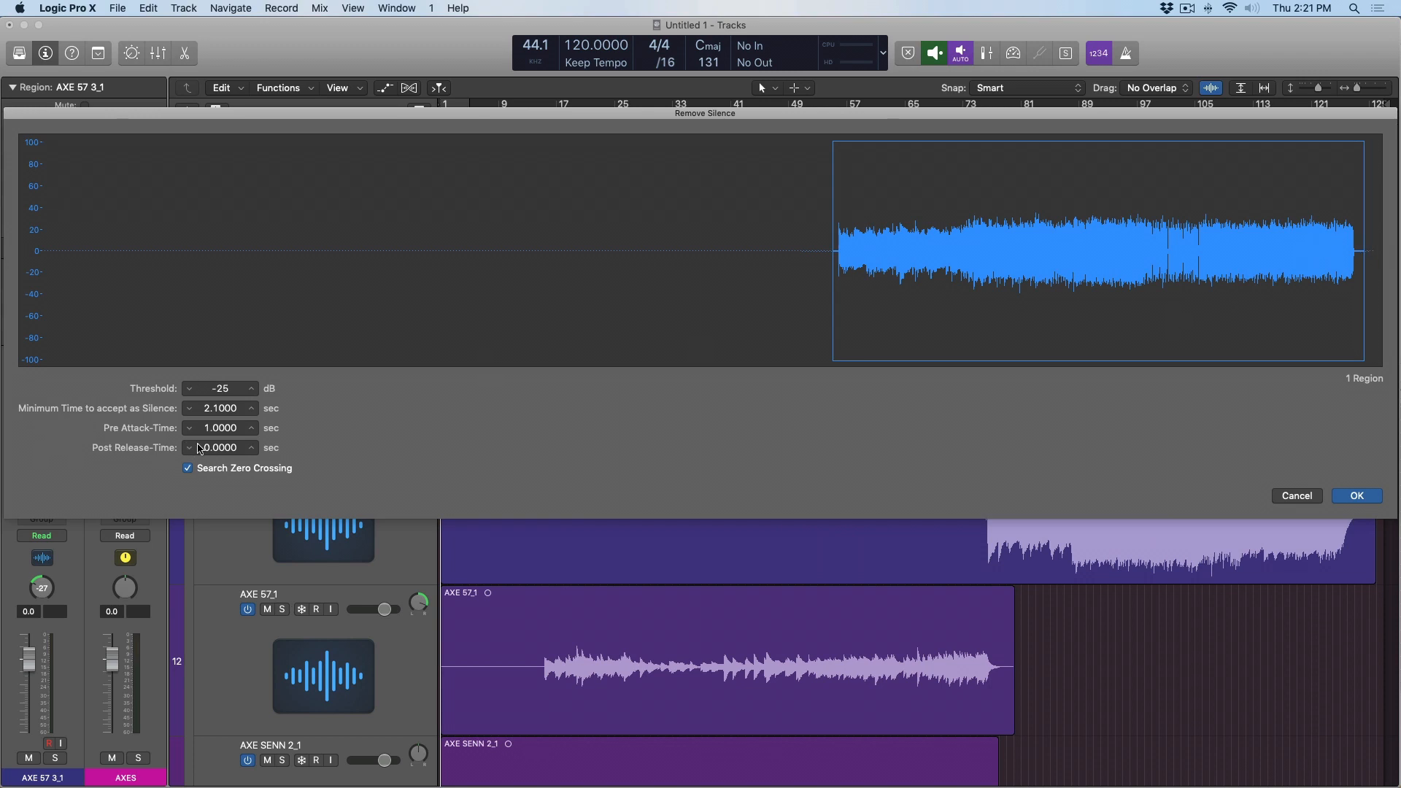
mouse_move(1347, 402)
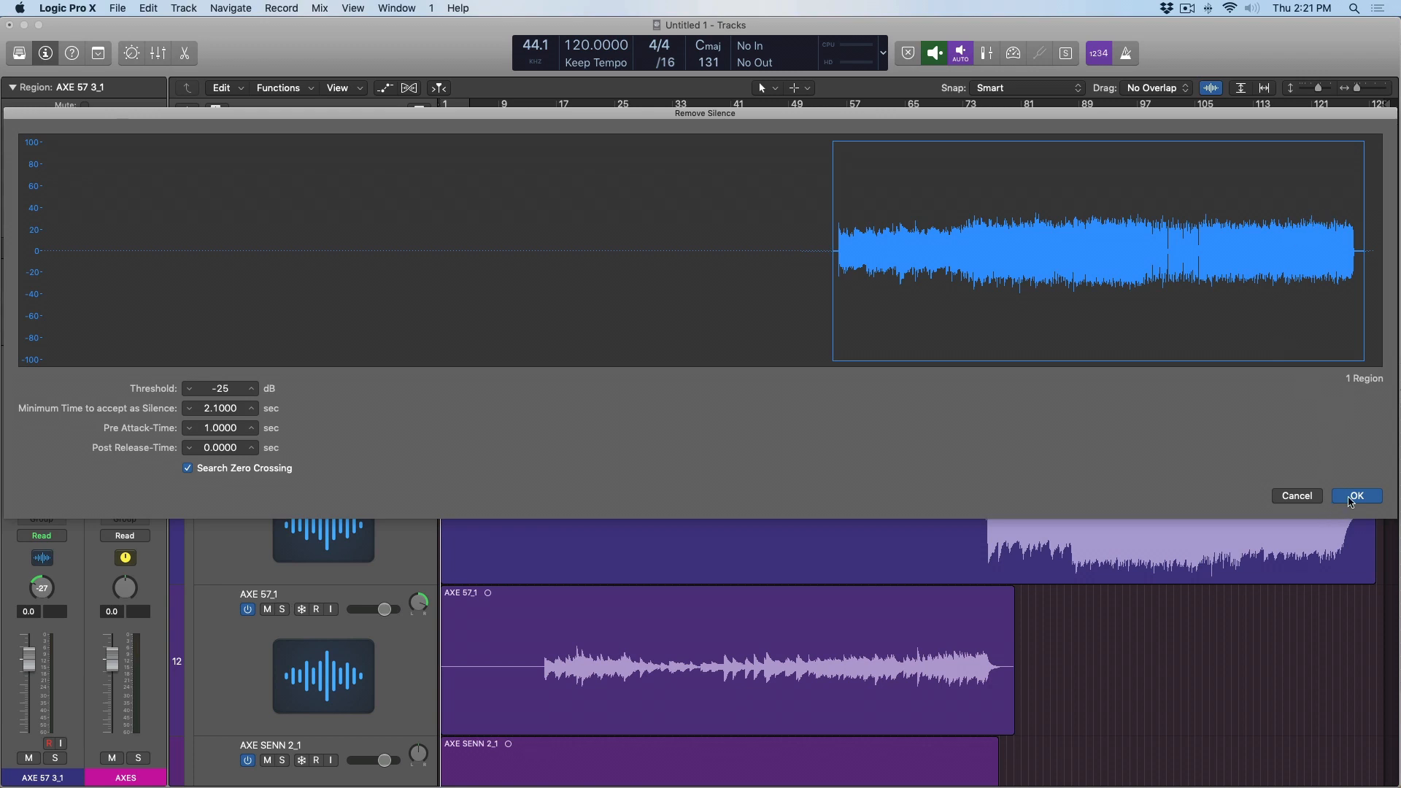
left_click(1356, 496)
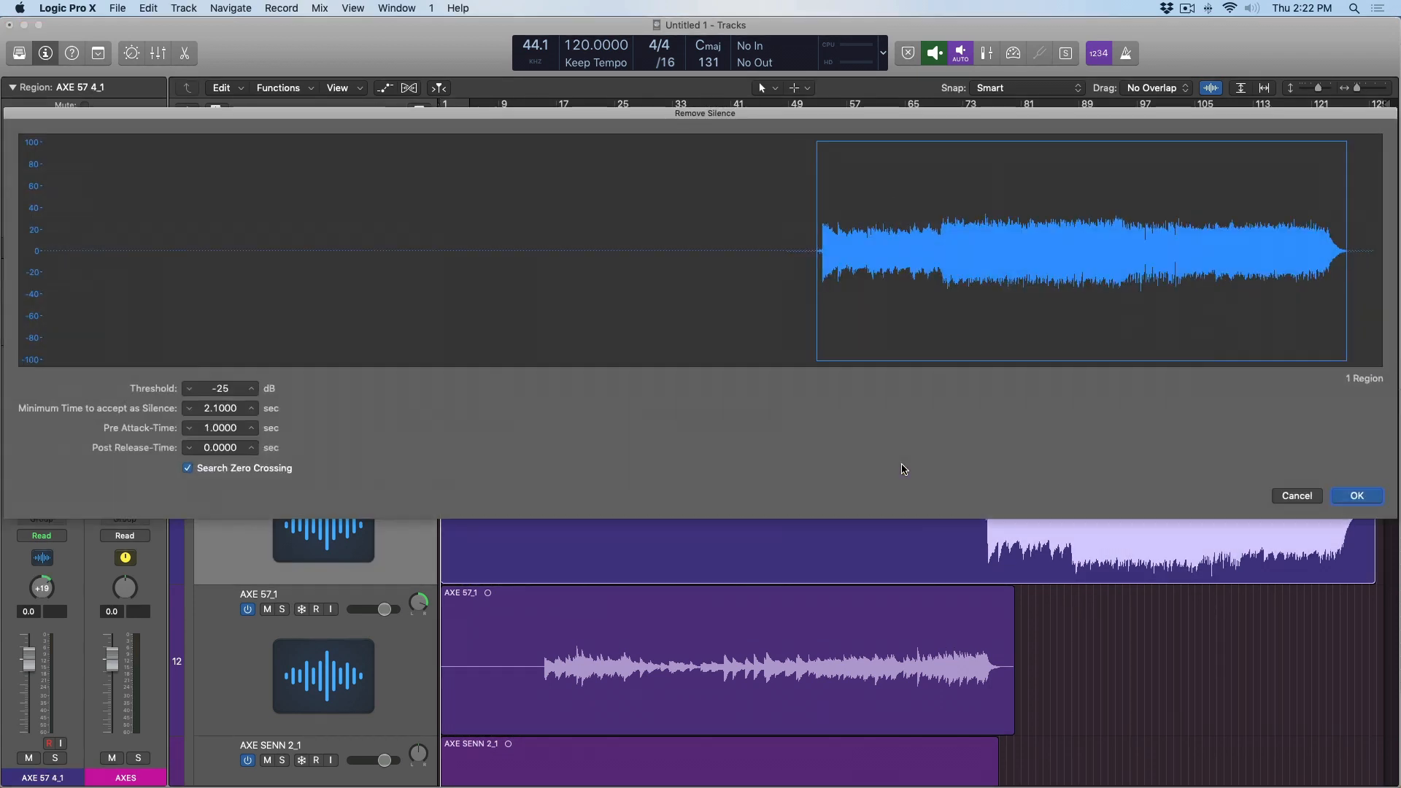
- Remove silence from AXE 57 4_1, then from 2_1 with a lower threshold and a longer minimum time
left_click(1356, 495)
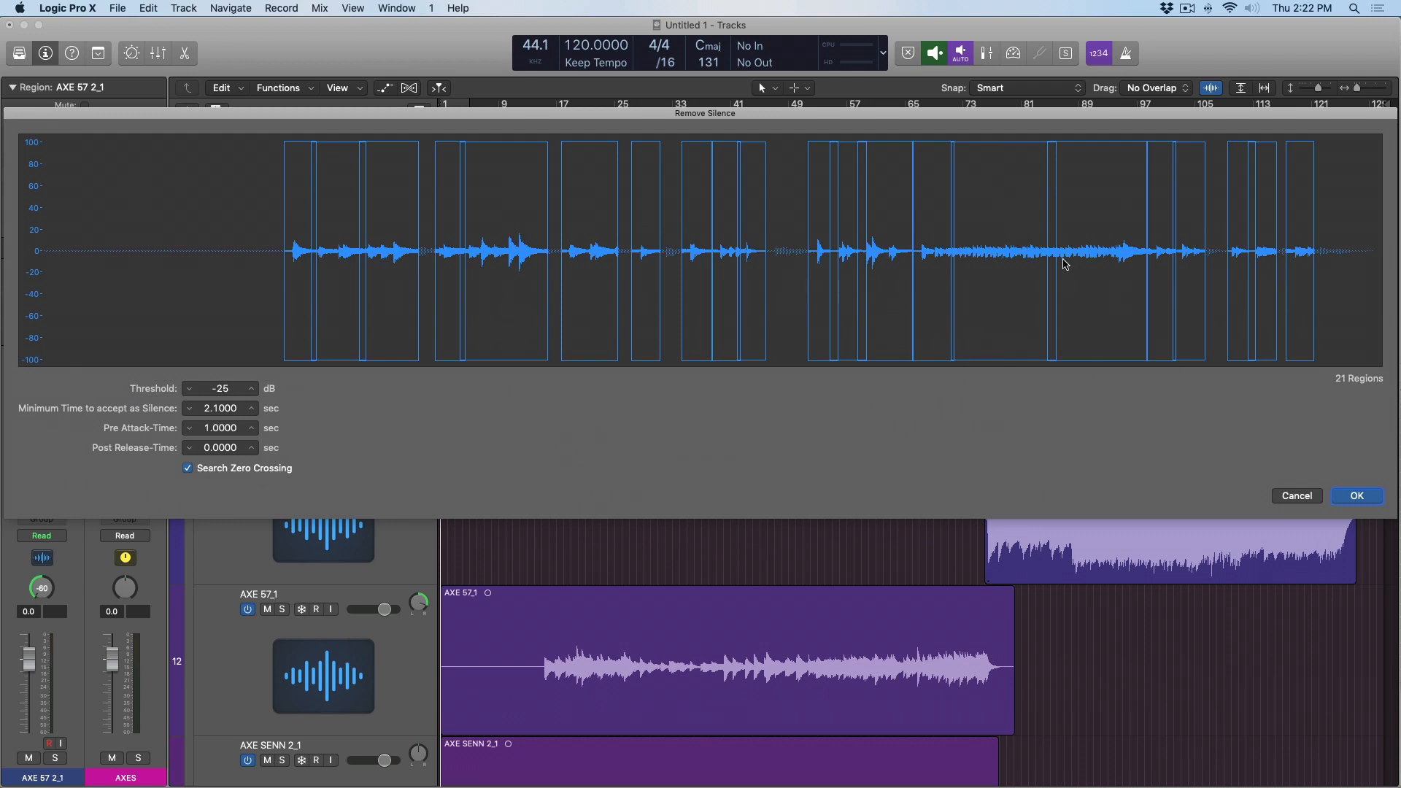
left_click(189, 388)
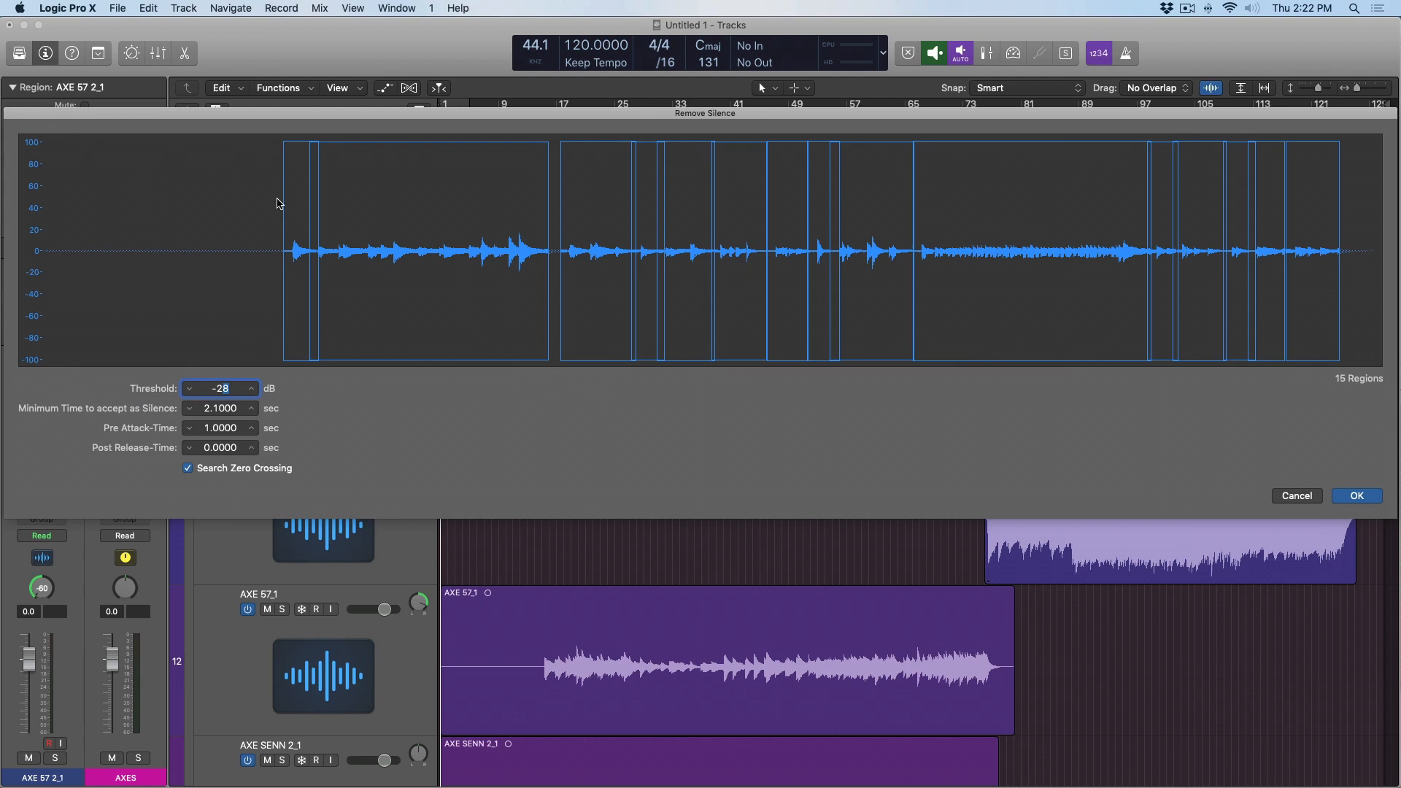
mouse_move(515, 458)
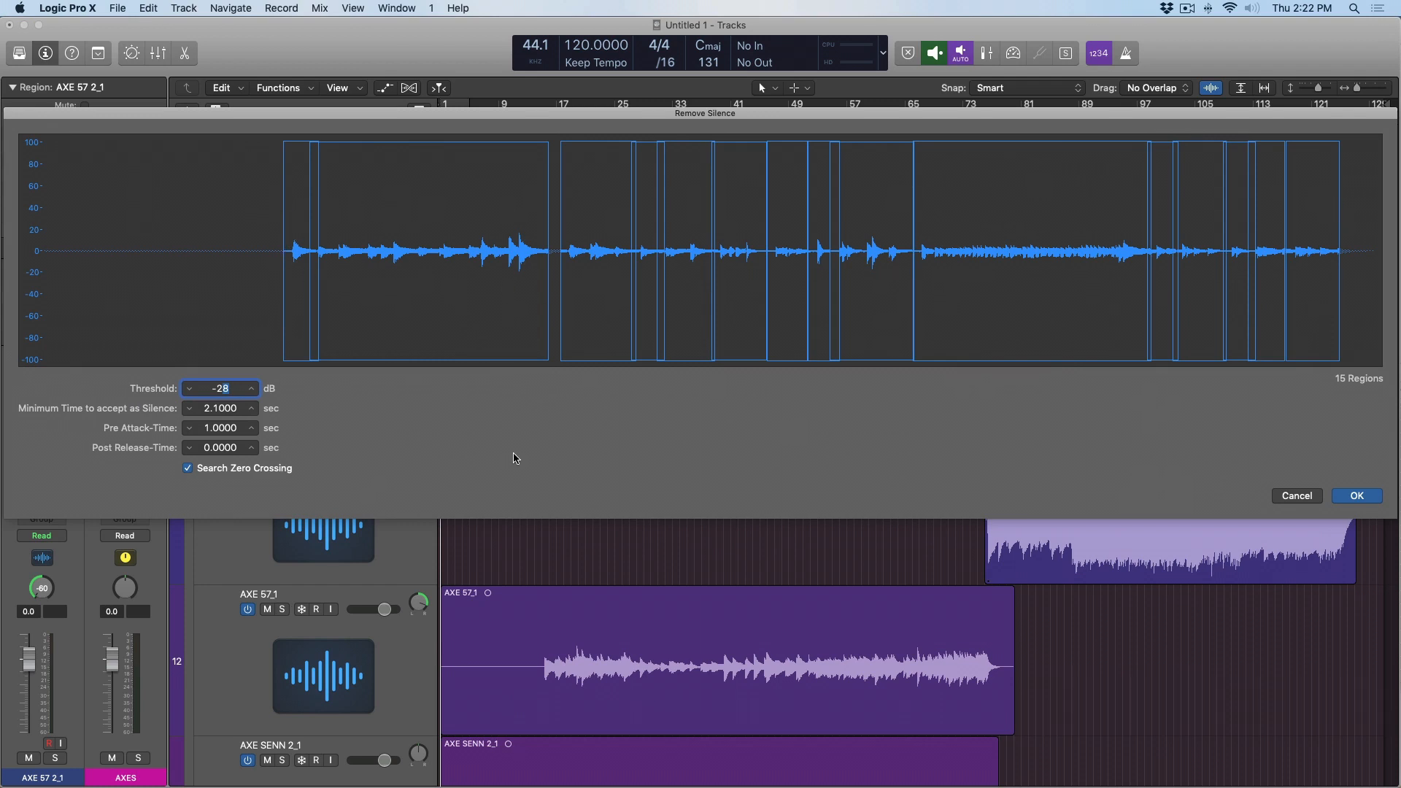
mouse_move(143, 447)
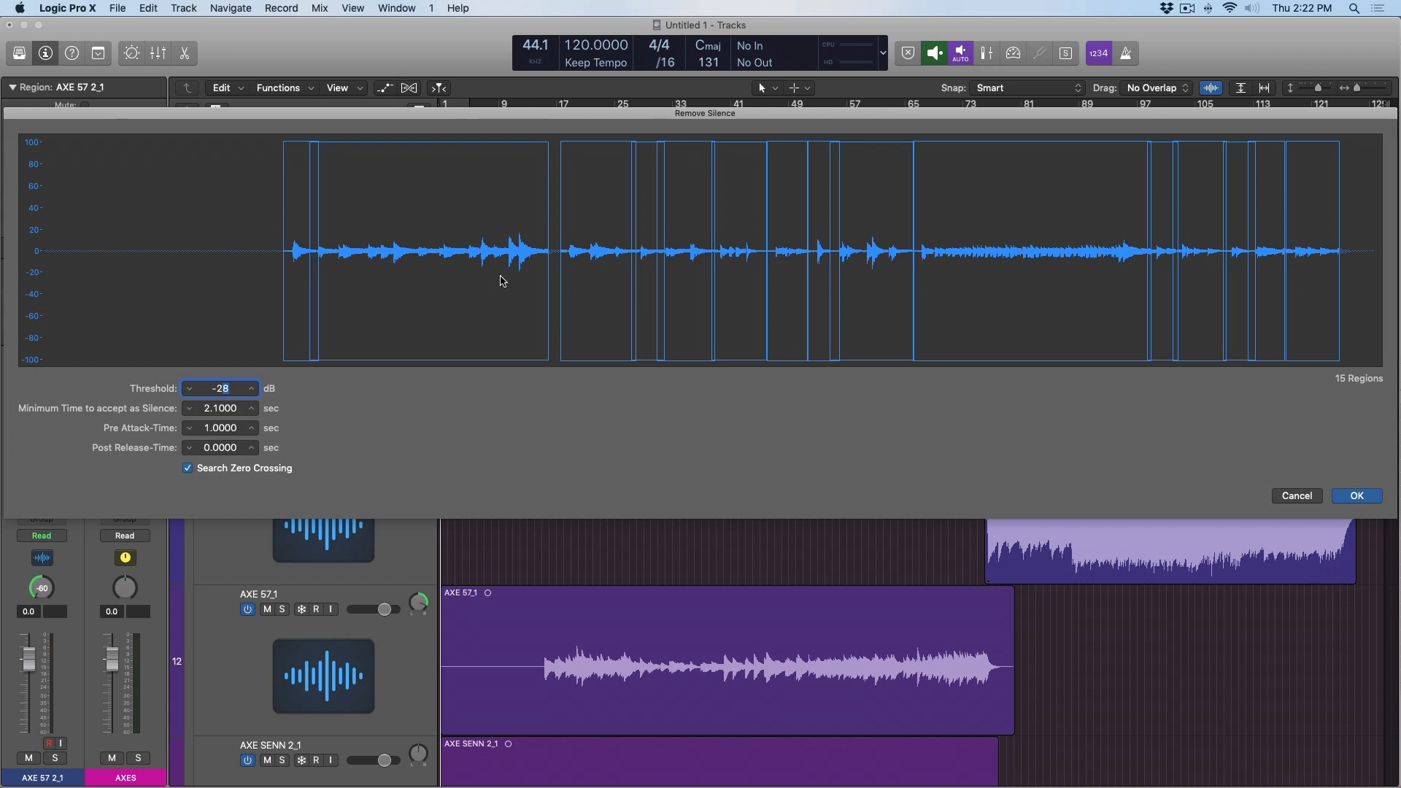
mouse_move(241, 416)
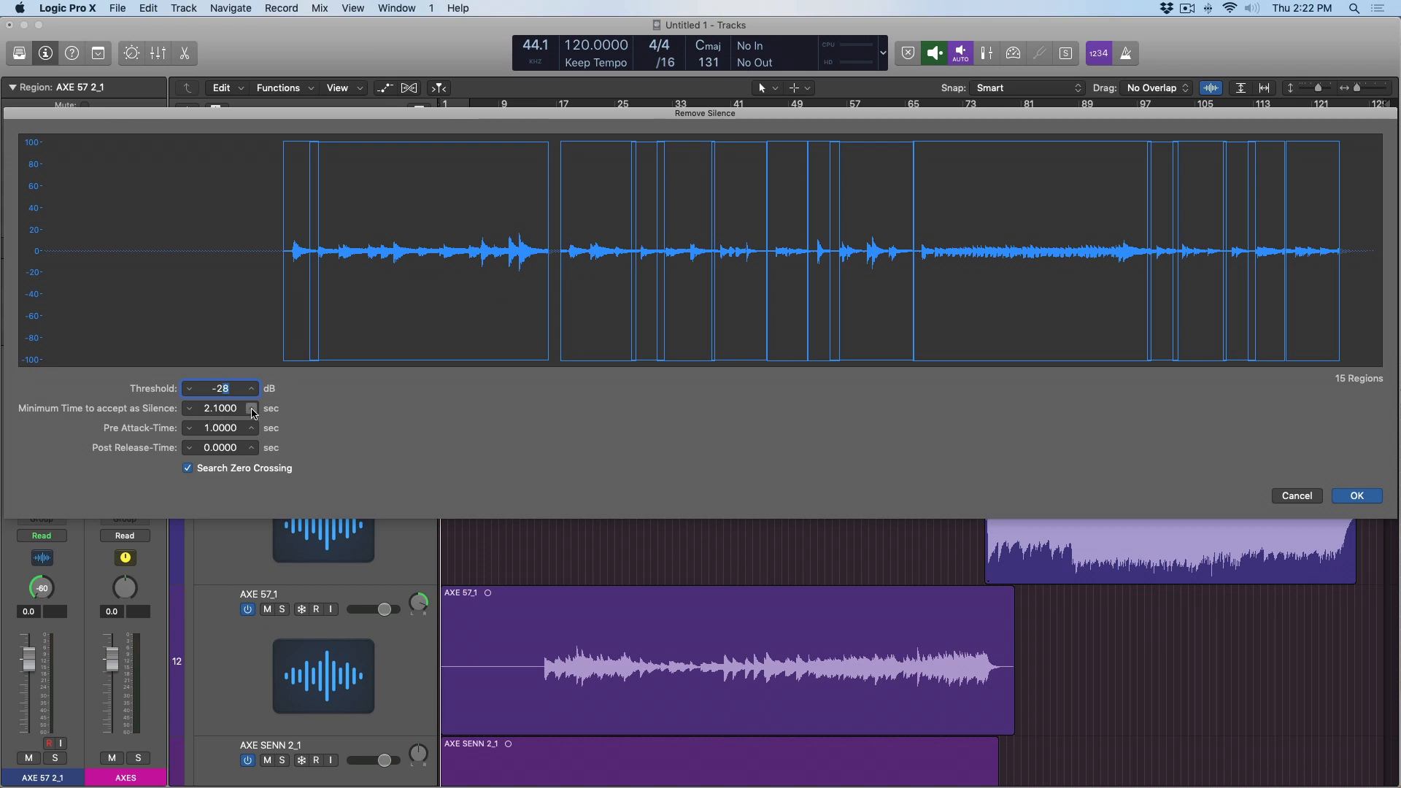
left_click(251, 405)
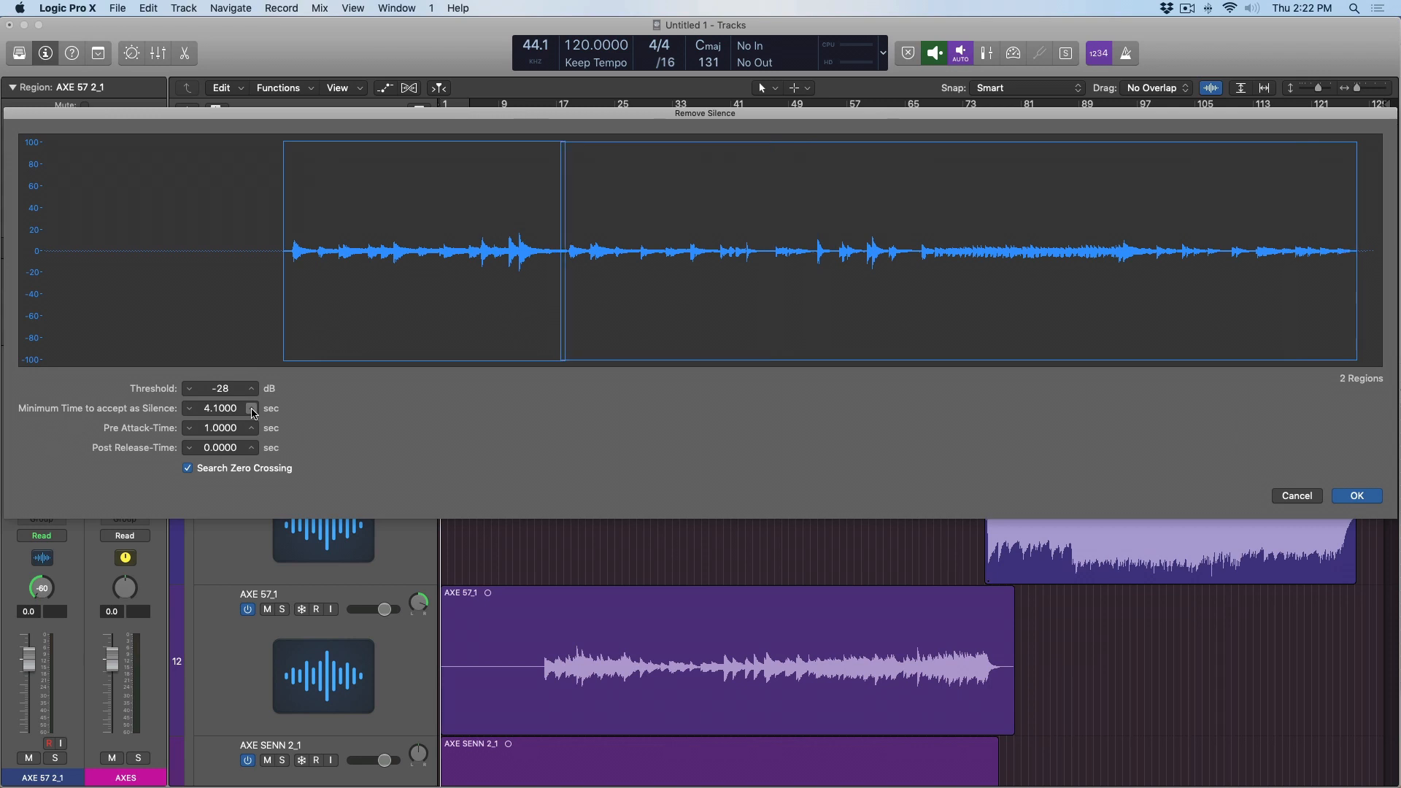
left_click(251, 403)
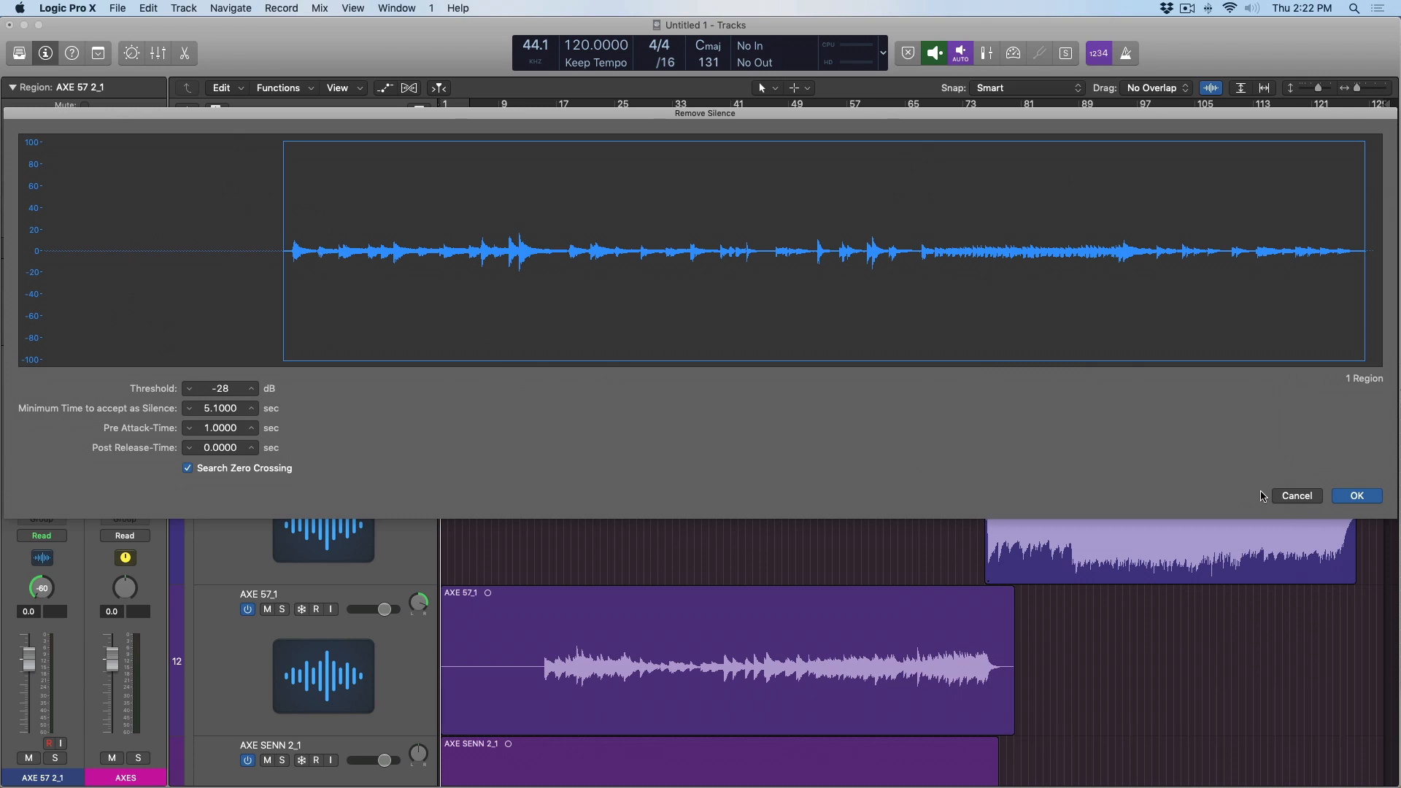
left_click(1357, 496)
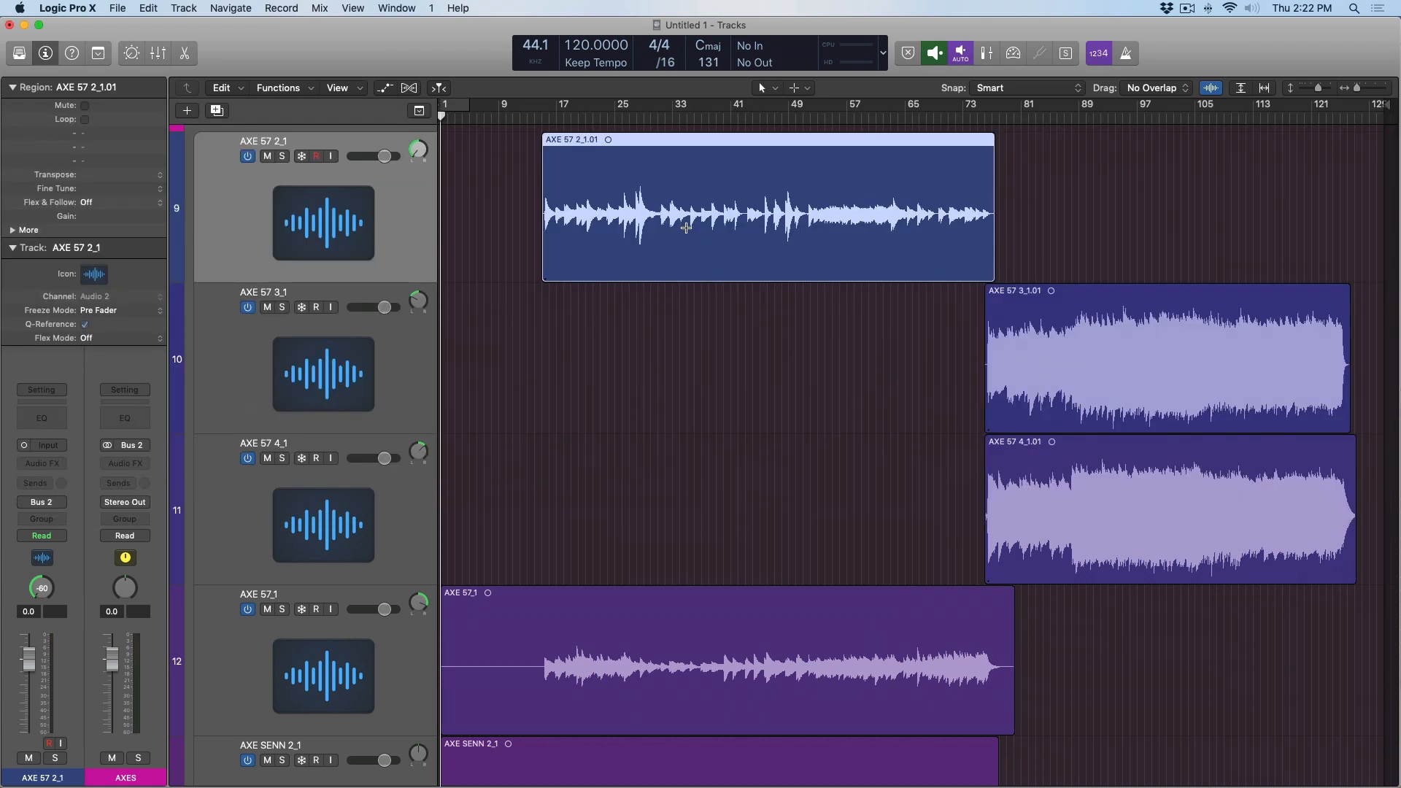
- Remove silence at a -30 dB threshold from AXE SENN 3_1, VOX_1 and VOX BV 1_1
scroll("down", 3)
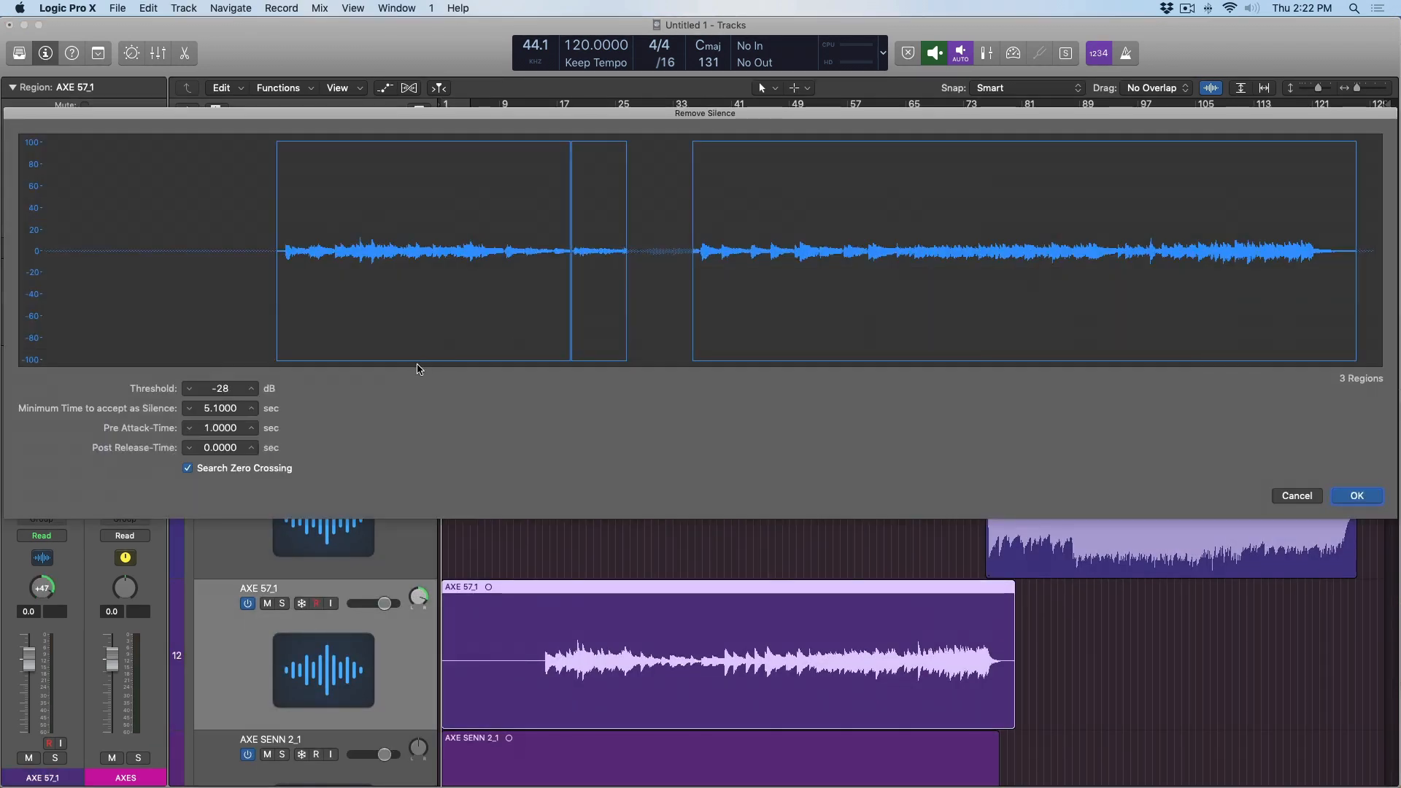
left_click(190, 393)
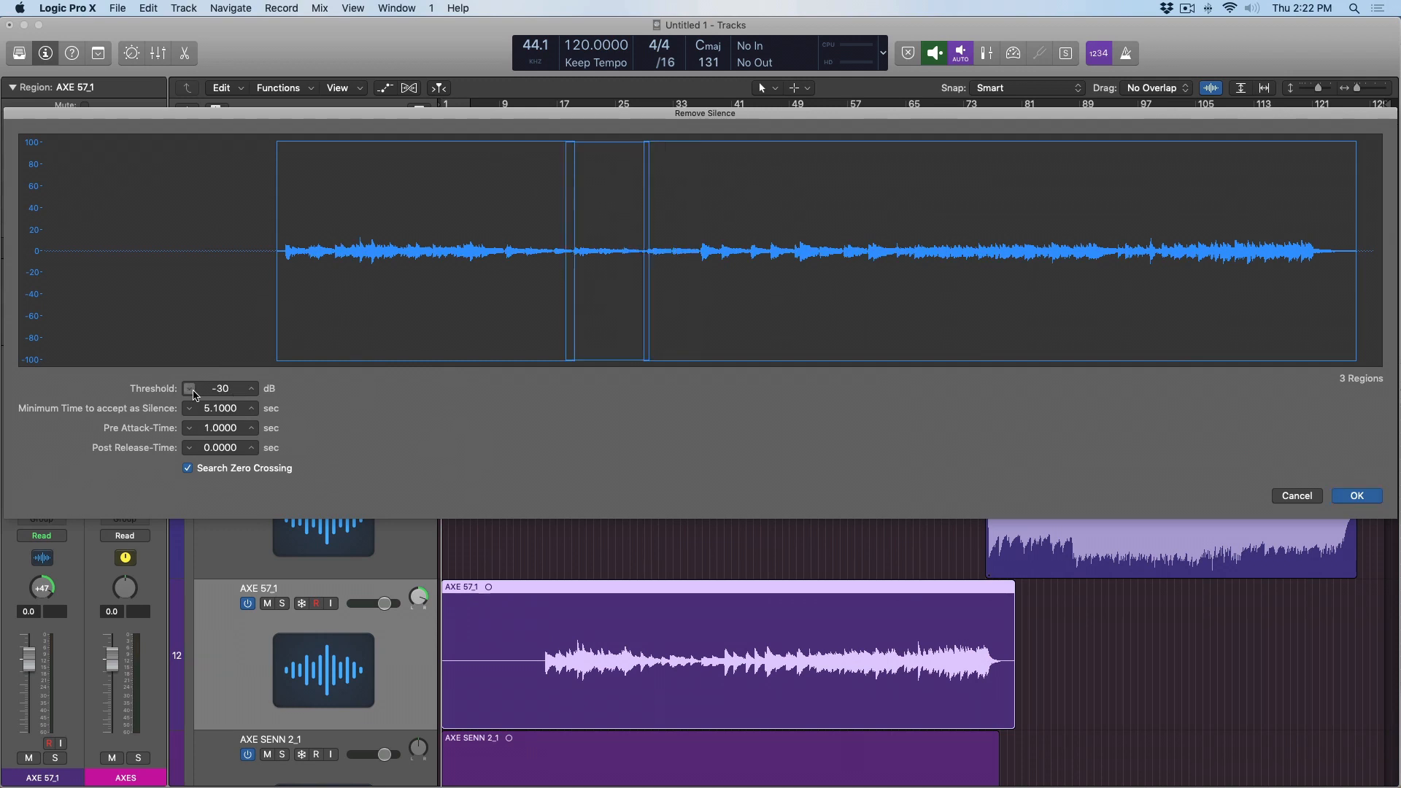
left_click(252, 403)
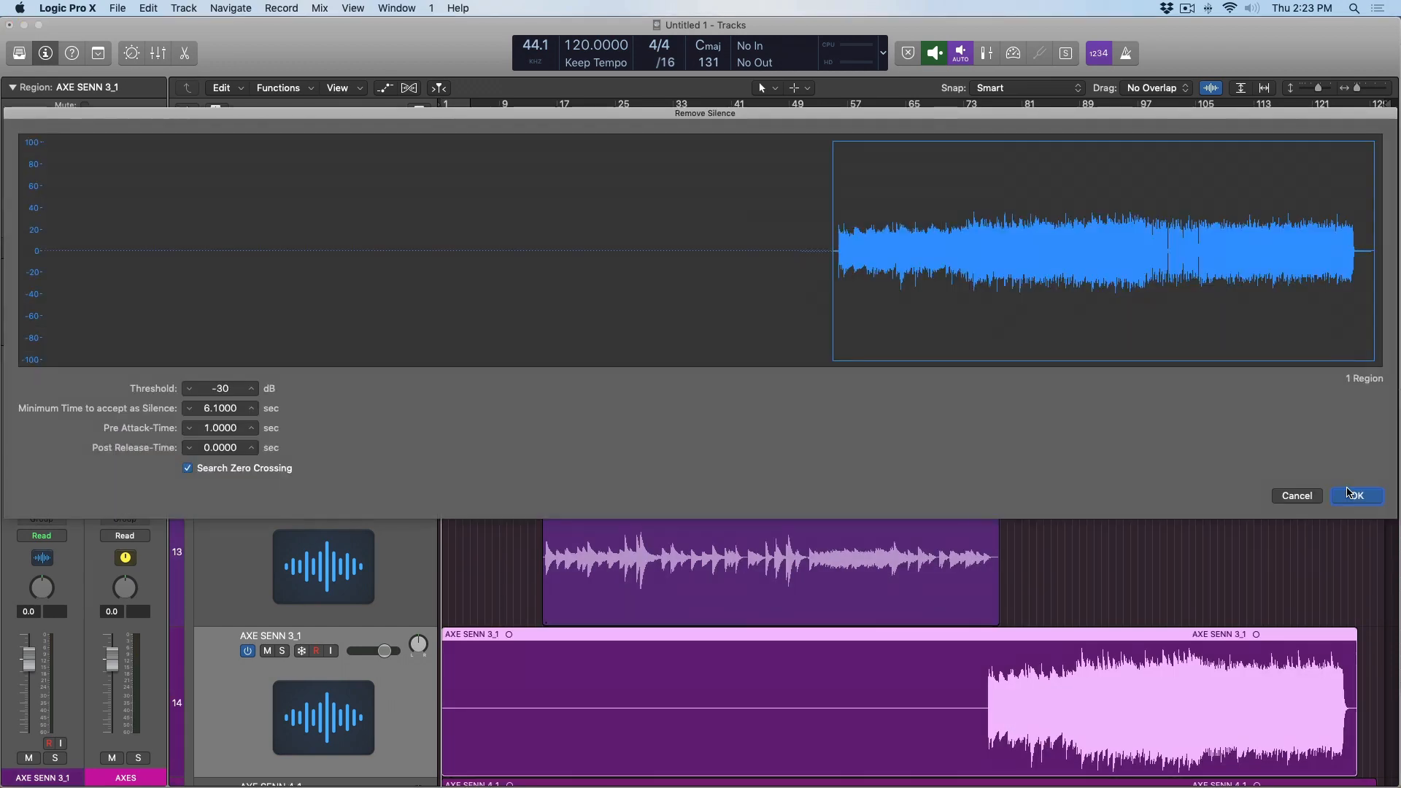
left_click(1357, 495)
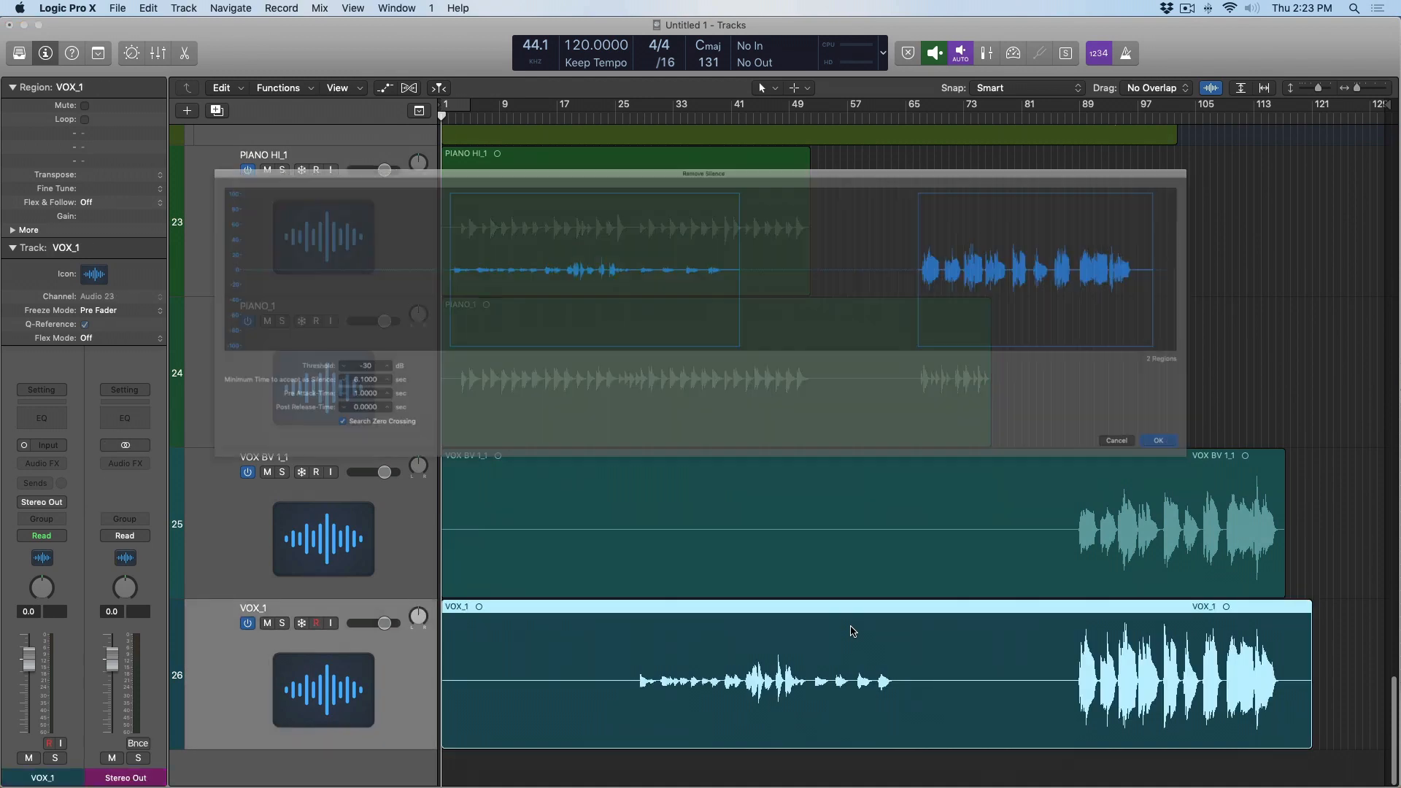
left_click(1158, 440)
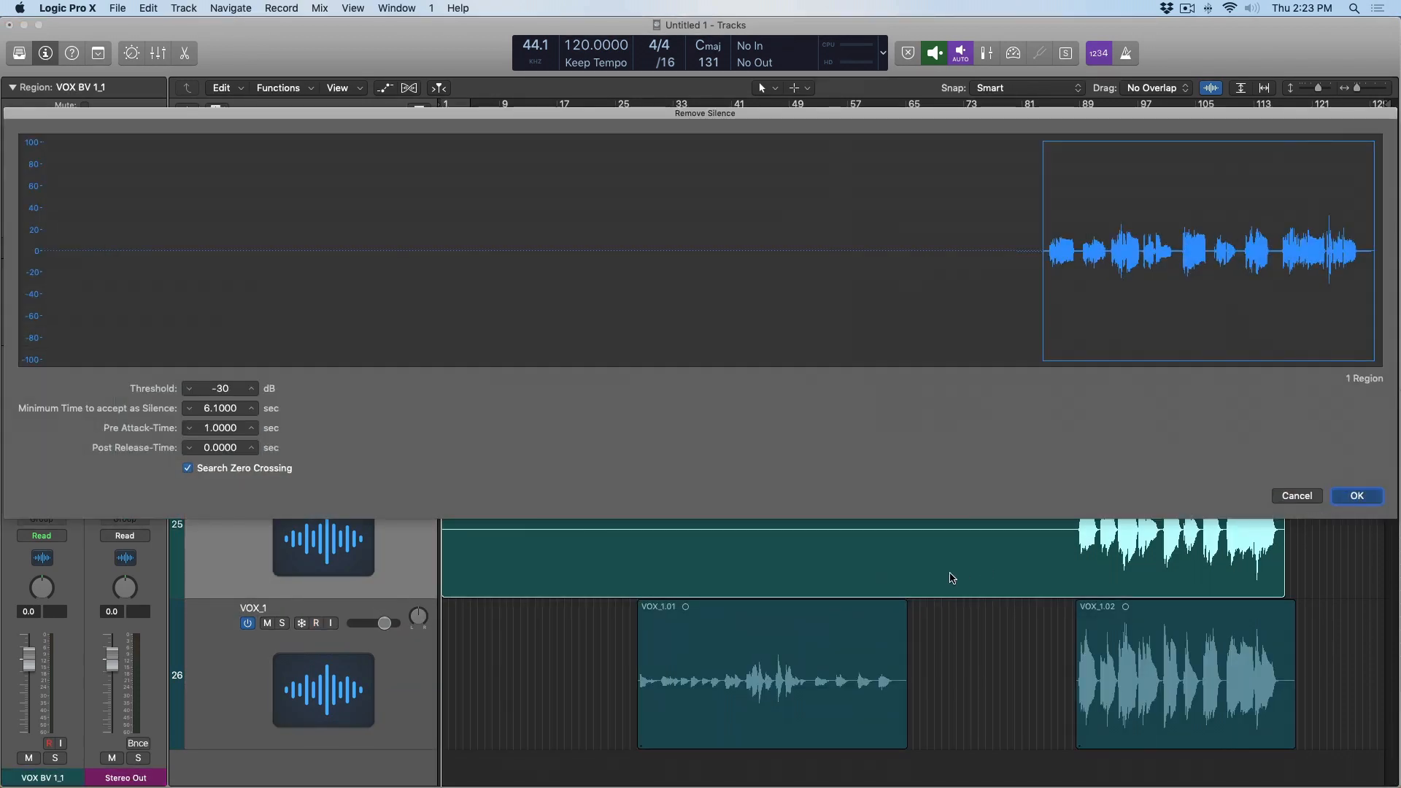
left_click(1356, 495)
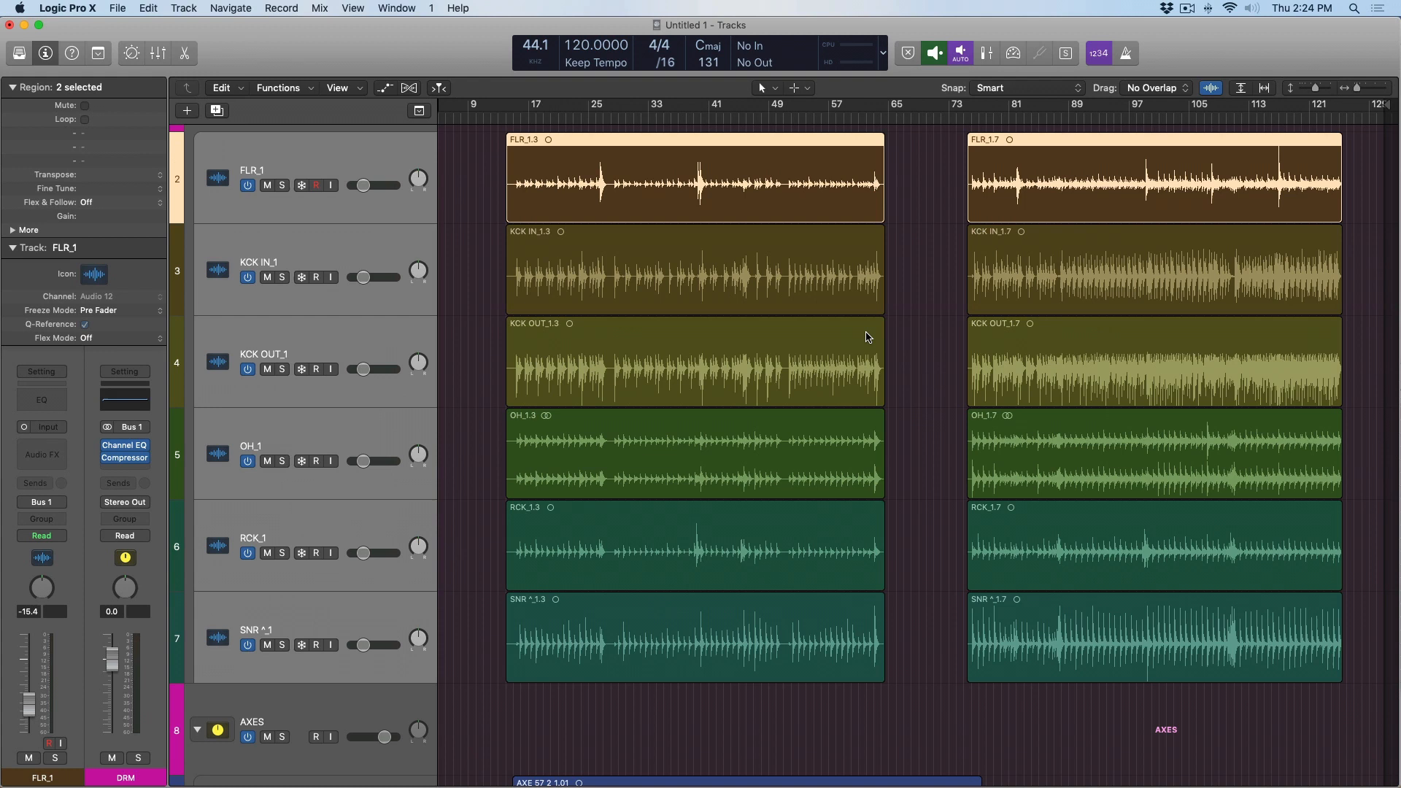
mouse_move(560, 219)
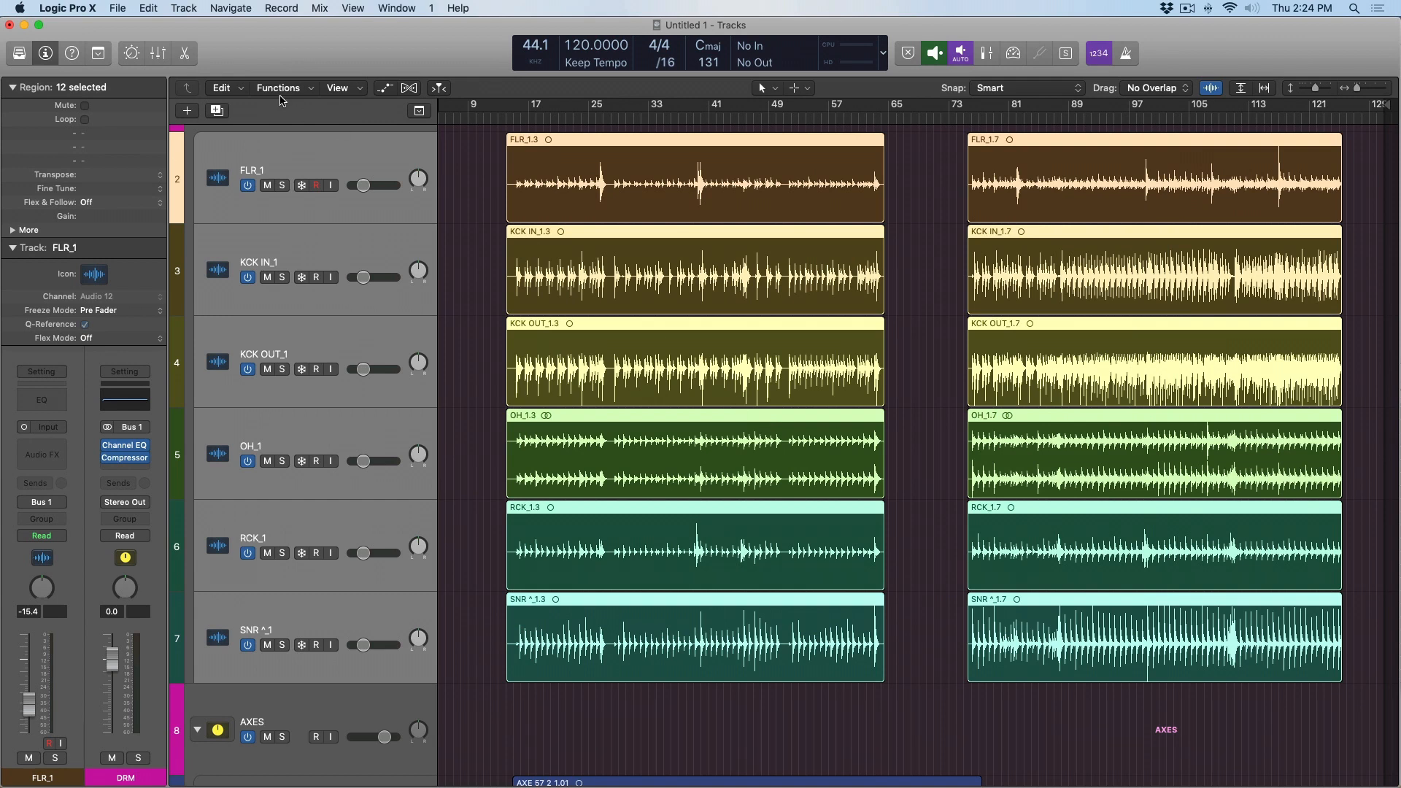
- Set Normalize Region Gain to Individual Regions, the Peak algorithm and a -18 dB target
left_click(278, 87)
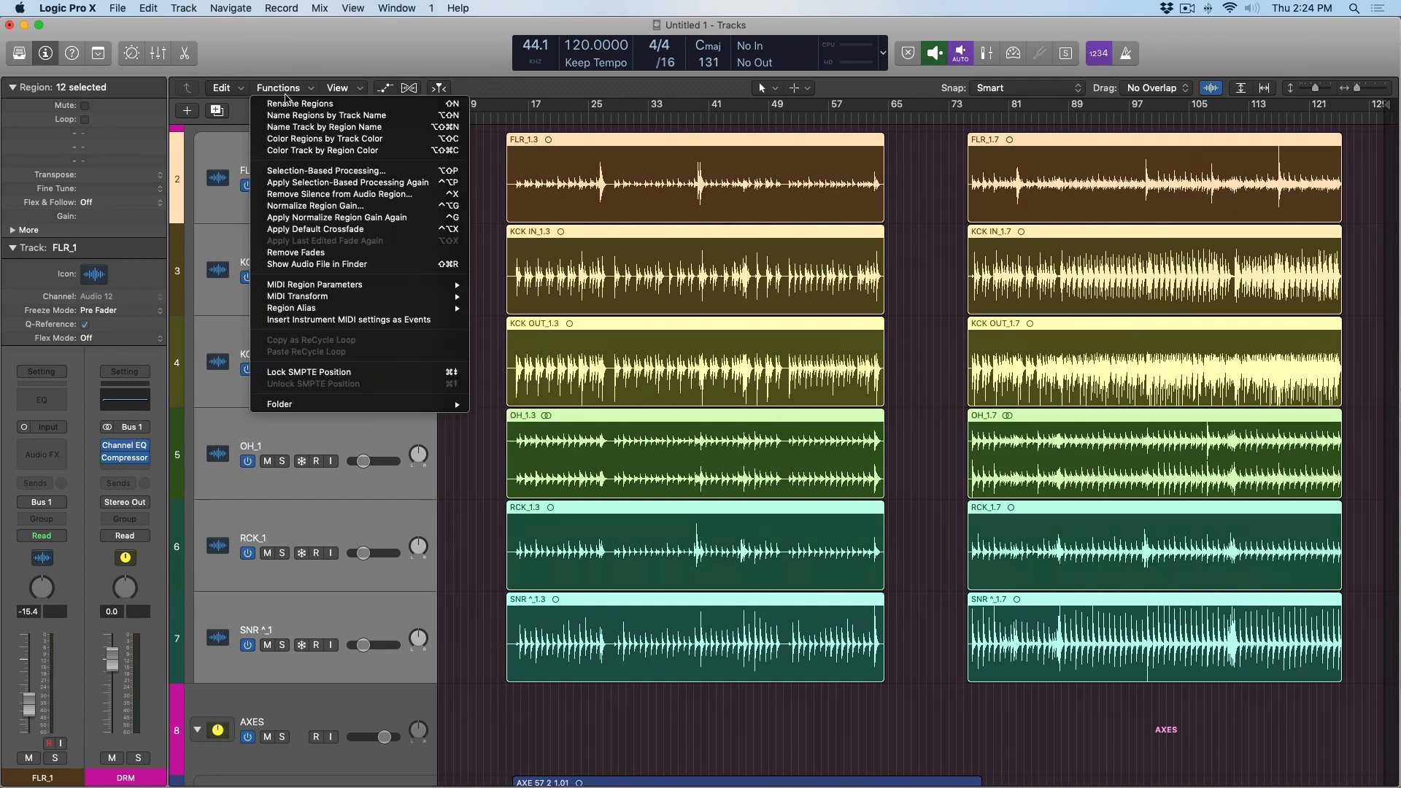
mouse_move(316, 206)
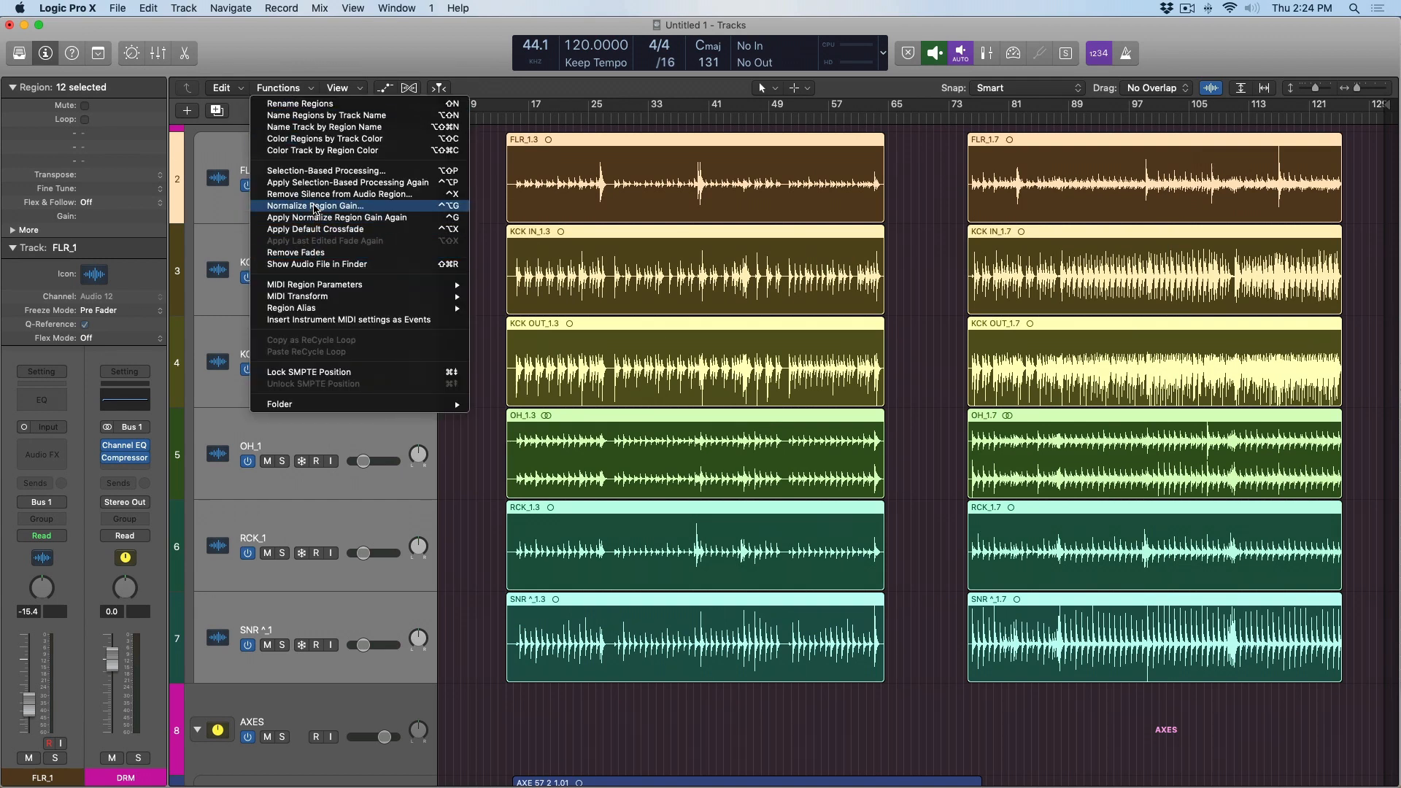
left_click(311, 205)
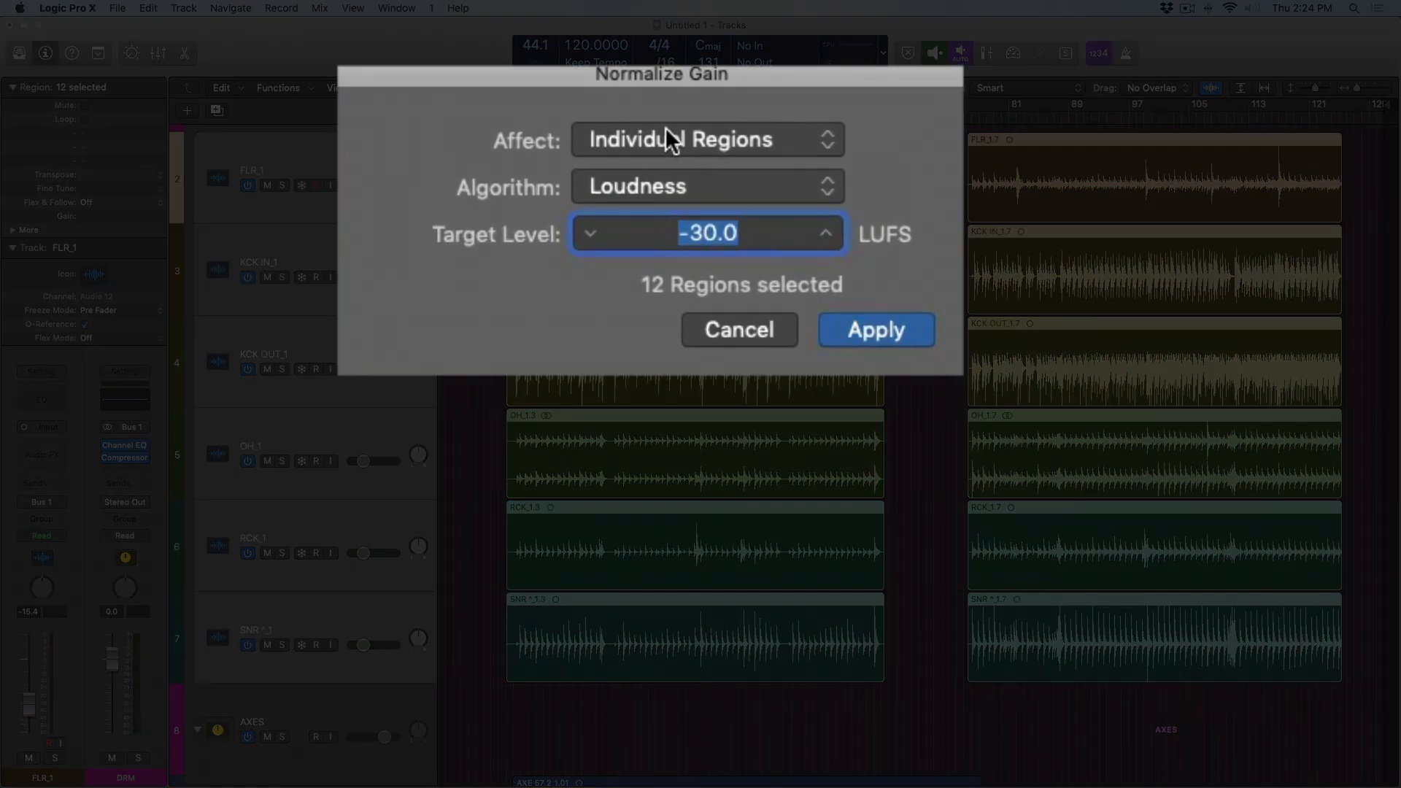
left_click(708, 140)
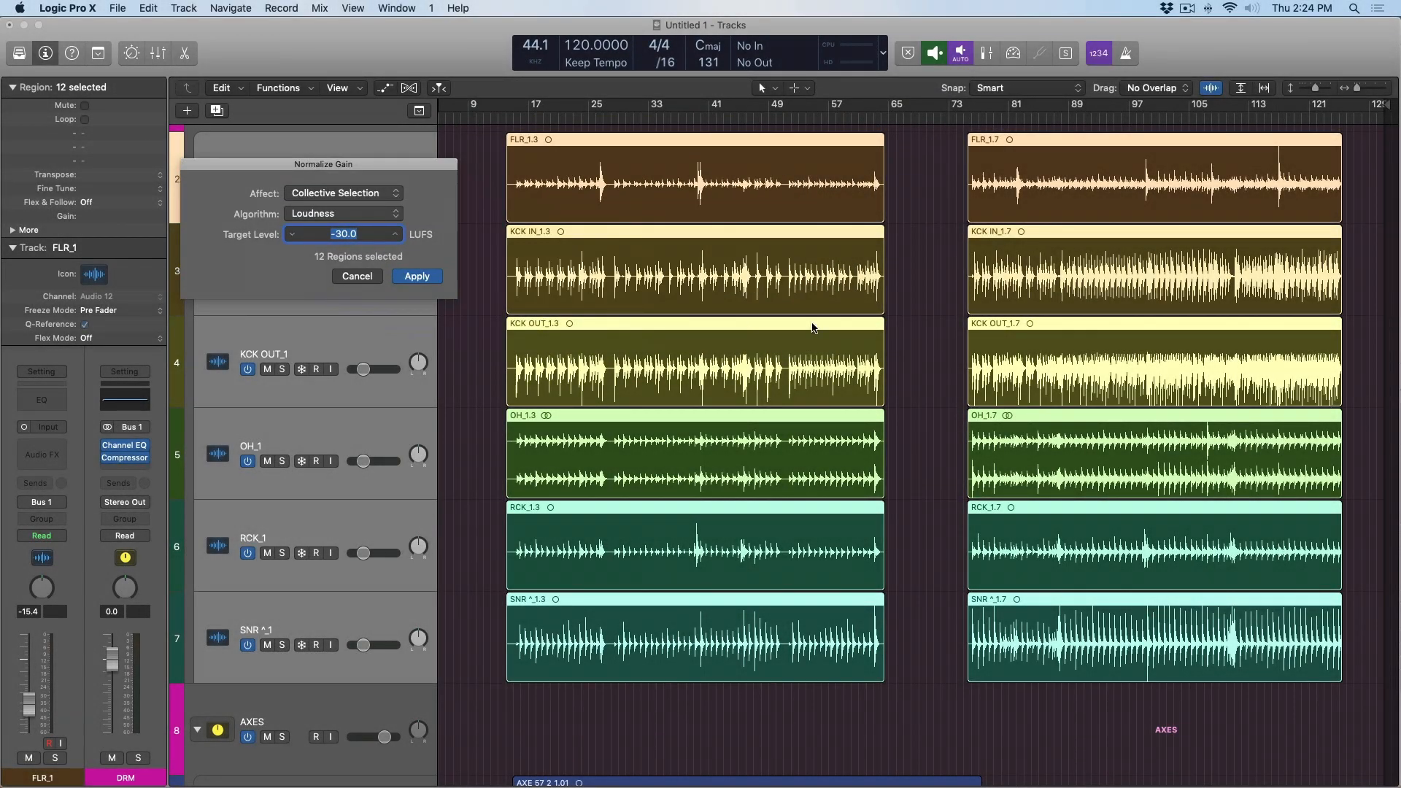
mouse_move(847, 568)
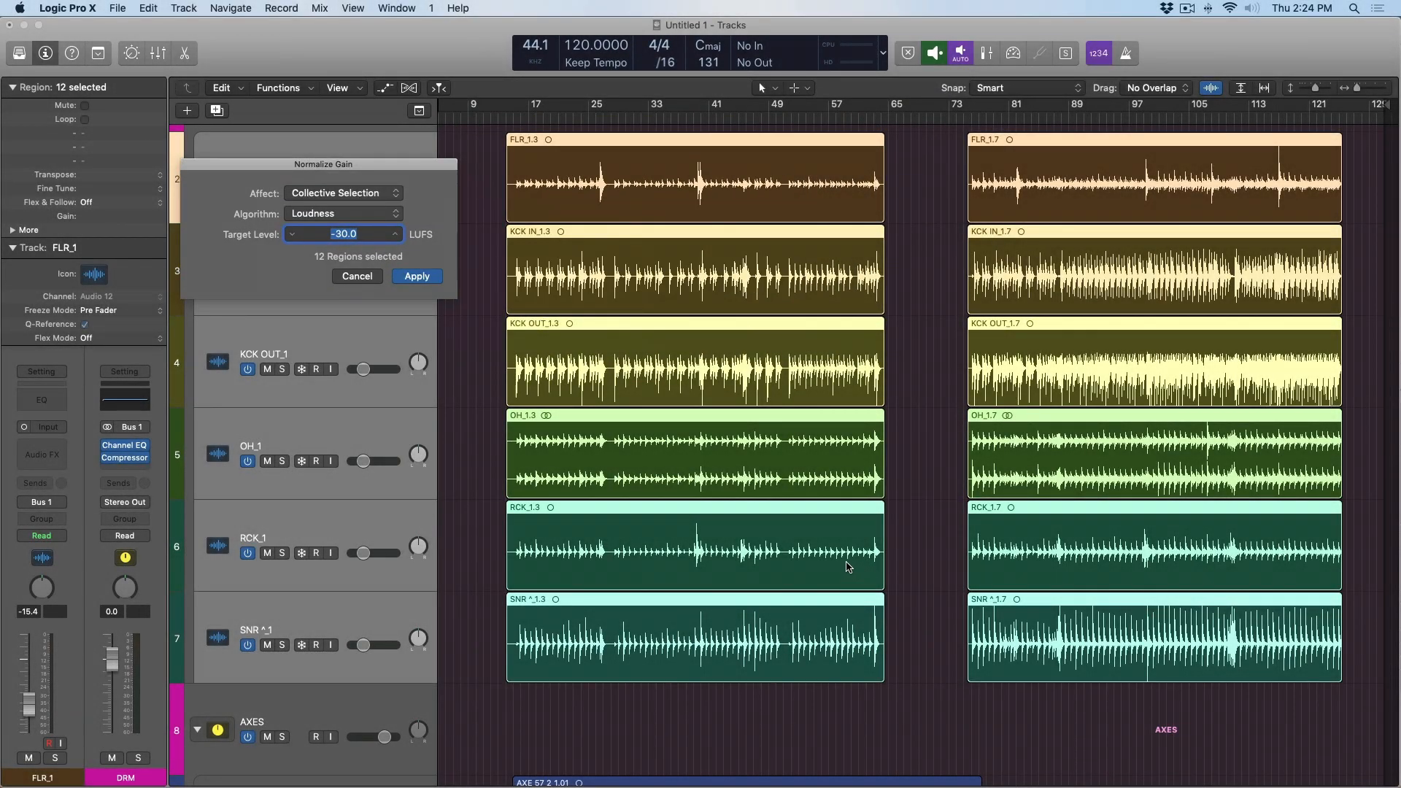
mouse_move(1311, 767)
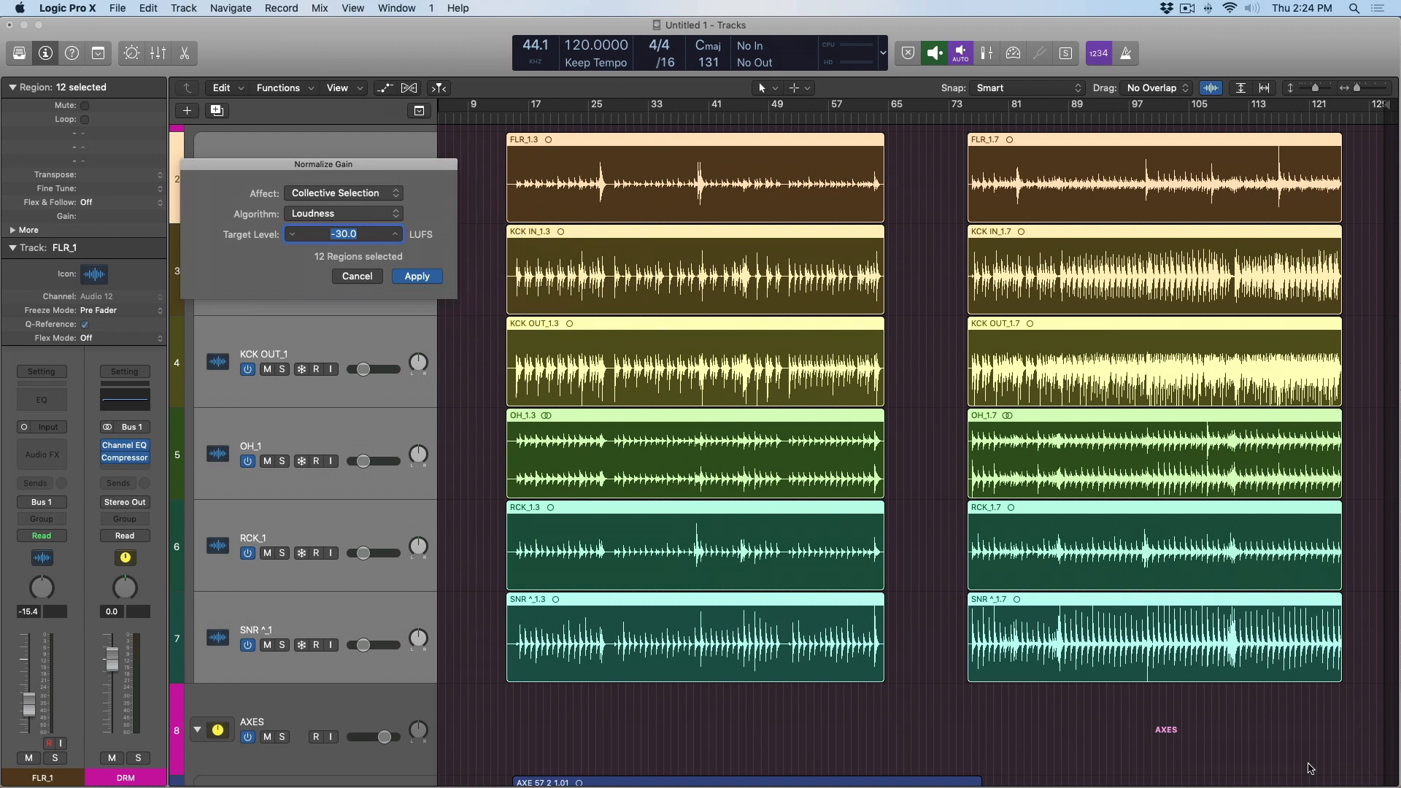
left_click(341, 192)
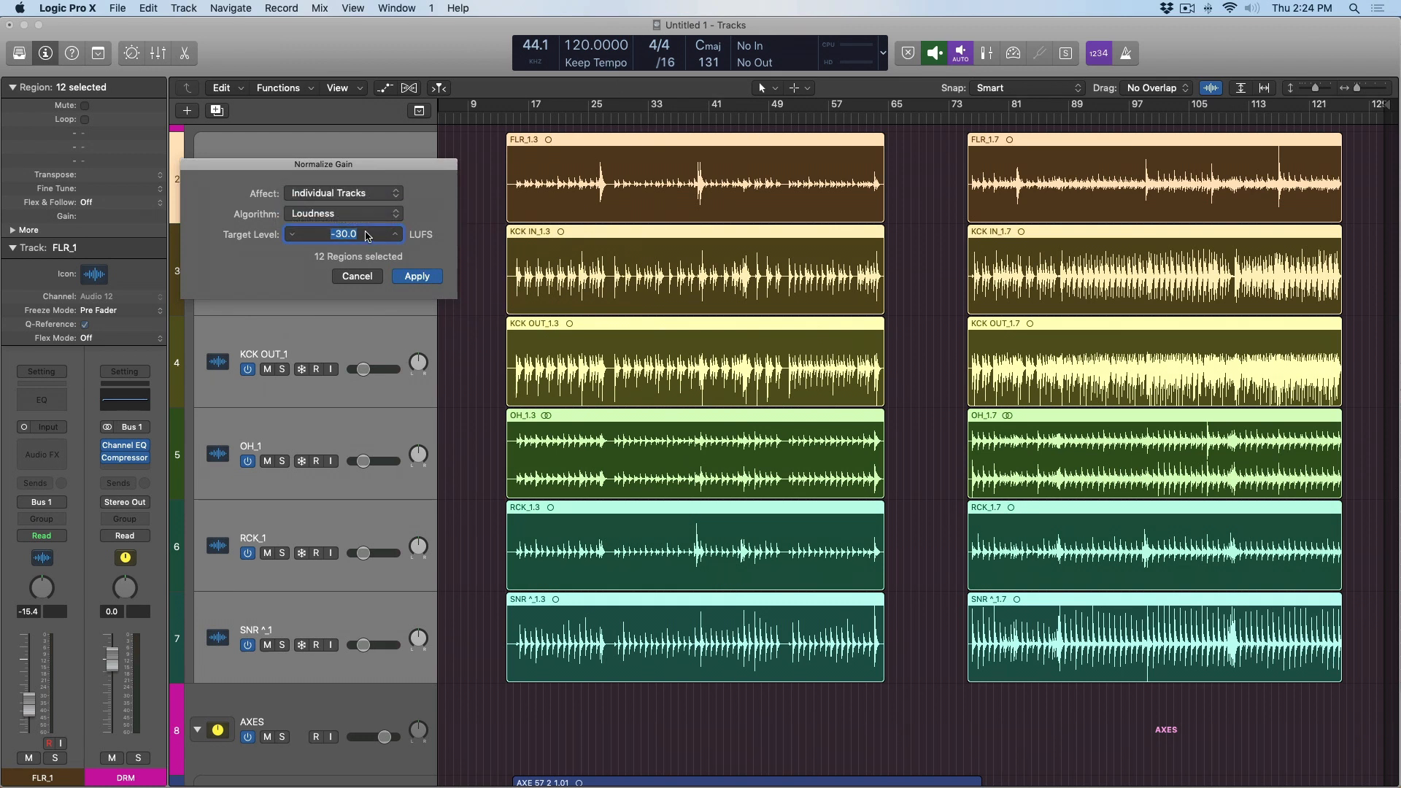
mouse_move(624, 190)
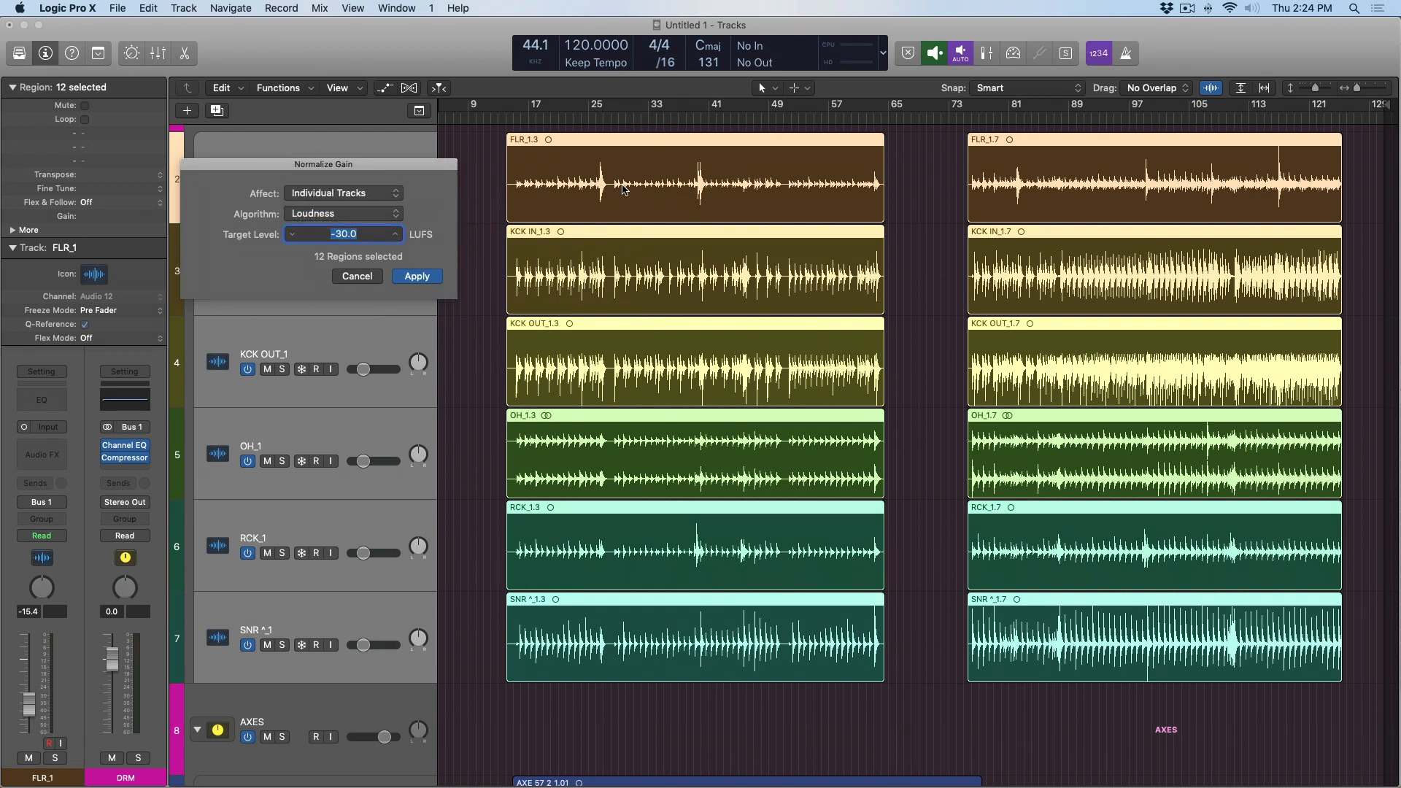
left_click(343, 192)
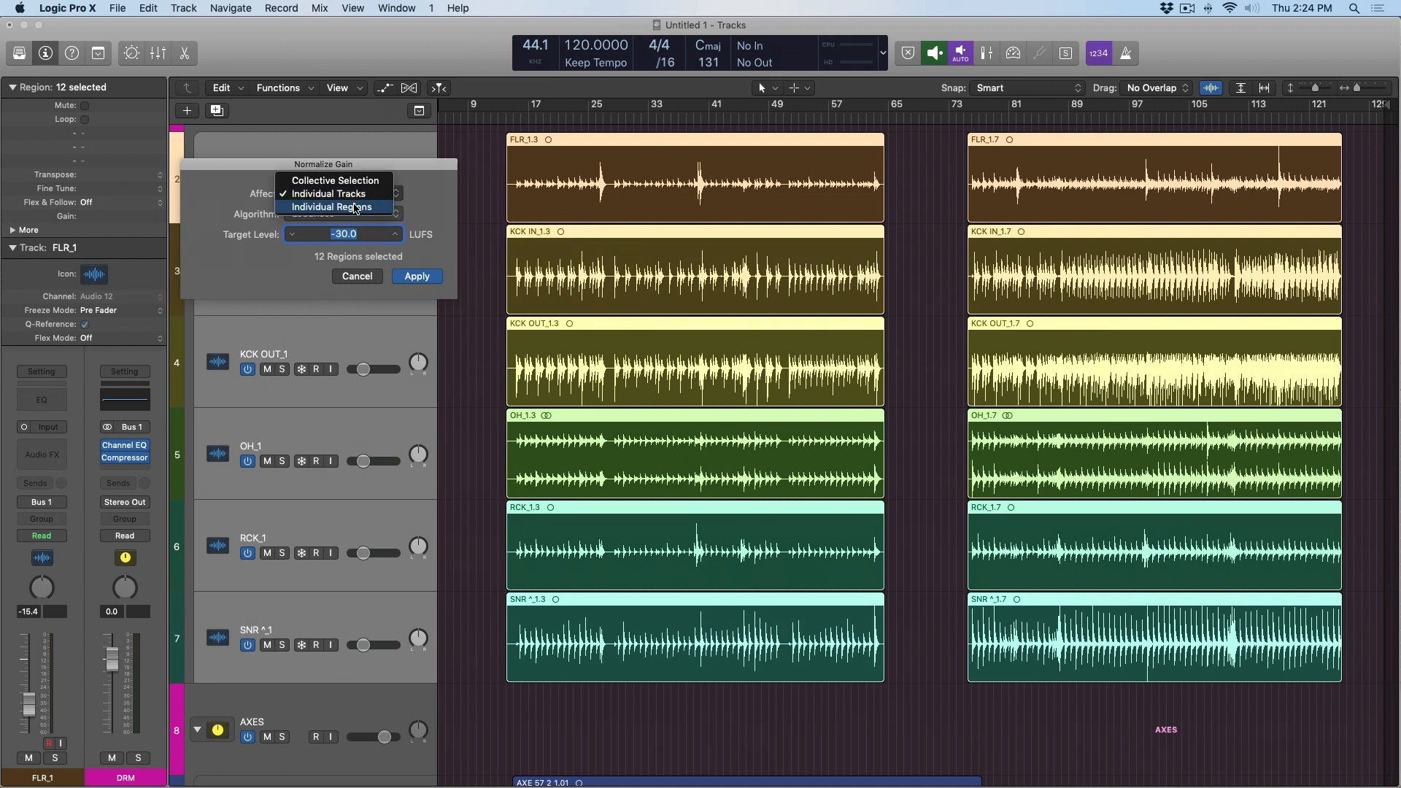
left_click(335, 206)
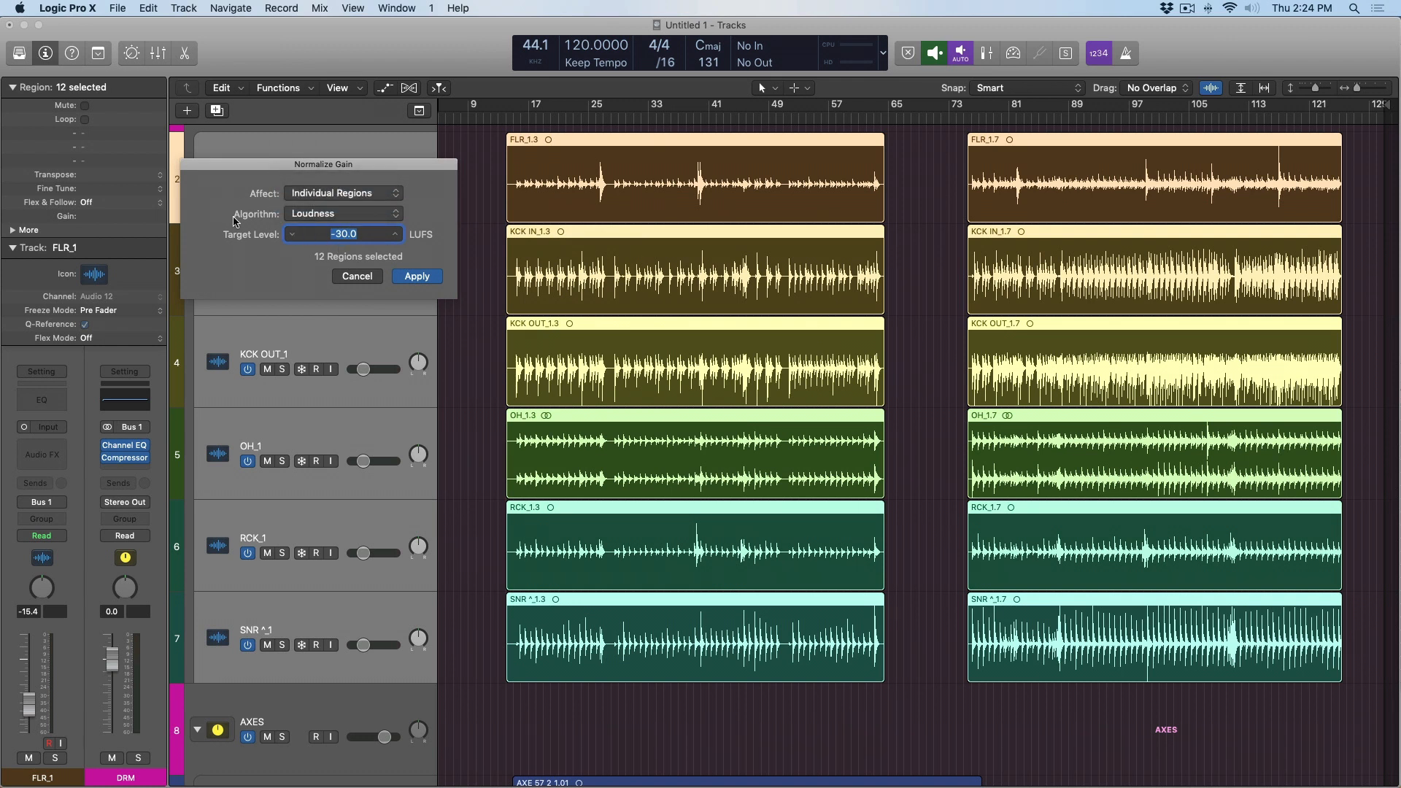
left_click(341, 213)
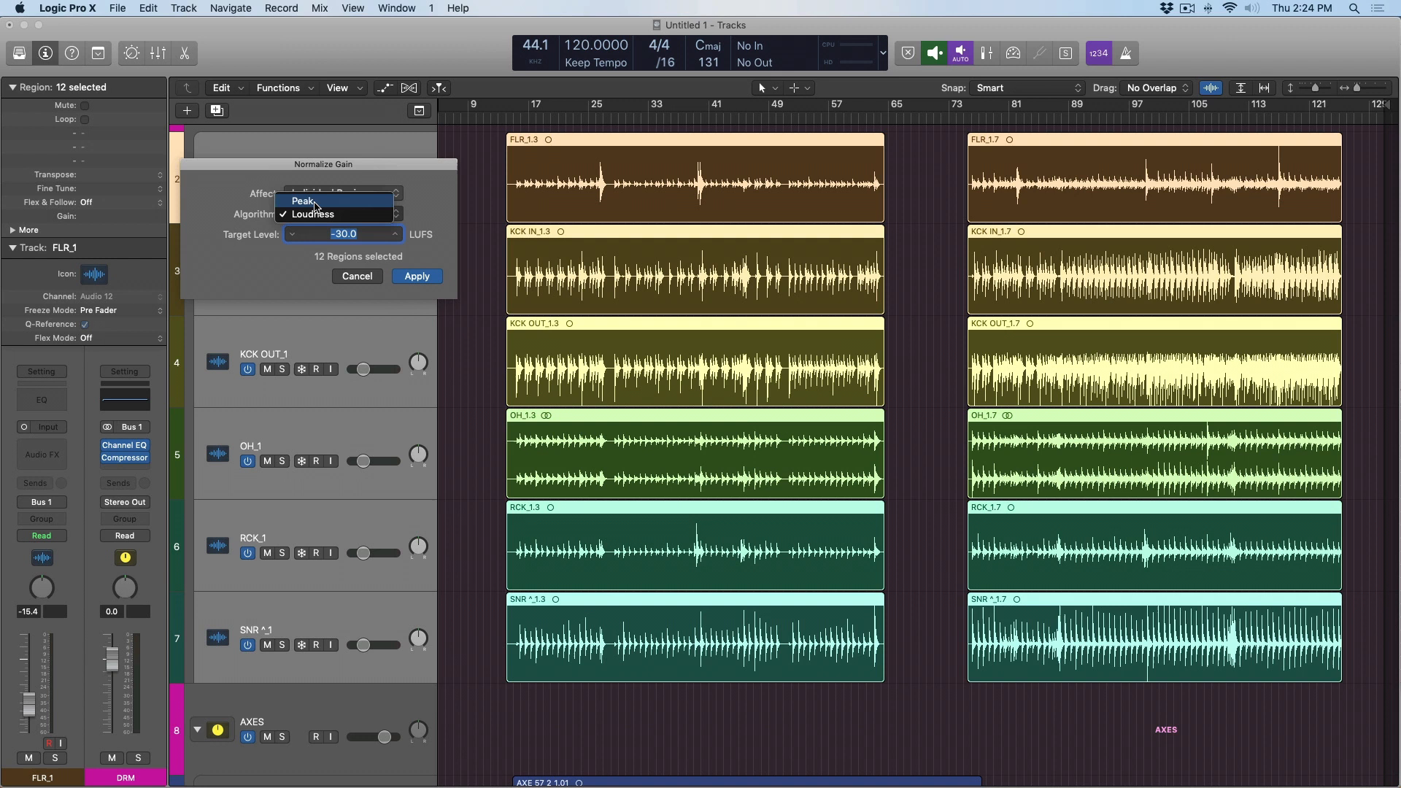
left_click(303, 200)
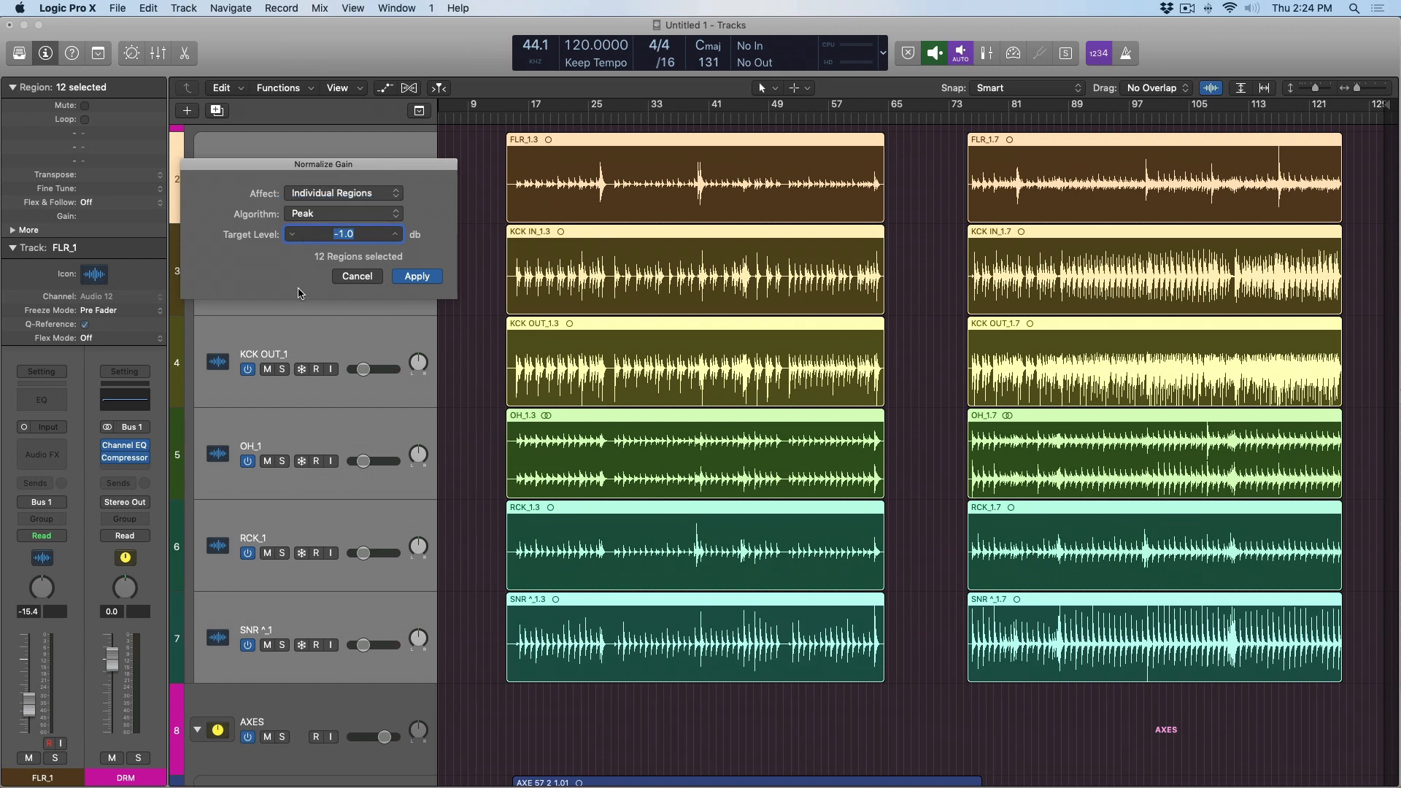
type("-18")
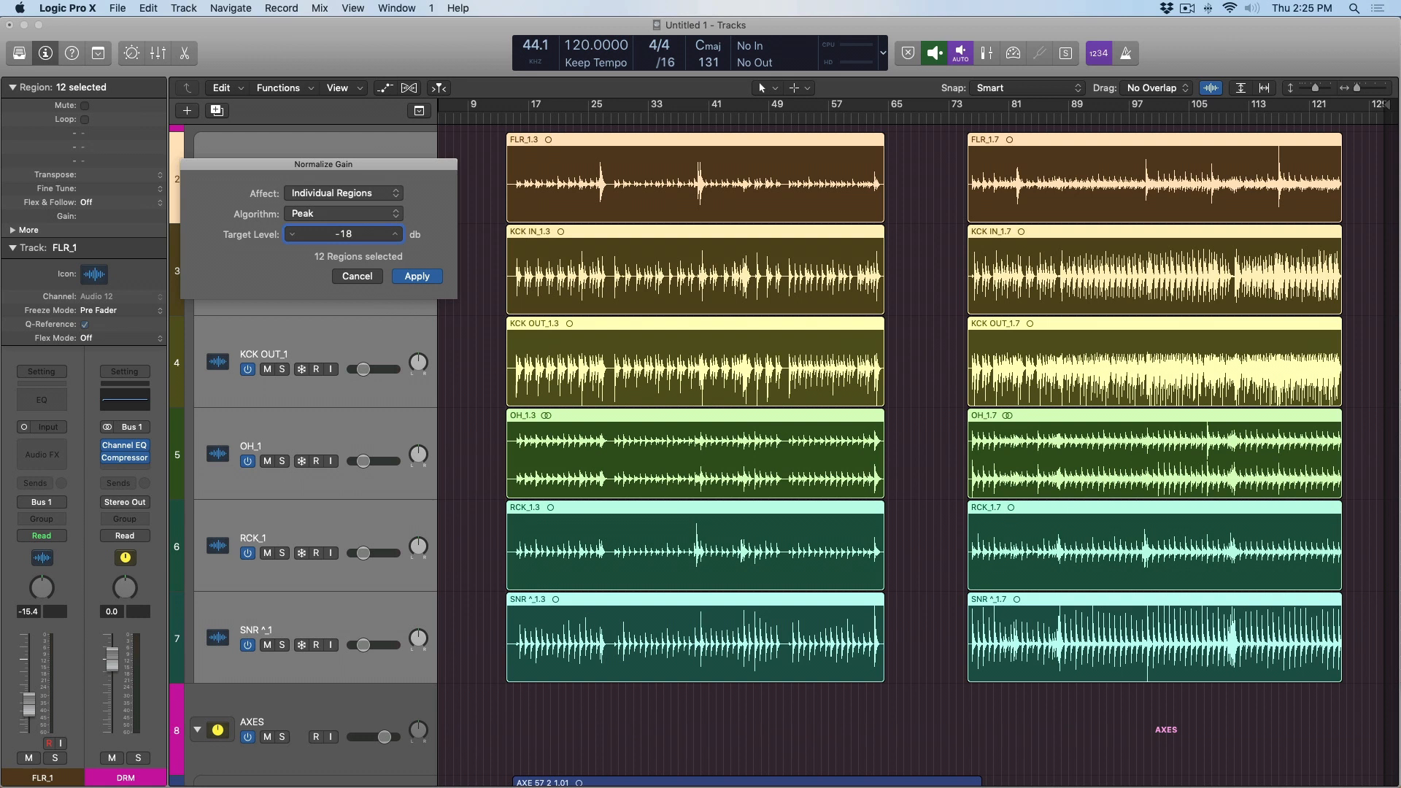
left_click(417, 276)
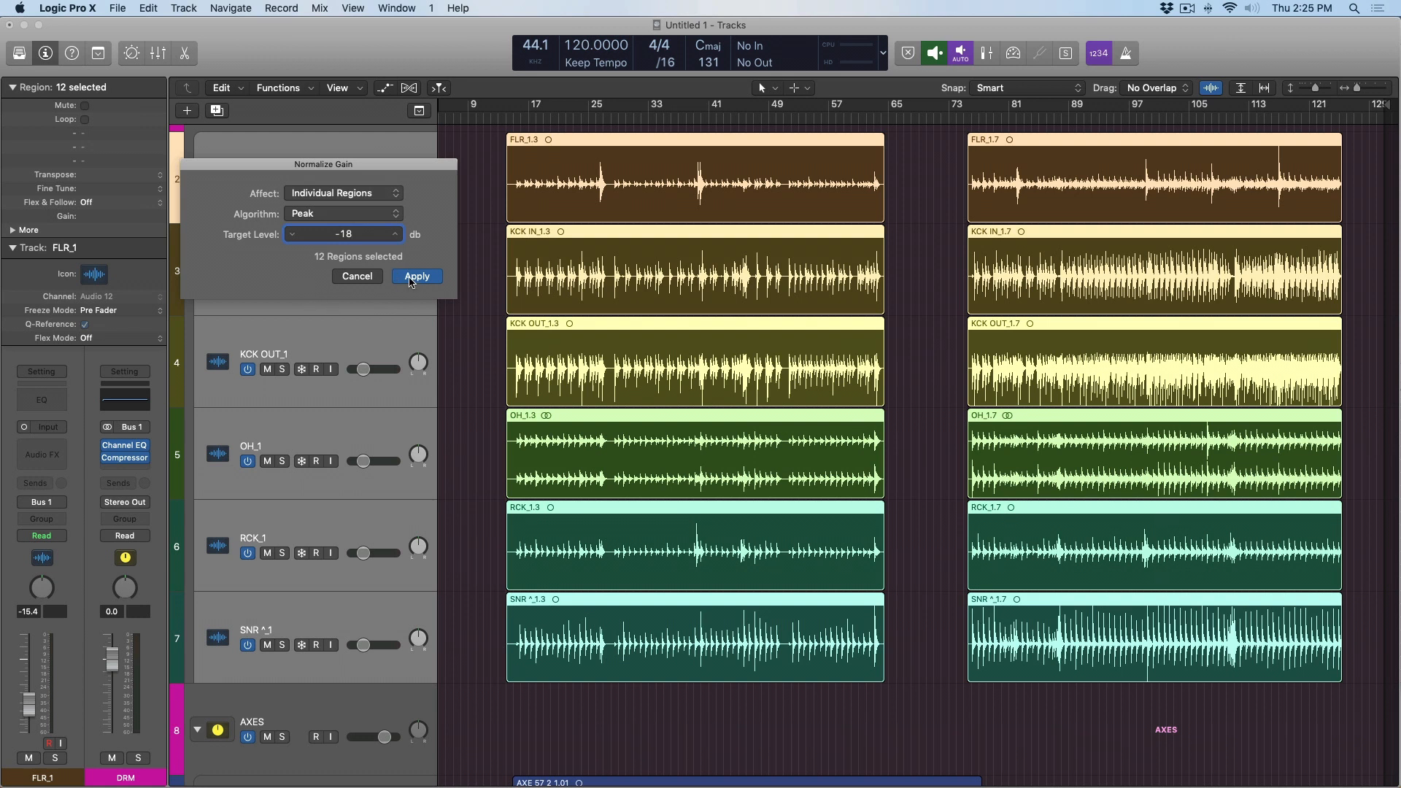
- Apply the -18 dB peak normalization to the drums, then a -30 LUFS loudness normalization
left_click(417, 276)
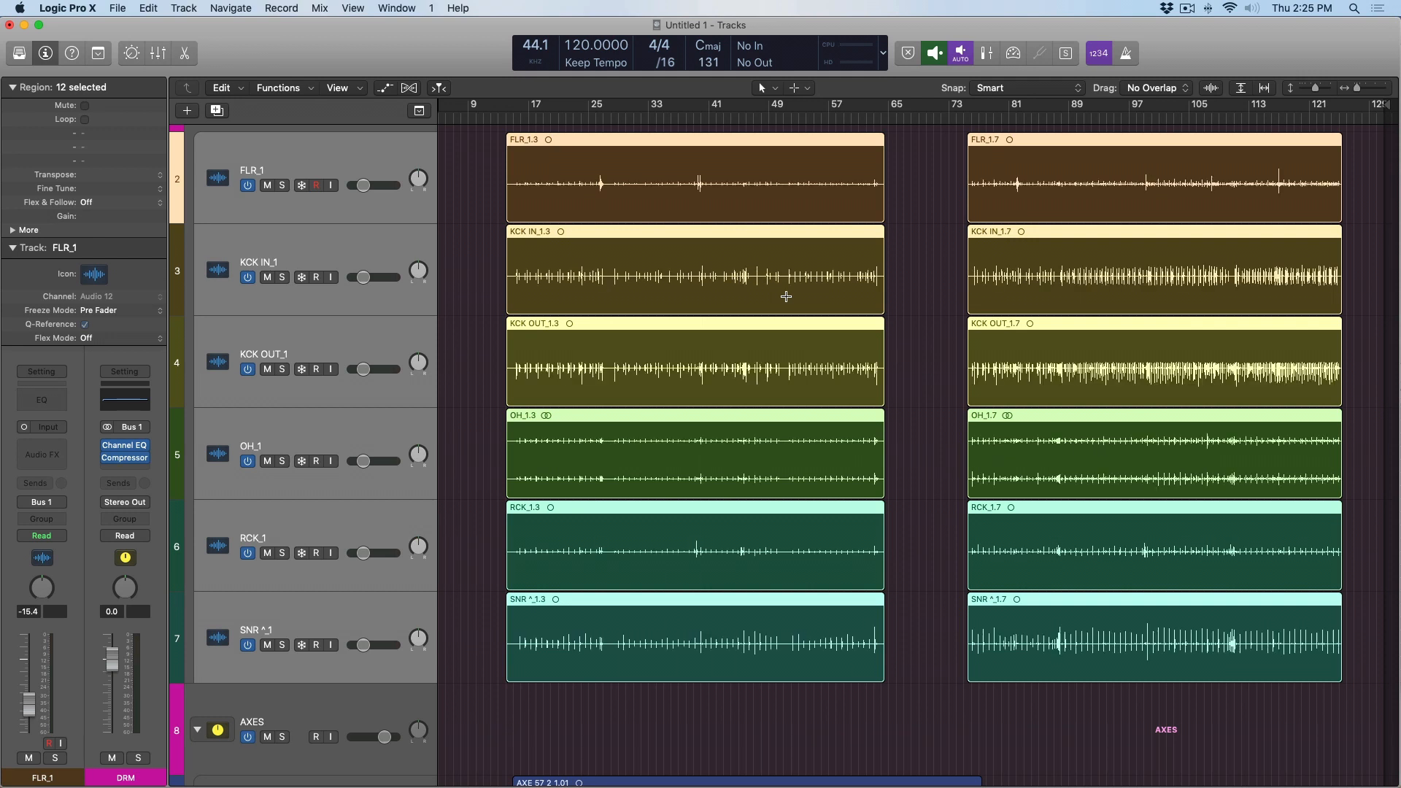
left_click(277, 87)
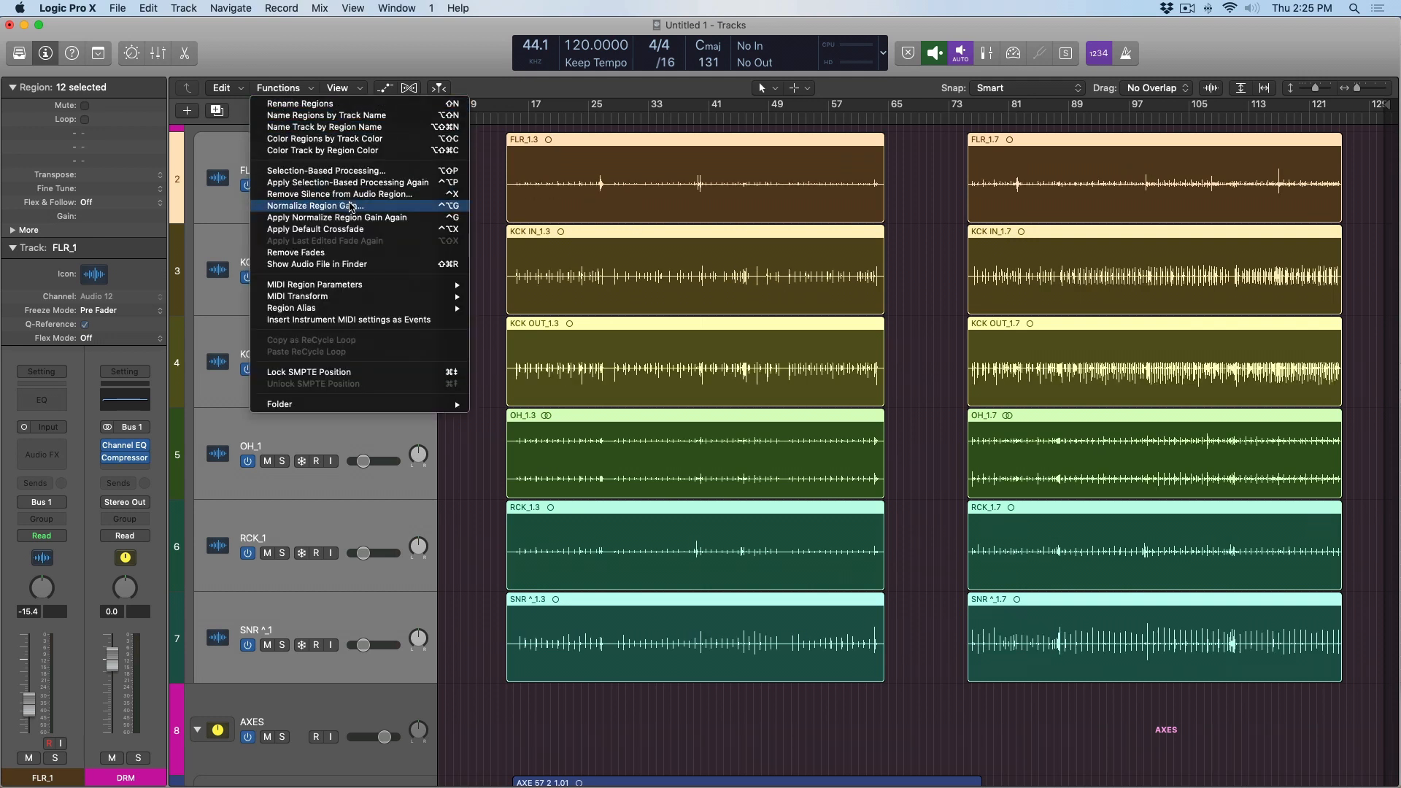
left_click(315, 206)
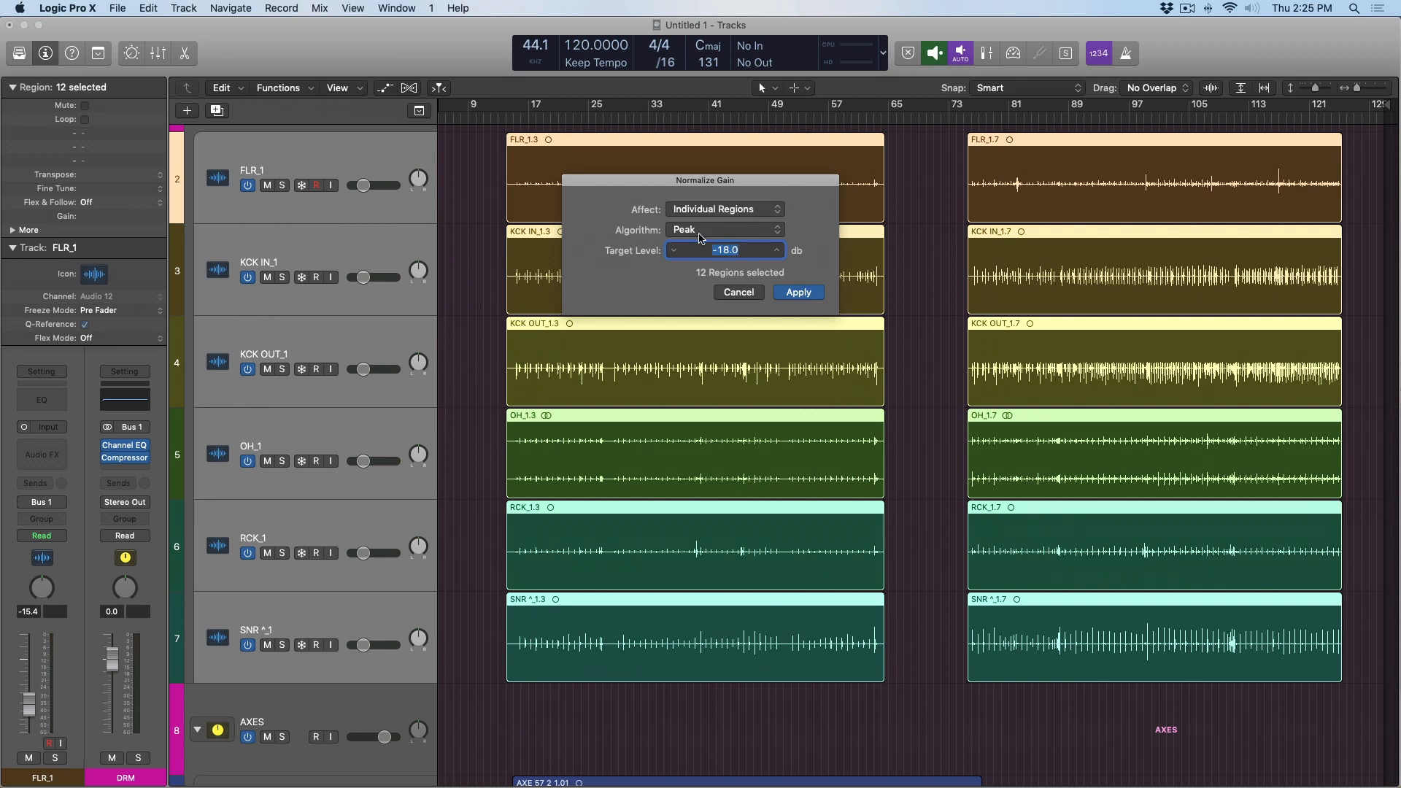
left_click(725, 229)
type("-30")
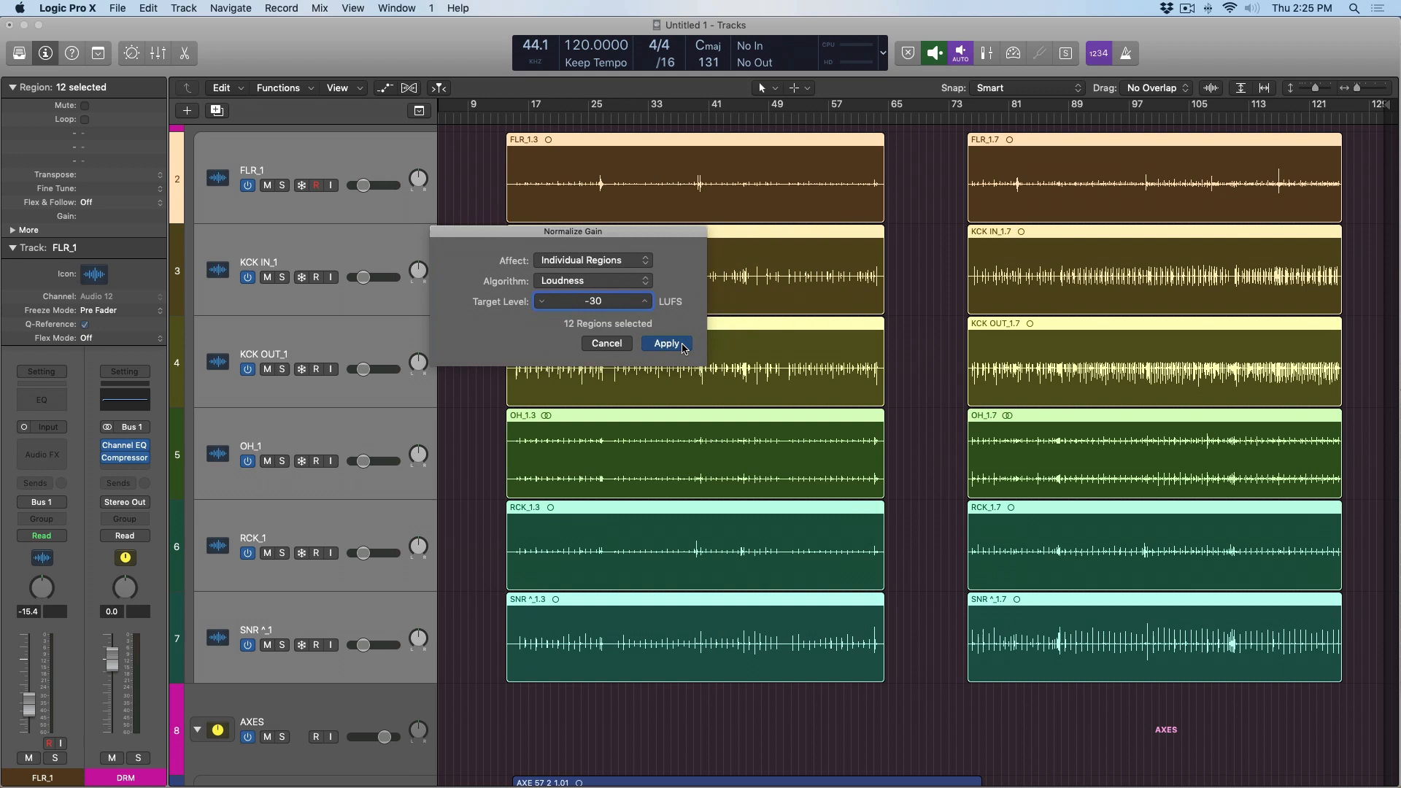
left_click(666, 343)
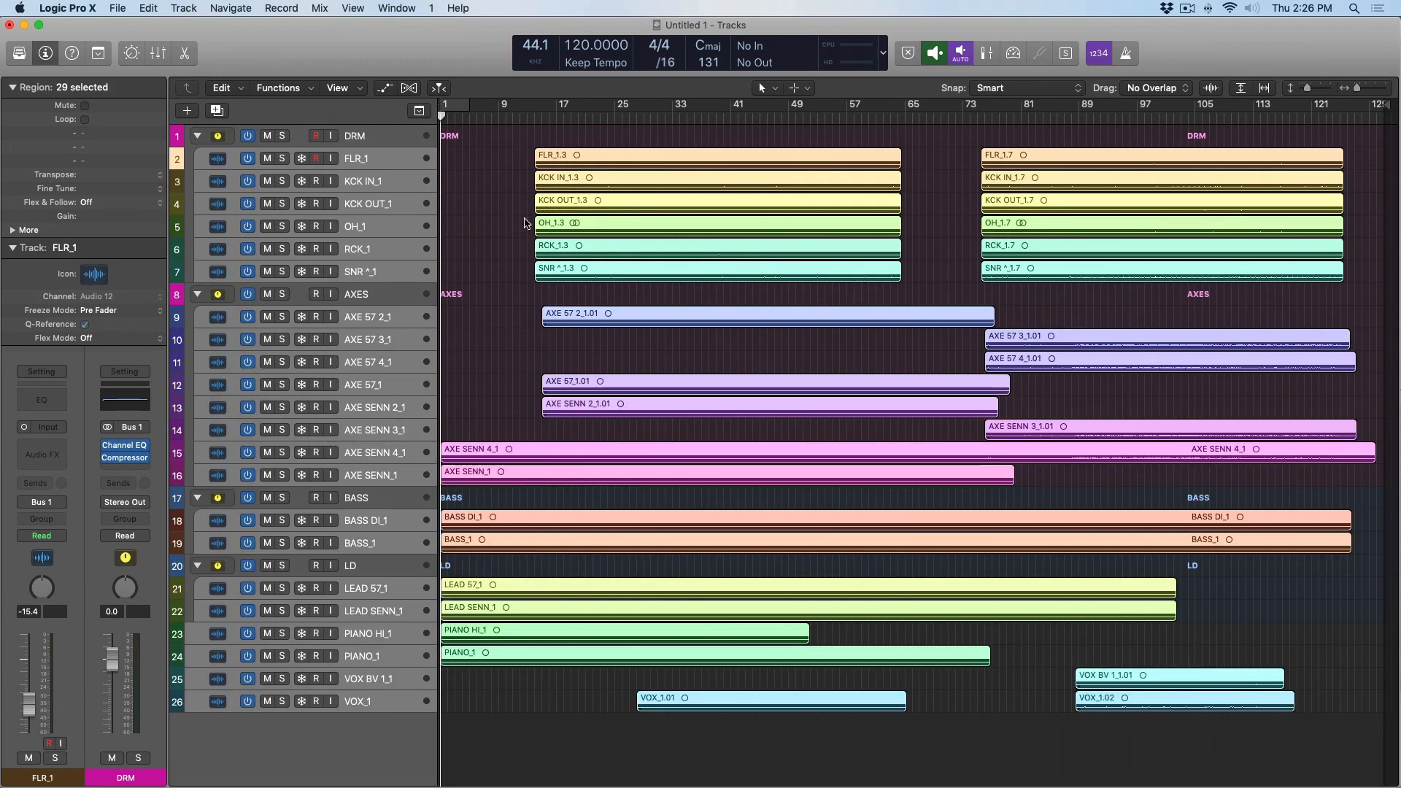
- Normalize Region Gain on all 29 regions individually to a -18 dB peak
left_click(278, 87)
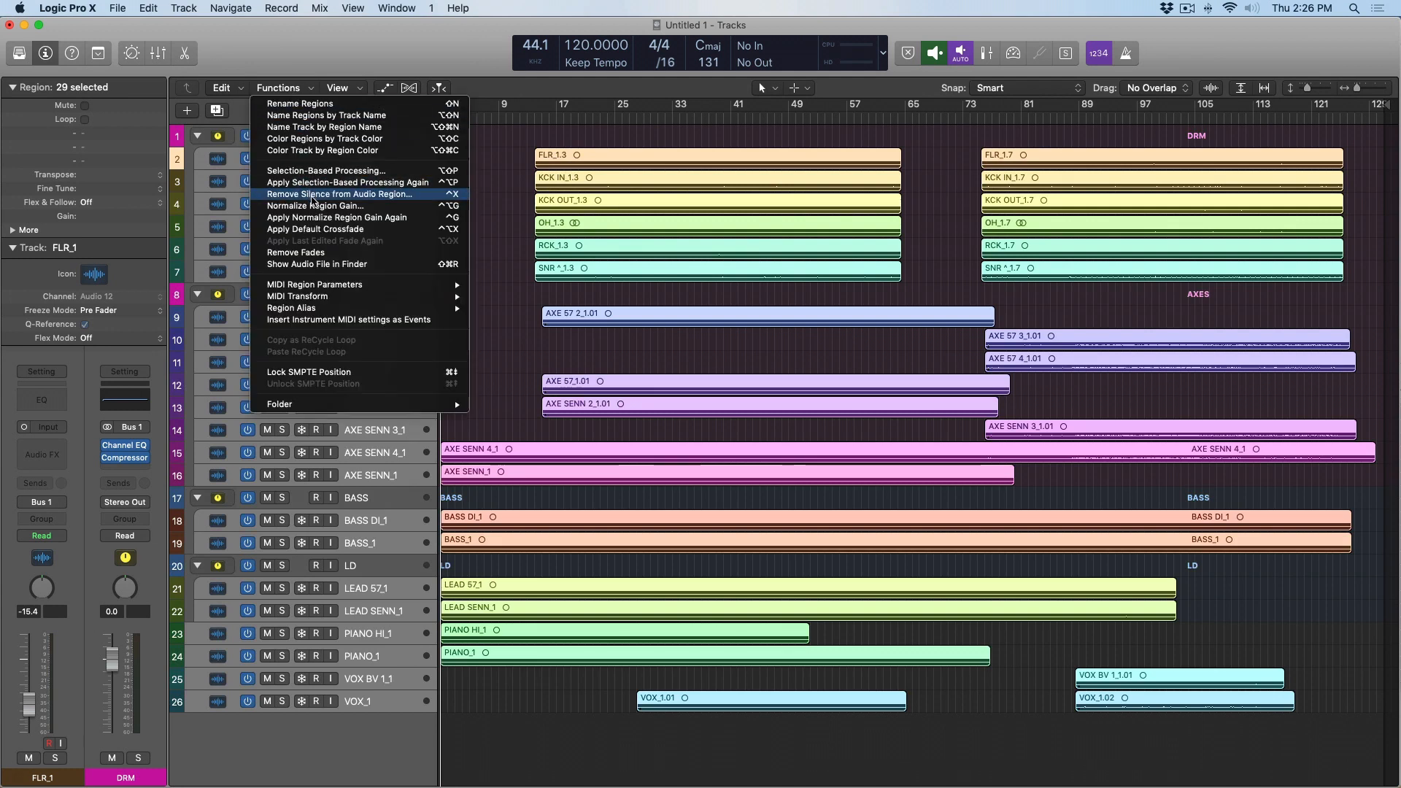
left_click(316, 206)
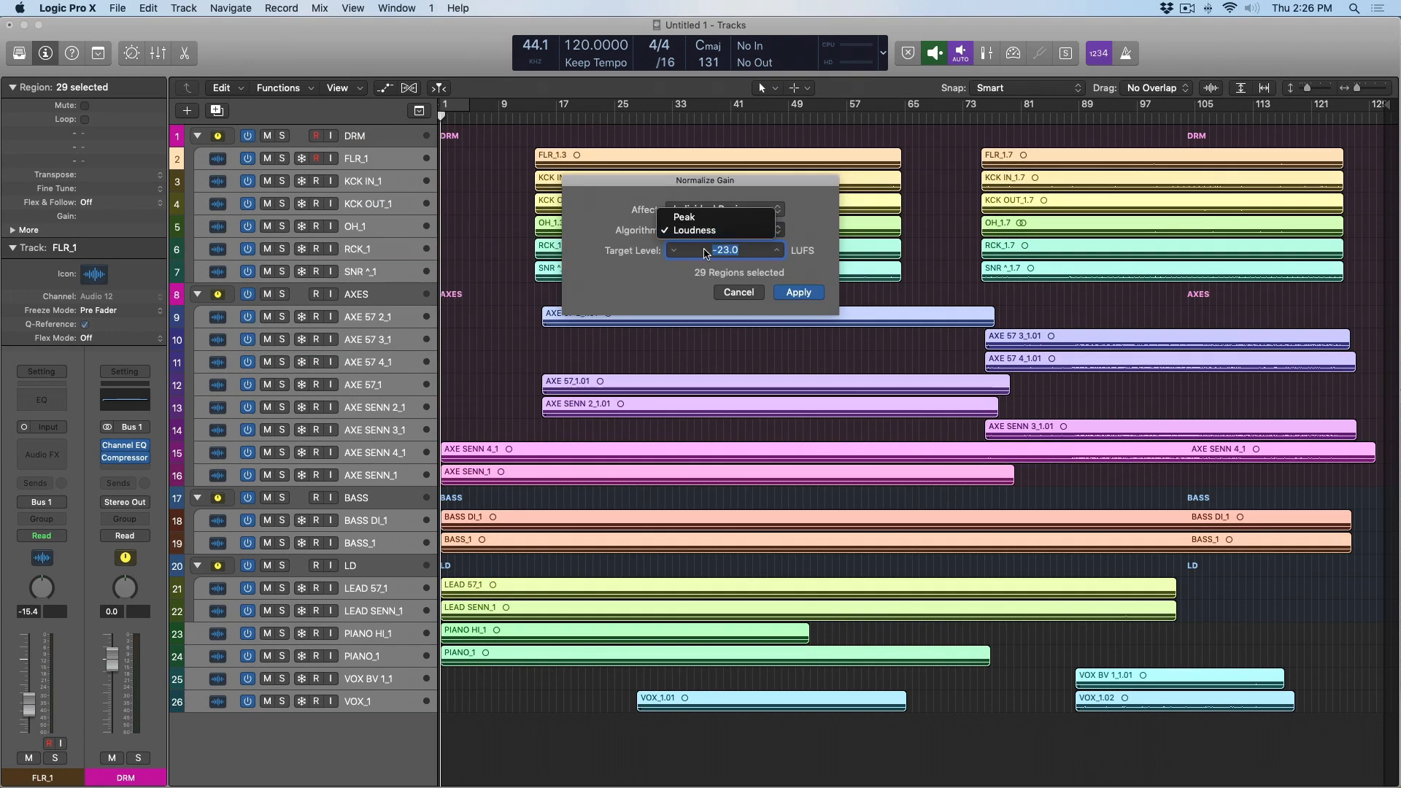
left_click(684, 217)
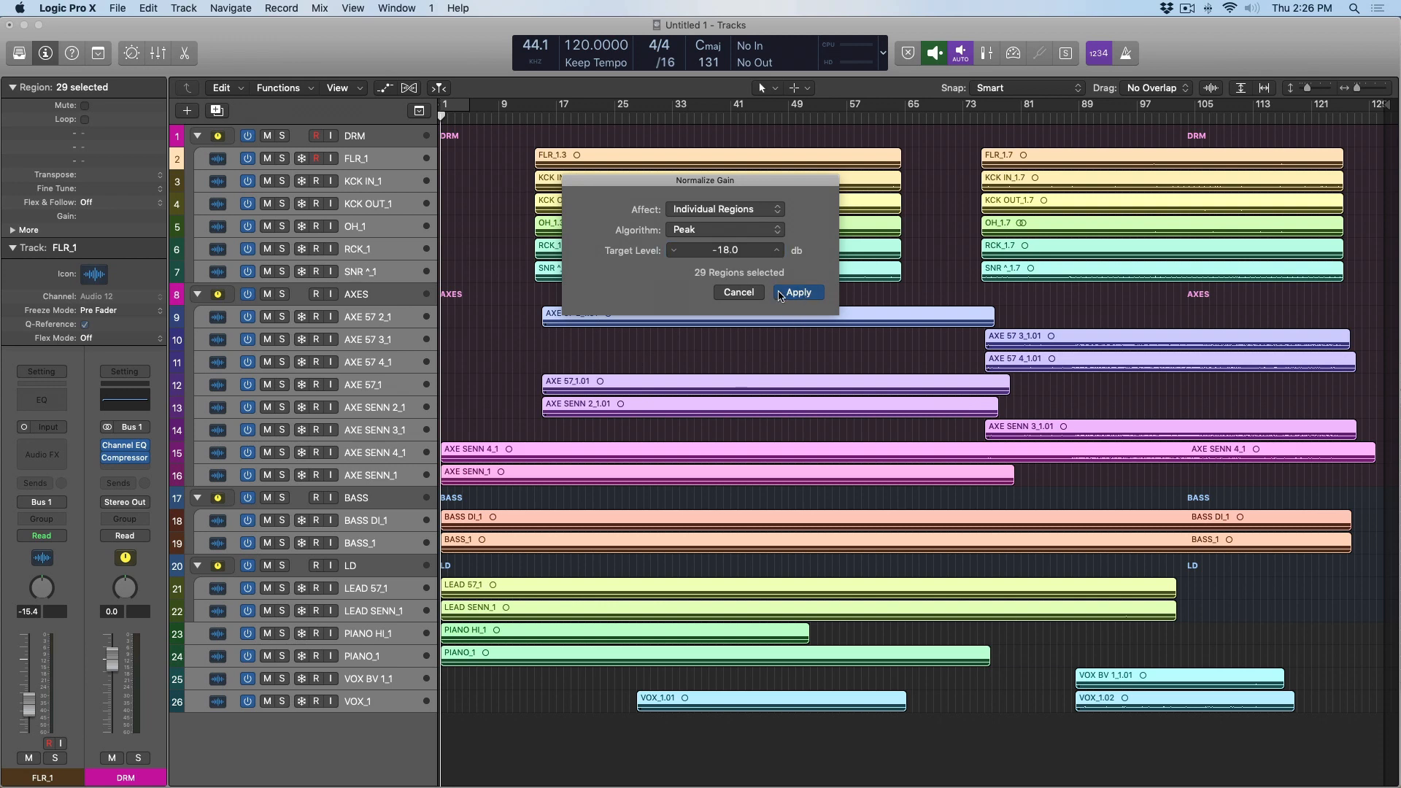
left_click(798, 292)
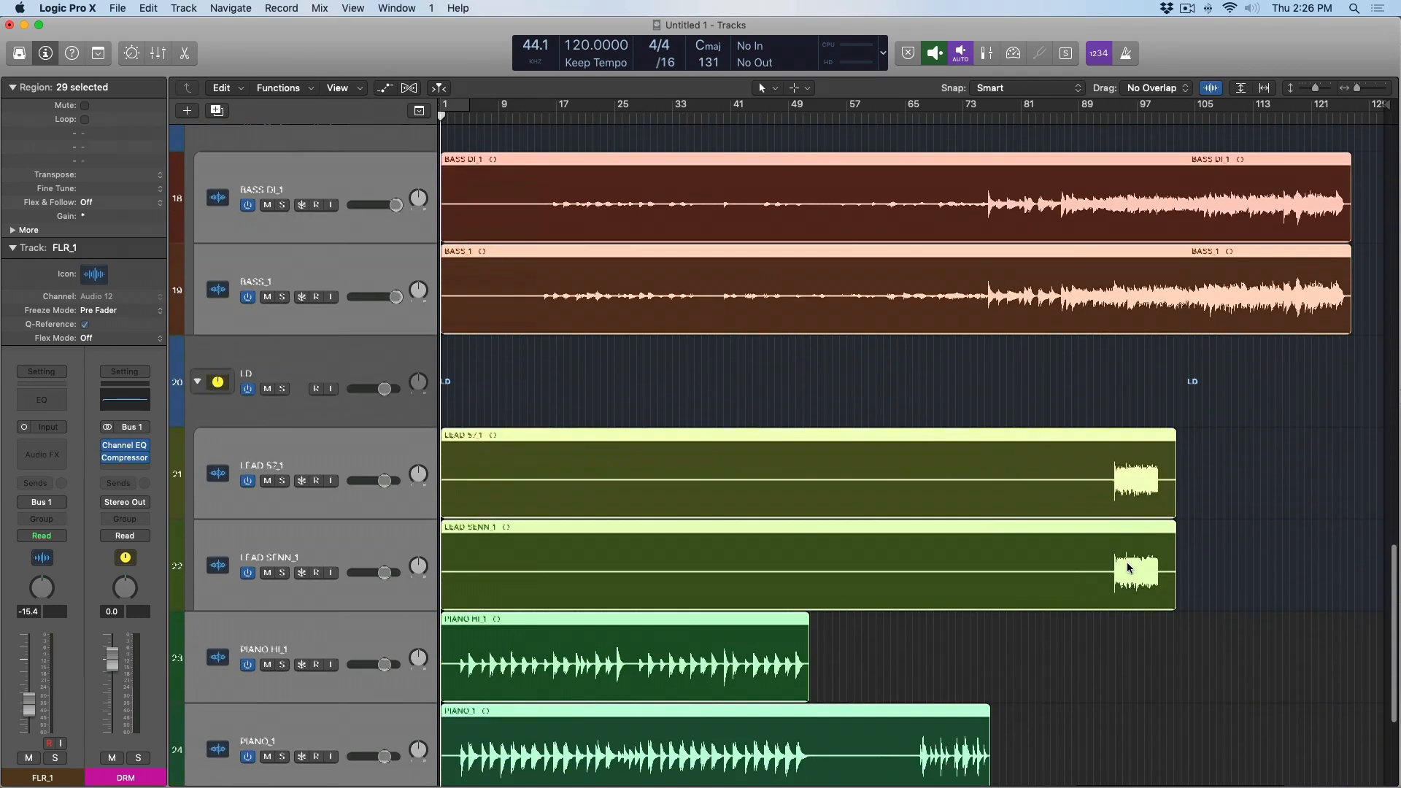
- Scroll down to review the normalized bass and lead track waveforms
scroll("down", 3)
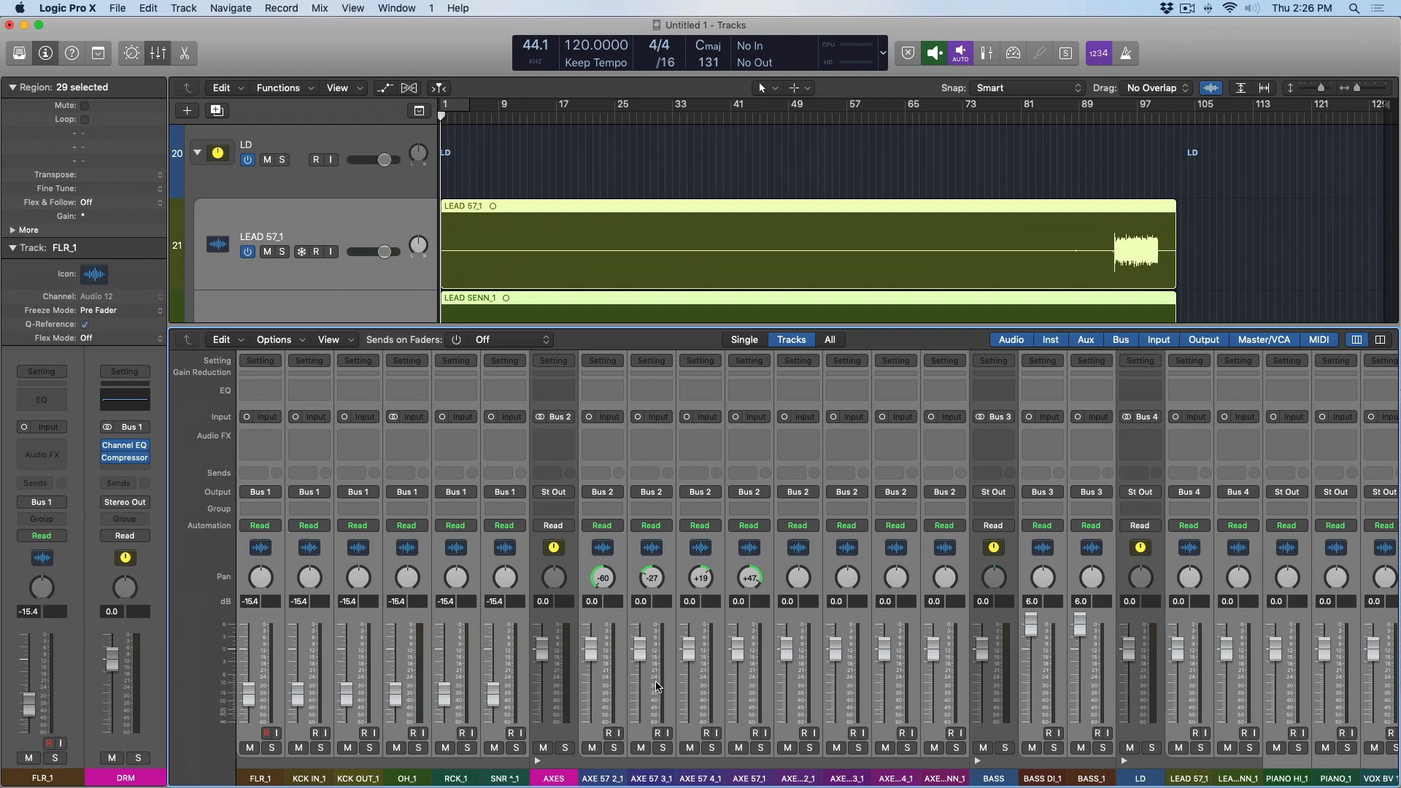
mouse_move(656, 686)
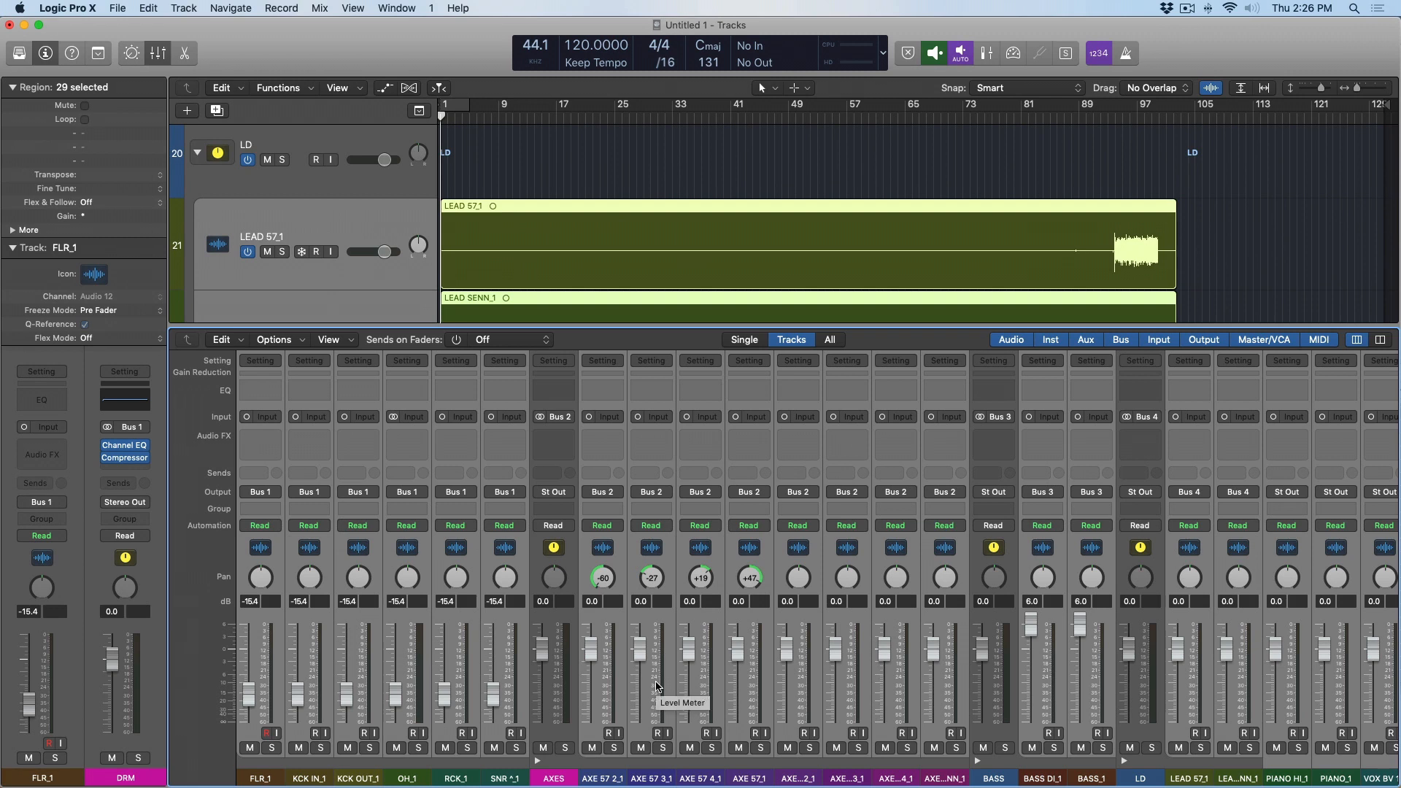